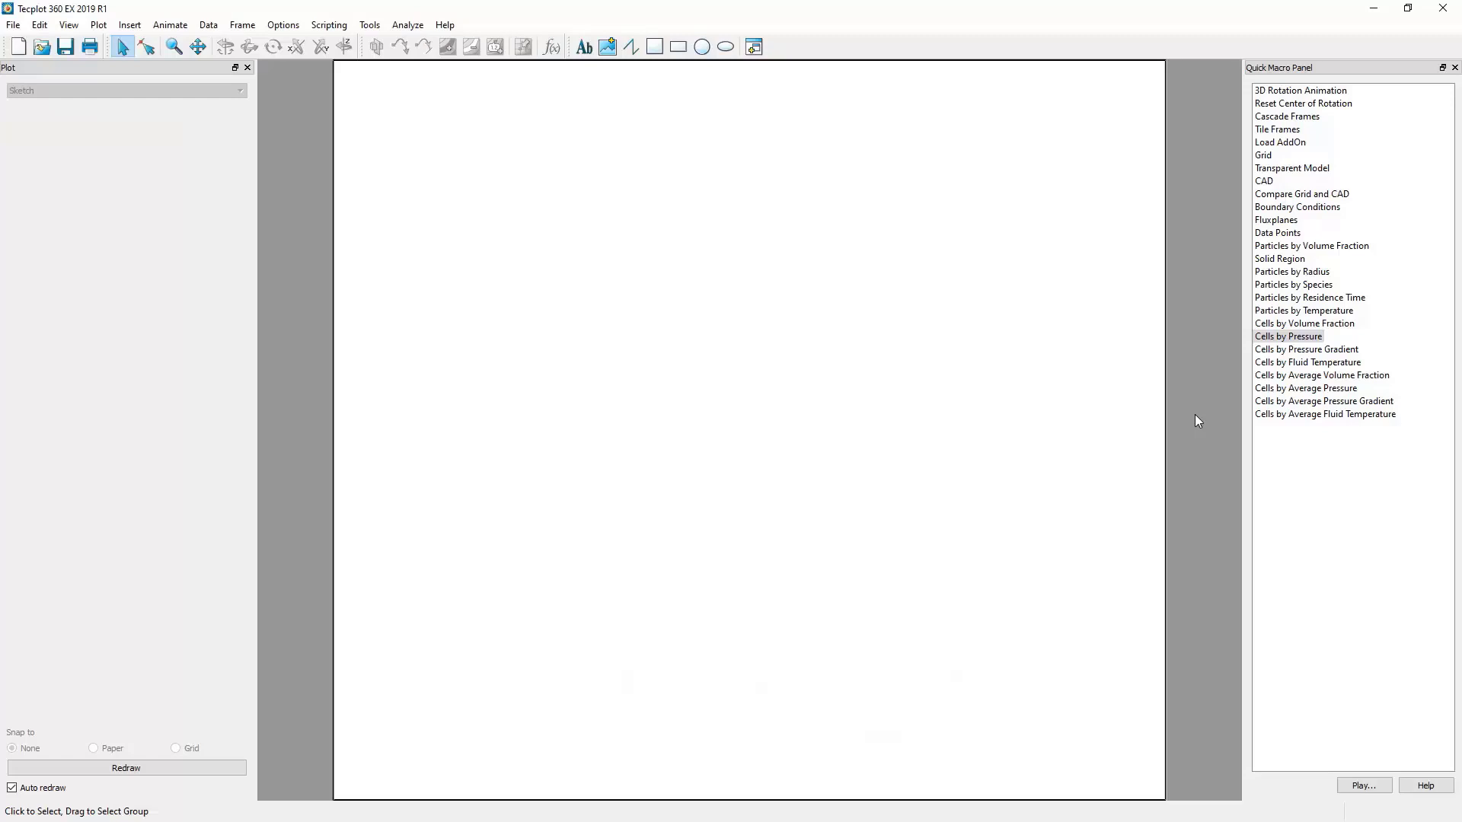
{"action": "mouse_move", "coordinate": [602, 247]}
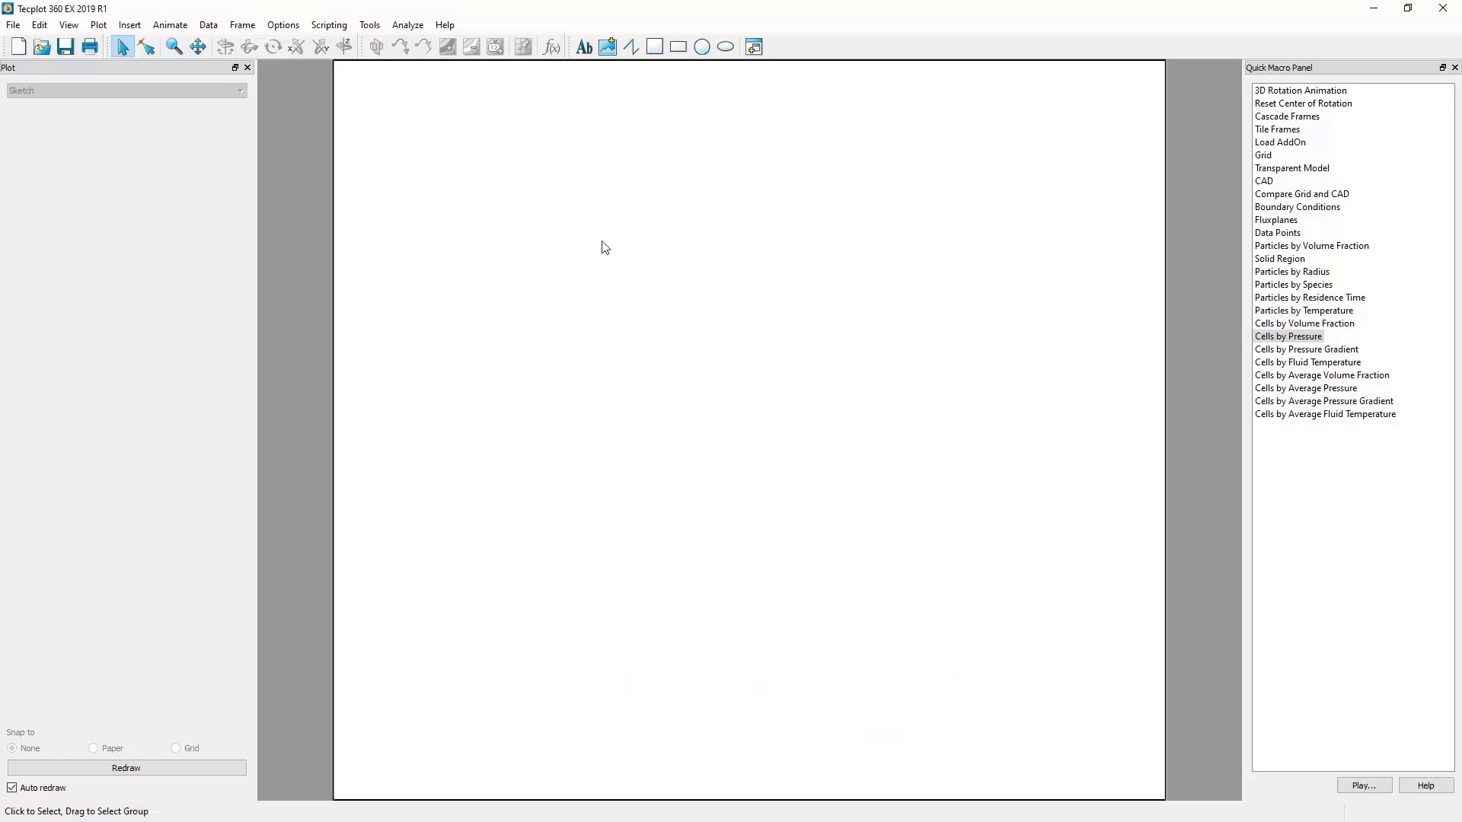
Load the Barracuda history file as XY data via File > Load Barracuda data
{"action": "left_click", "coordinate": [38, 24]}
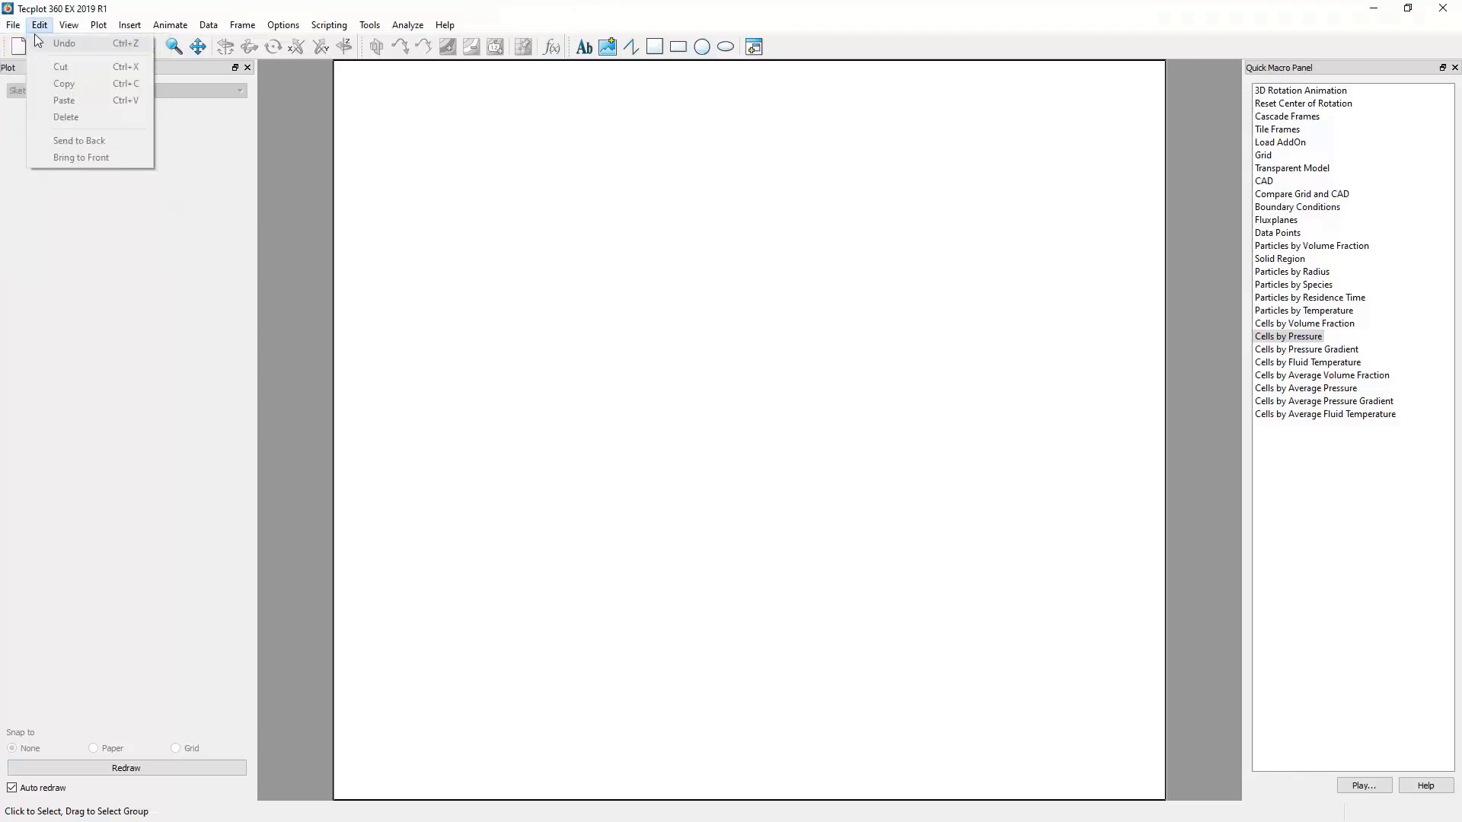
{"action": "left_click", "coordinate": [13, 25]}
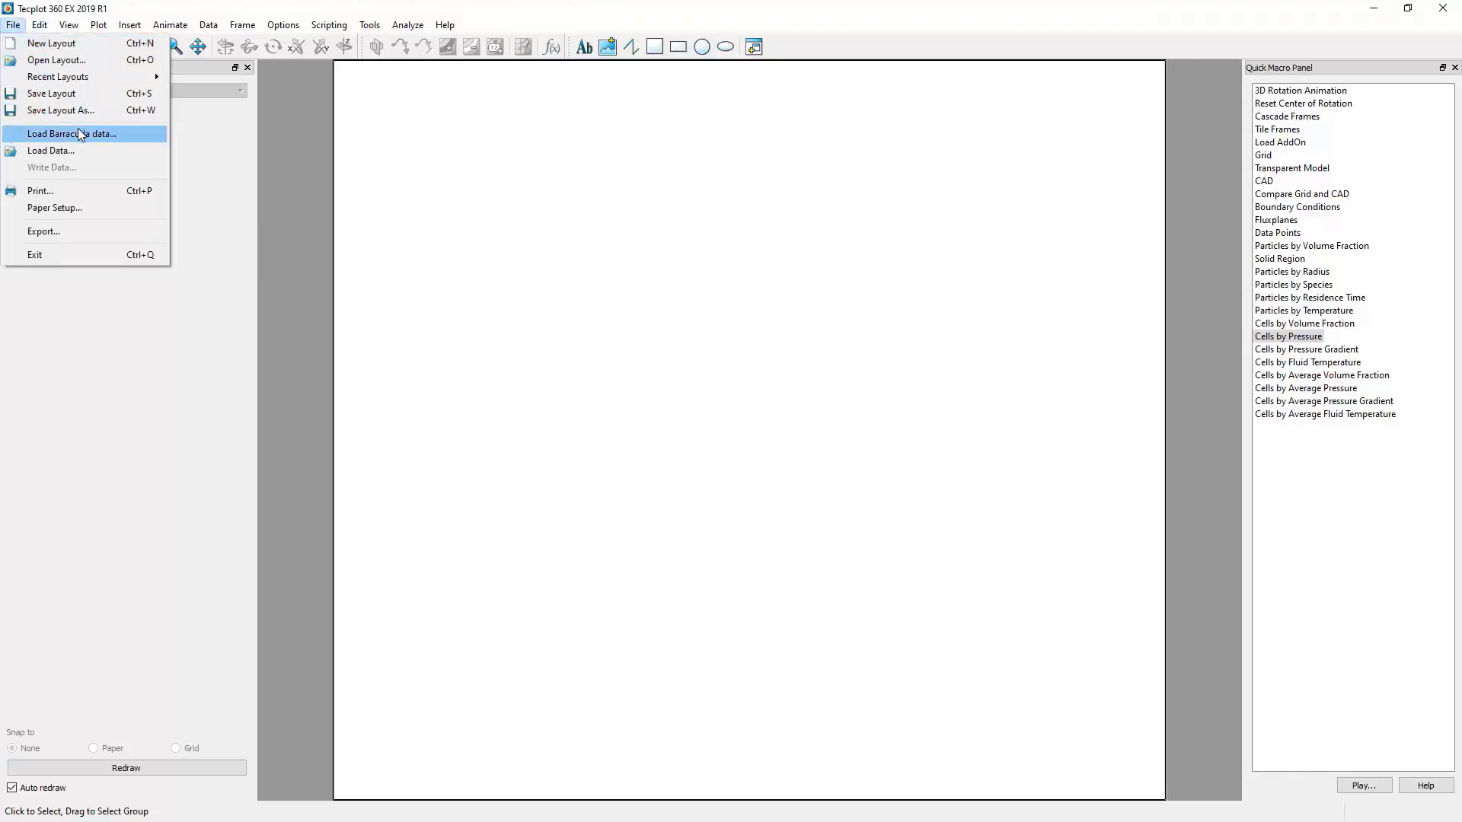
{"action": "left_click", "coordinate": [71, 133]}
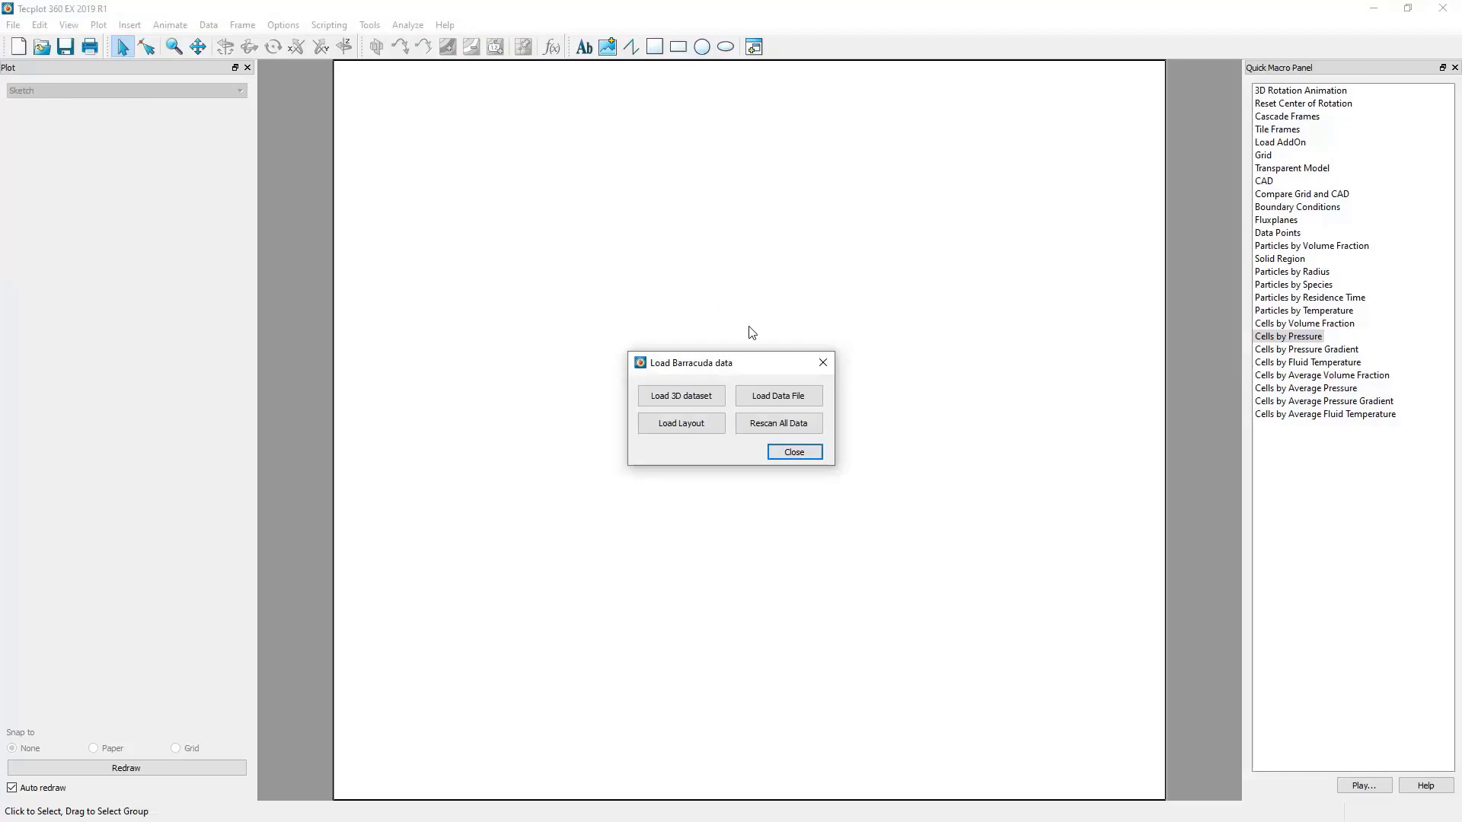
{"action": "left_click", "coordinate": [778, 395]}
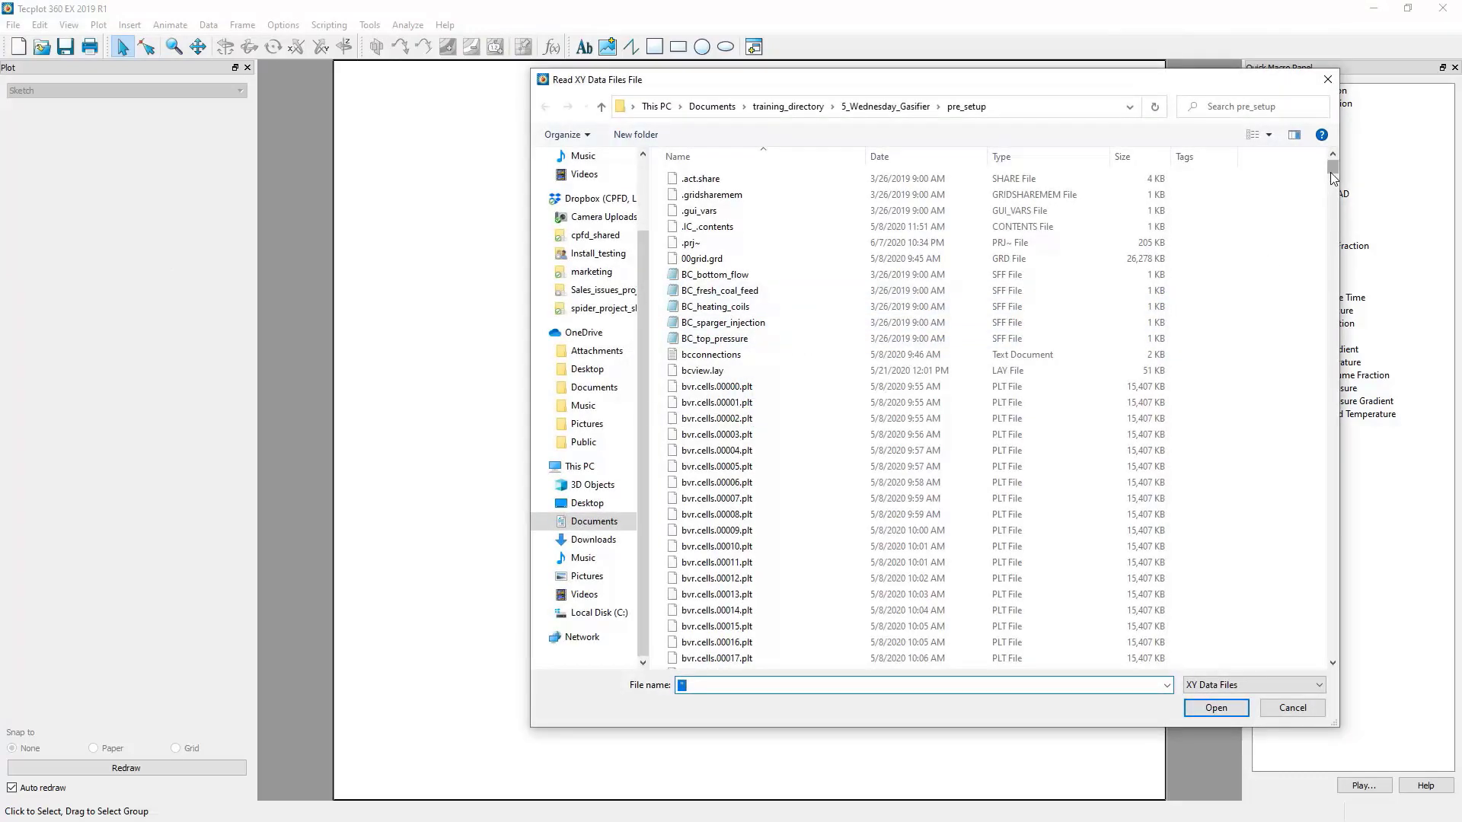
{"action": "scroll", "scroll_direction": "down", "scroll_amount": 3}
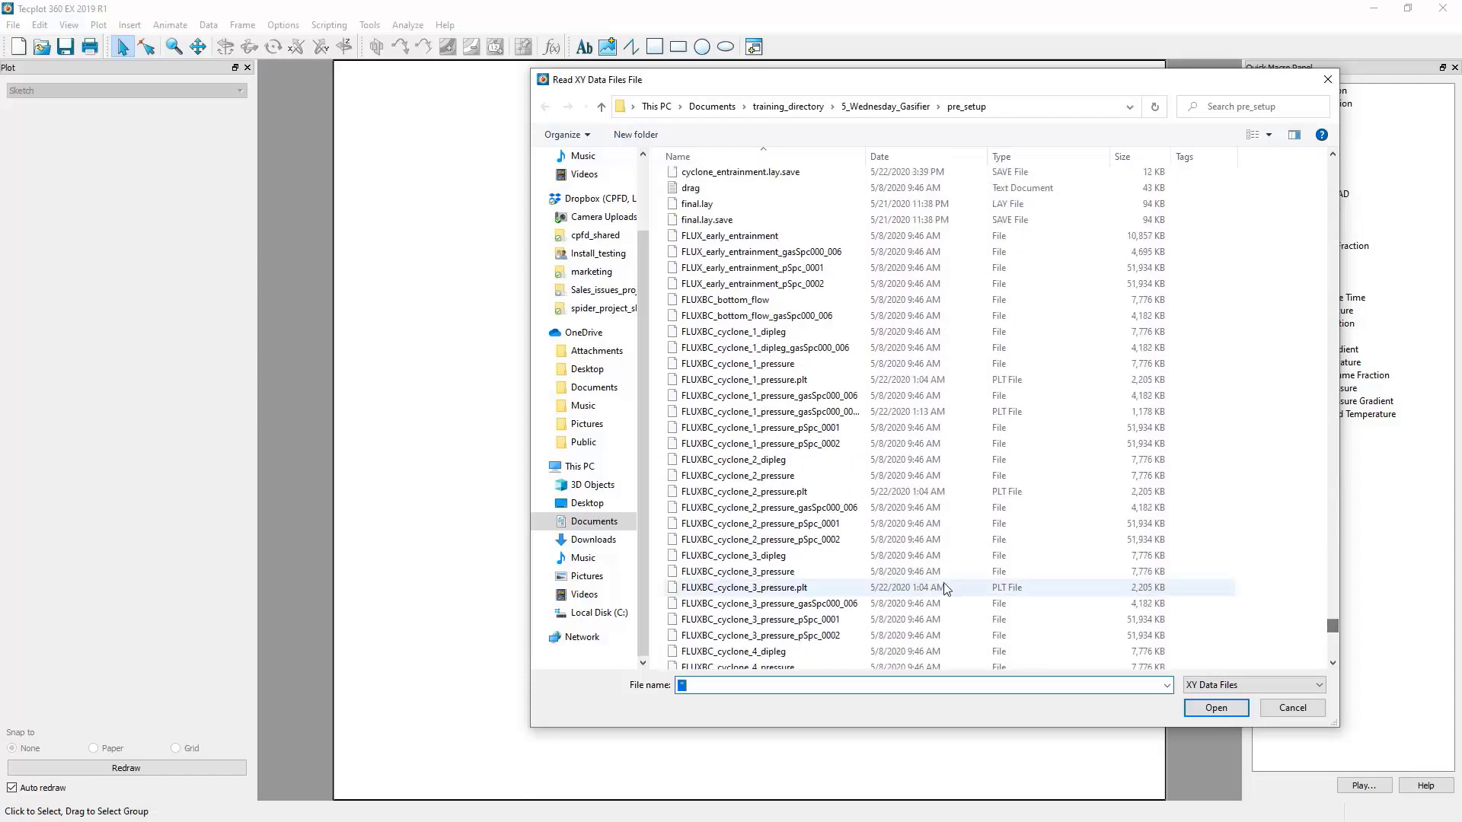
{"action": "left_click", "coordinate": [694, 580]}
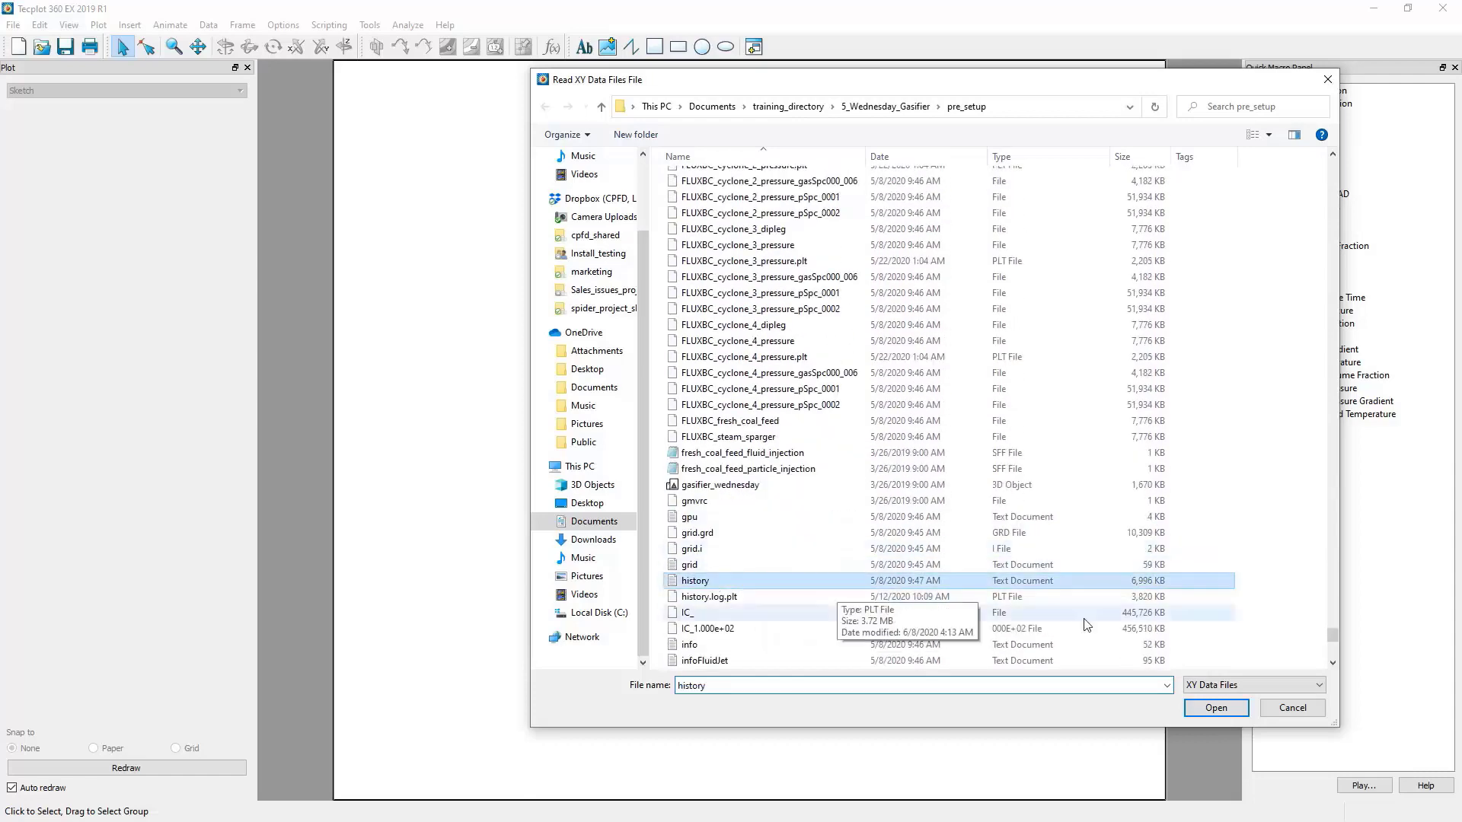
{"action": "left_click", "coordinate": [1215, 708]}
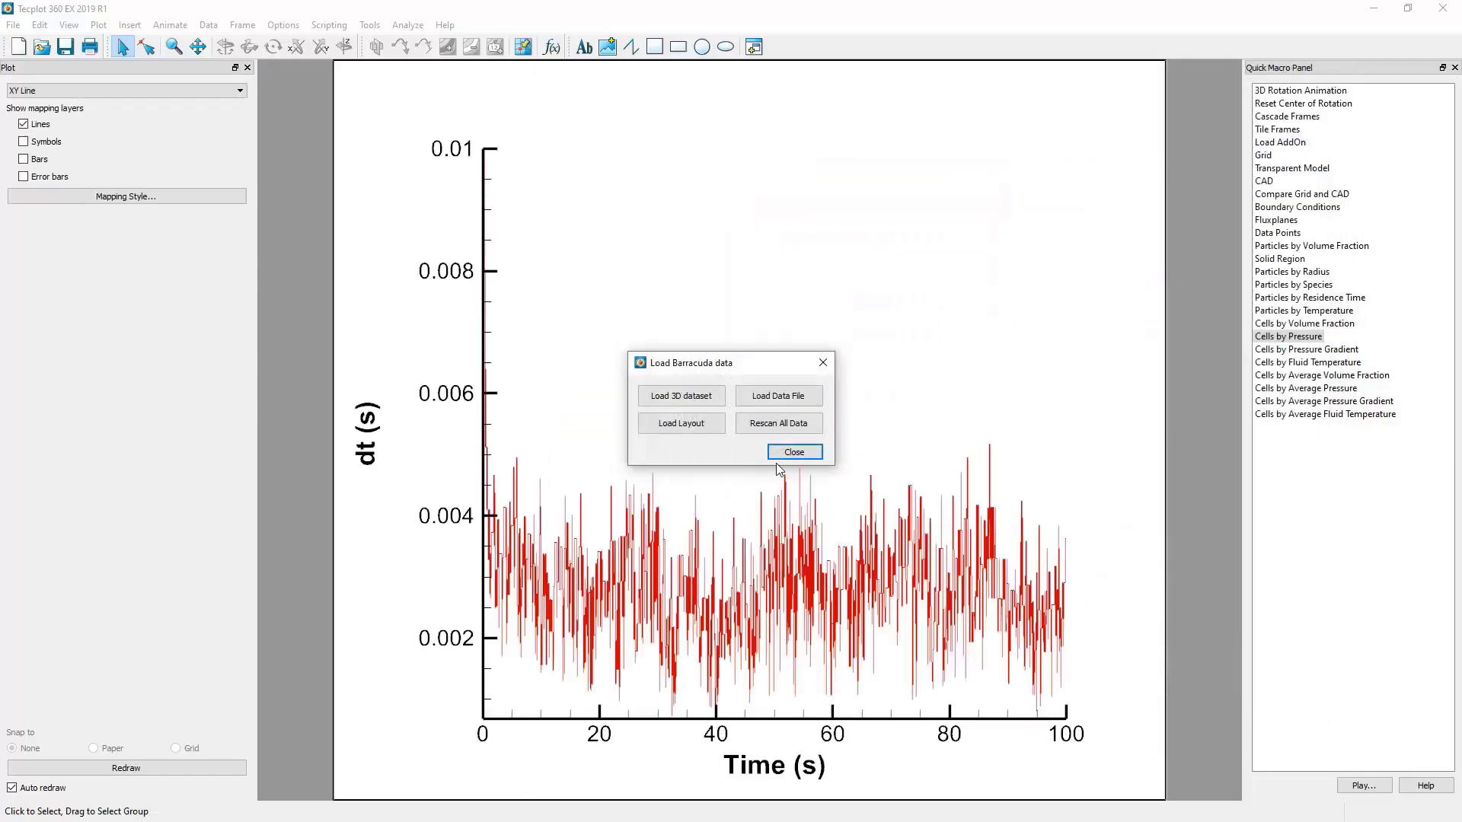
Dismiss the Load Barracuda data dialog
{"action": "left_click", "coordinate": [793, 452]}
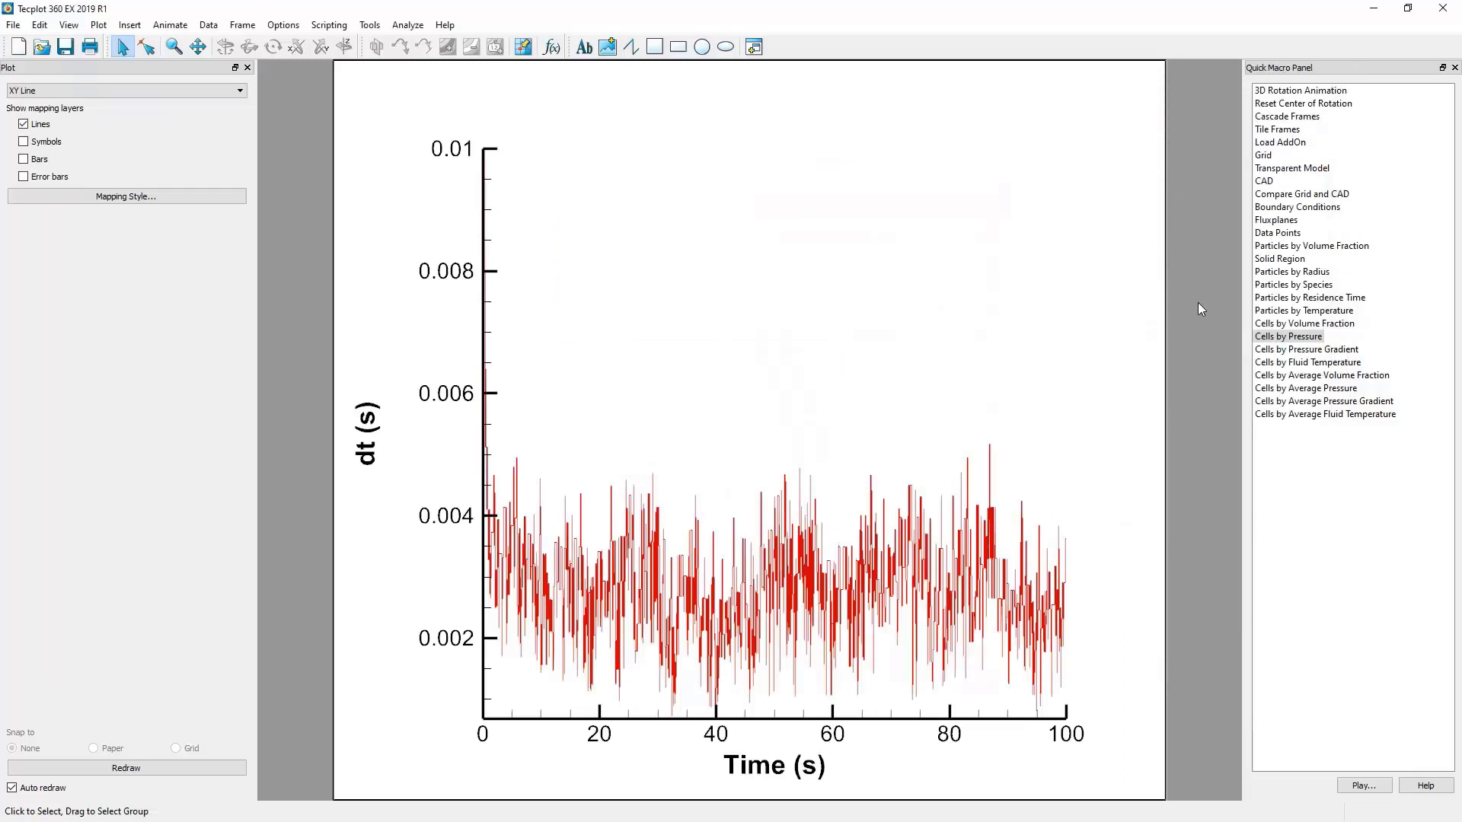
{"action": "mouse_move", "coordinate": [1191, 308]}
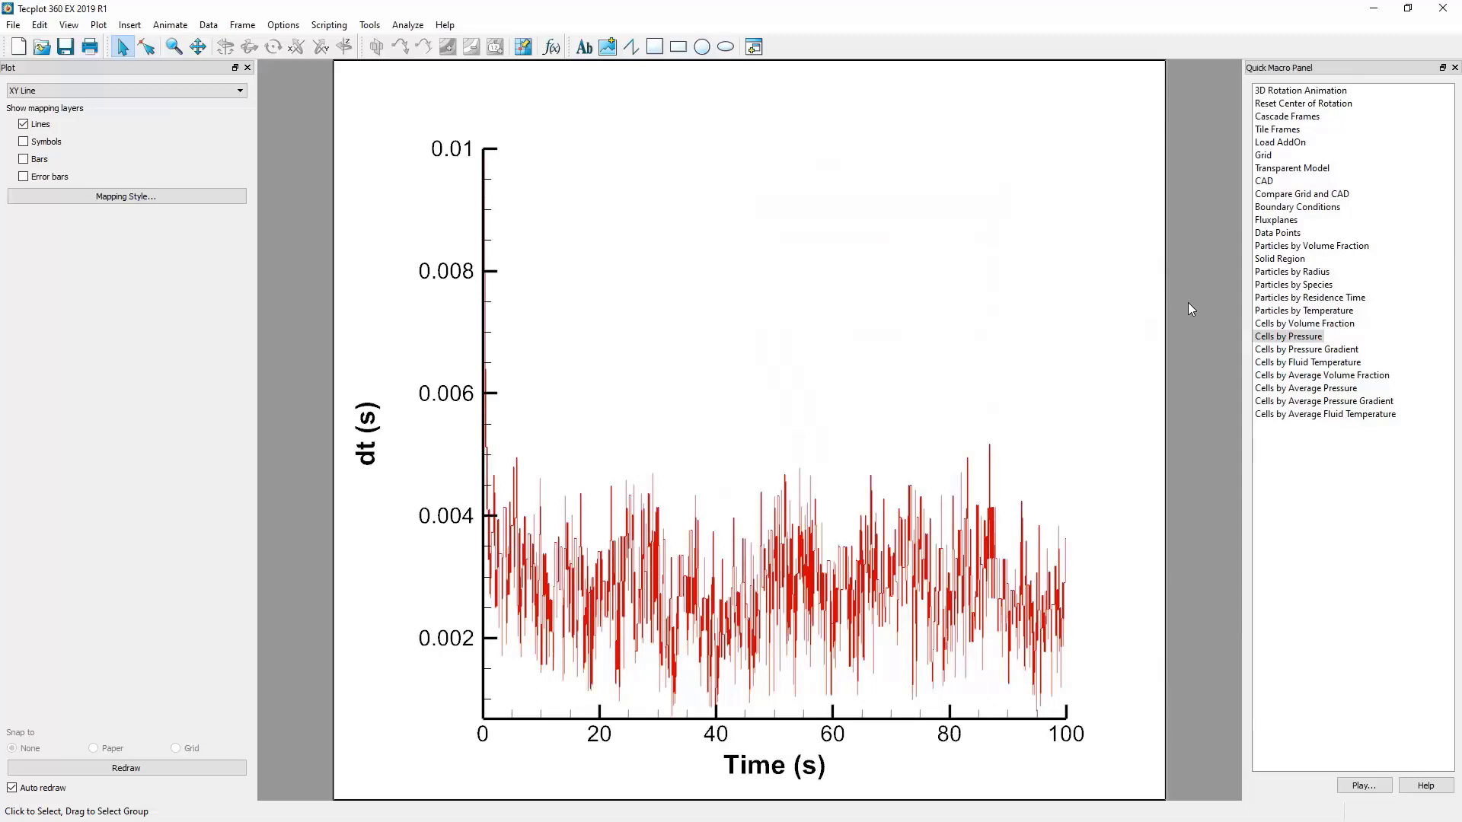
{"action": "mouse_move", "coordinate": [907, 699]}
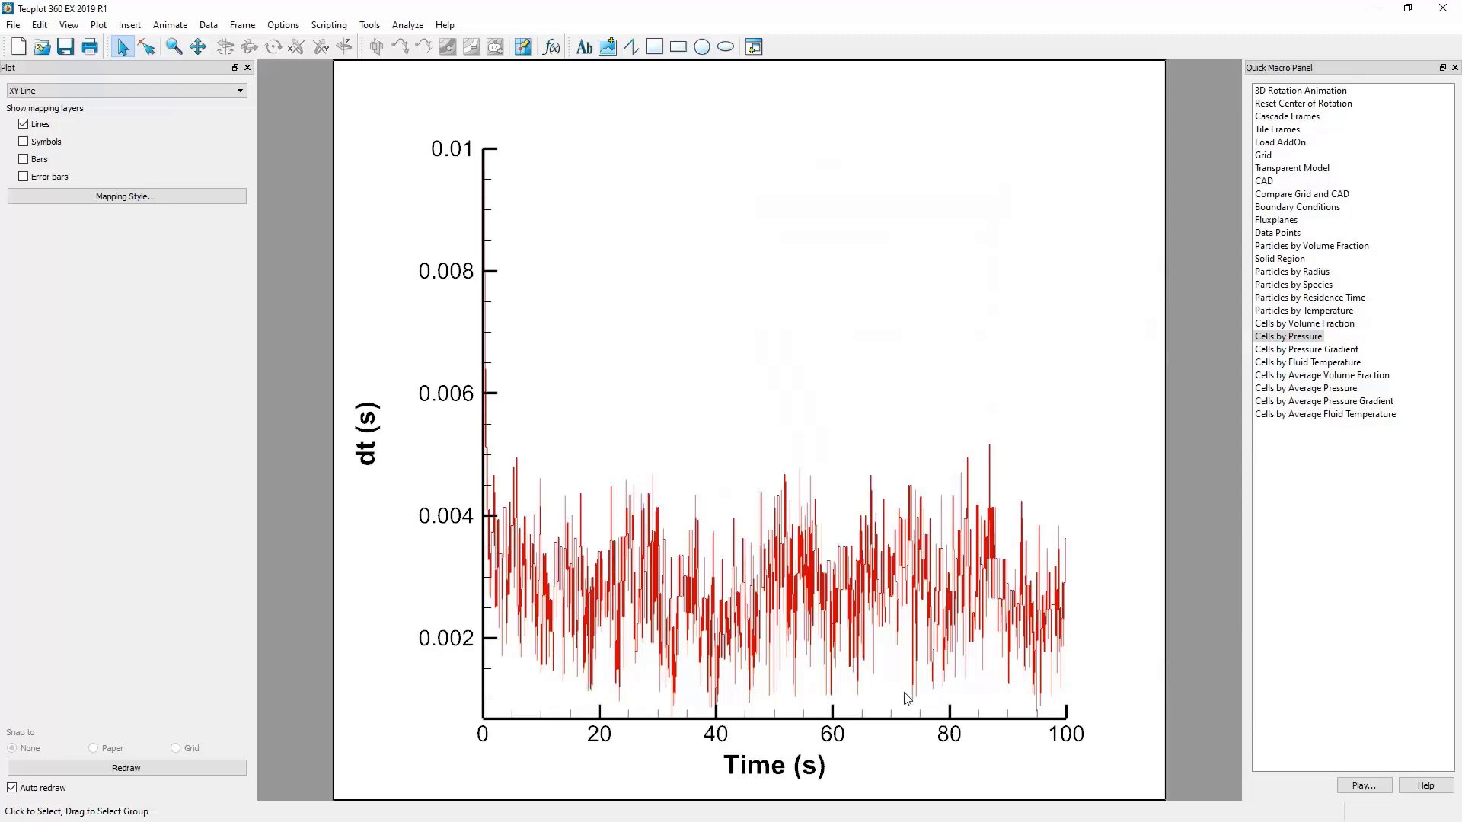
{"action": "mouse_move", "coordinate": [406, 469]}
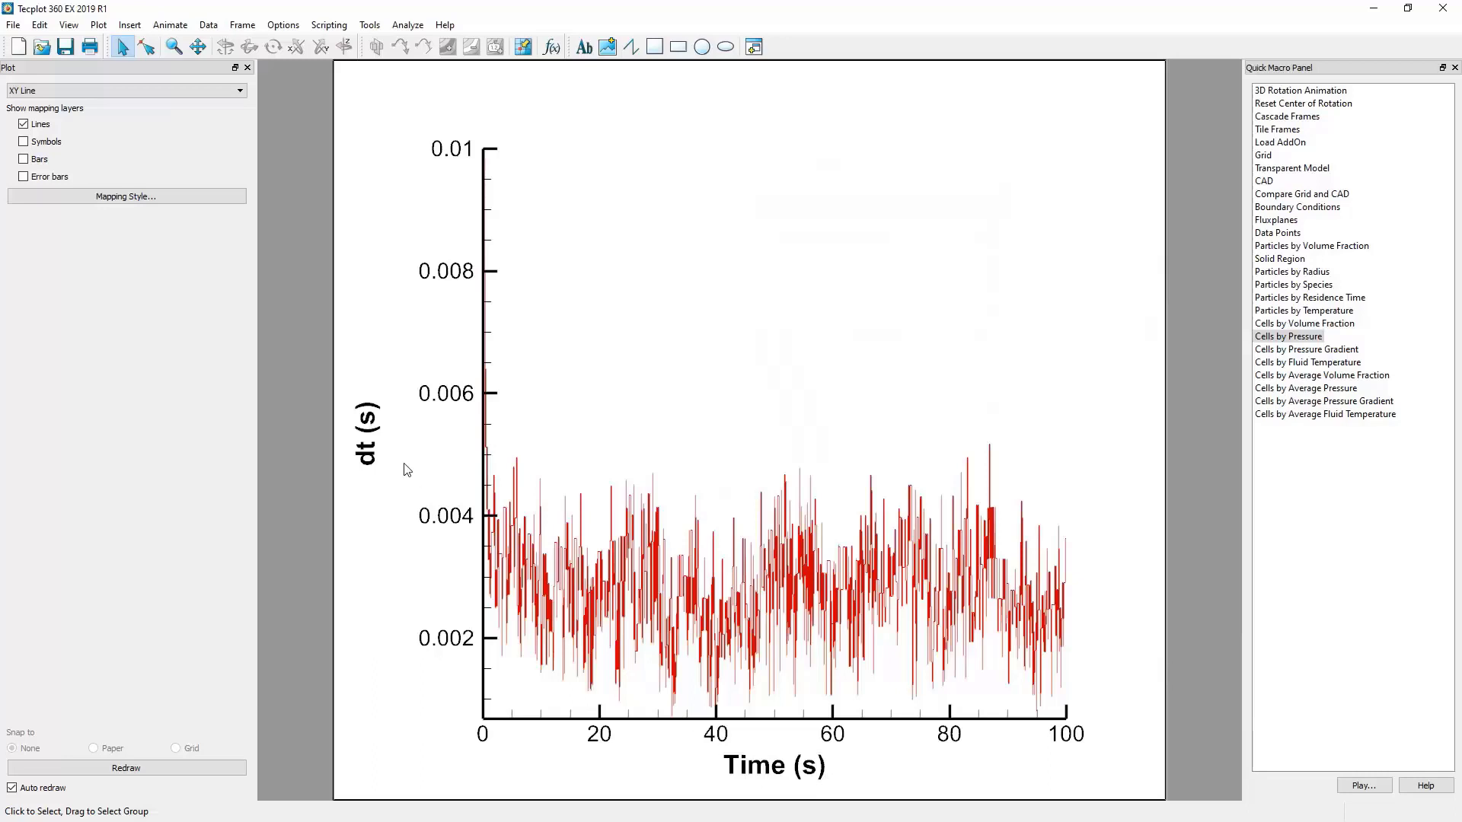
{"action": "mouse_move", "coordinate": [395, 466]}
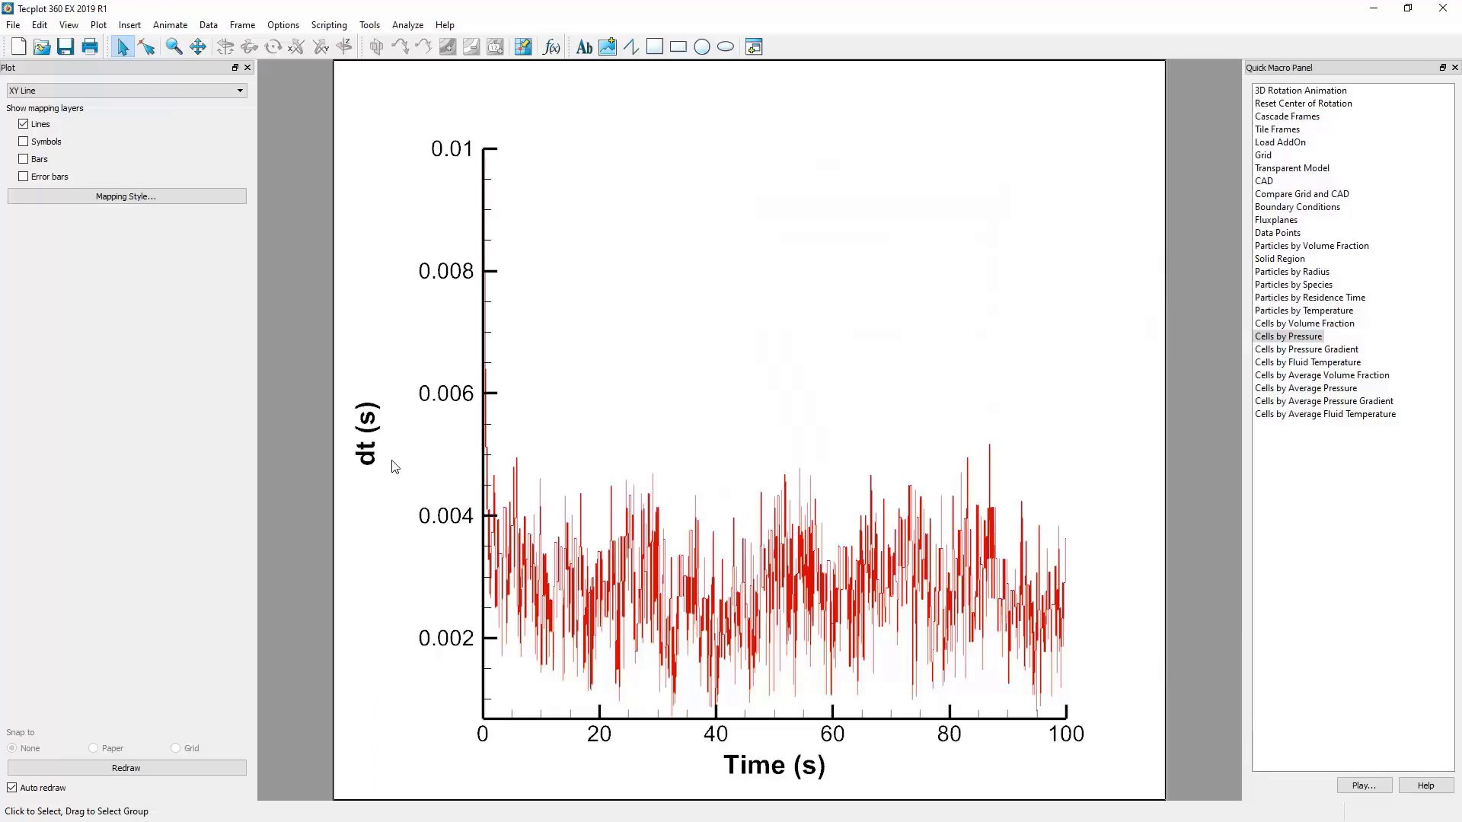
{"action": "mouse_move", "coordinate": [760, 305]}
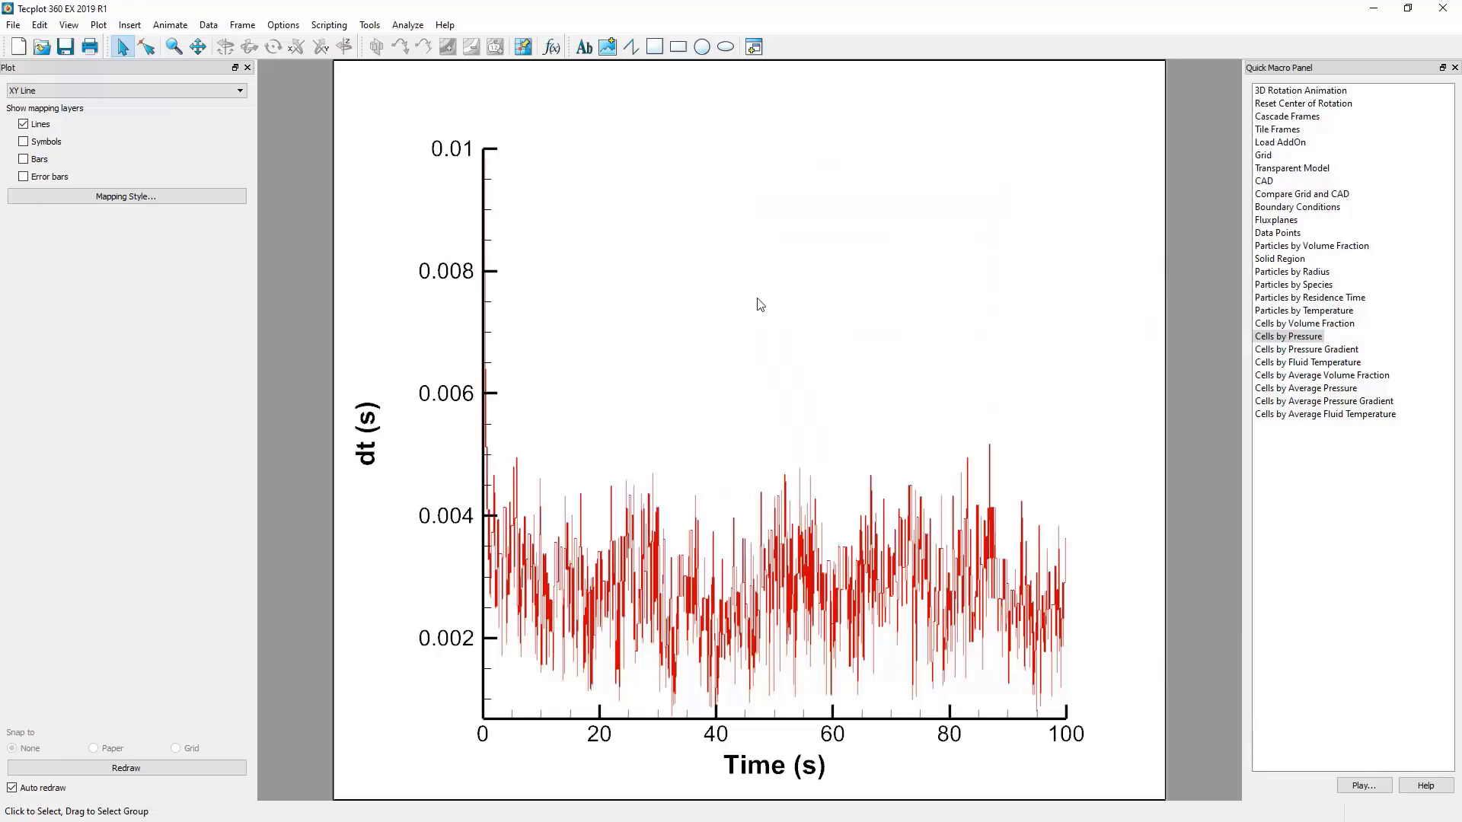
{"action": "mouse_move", "coordinate": [739, 341]}
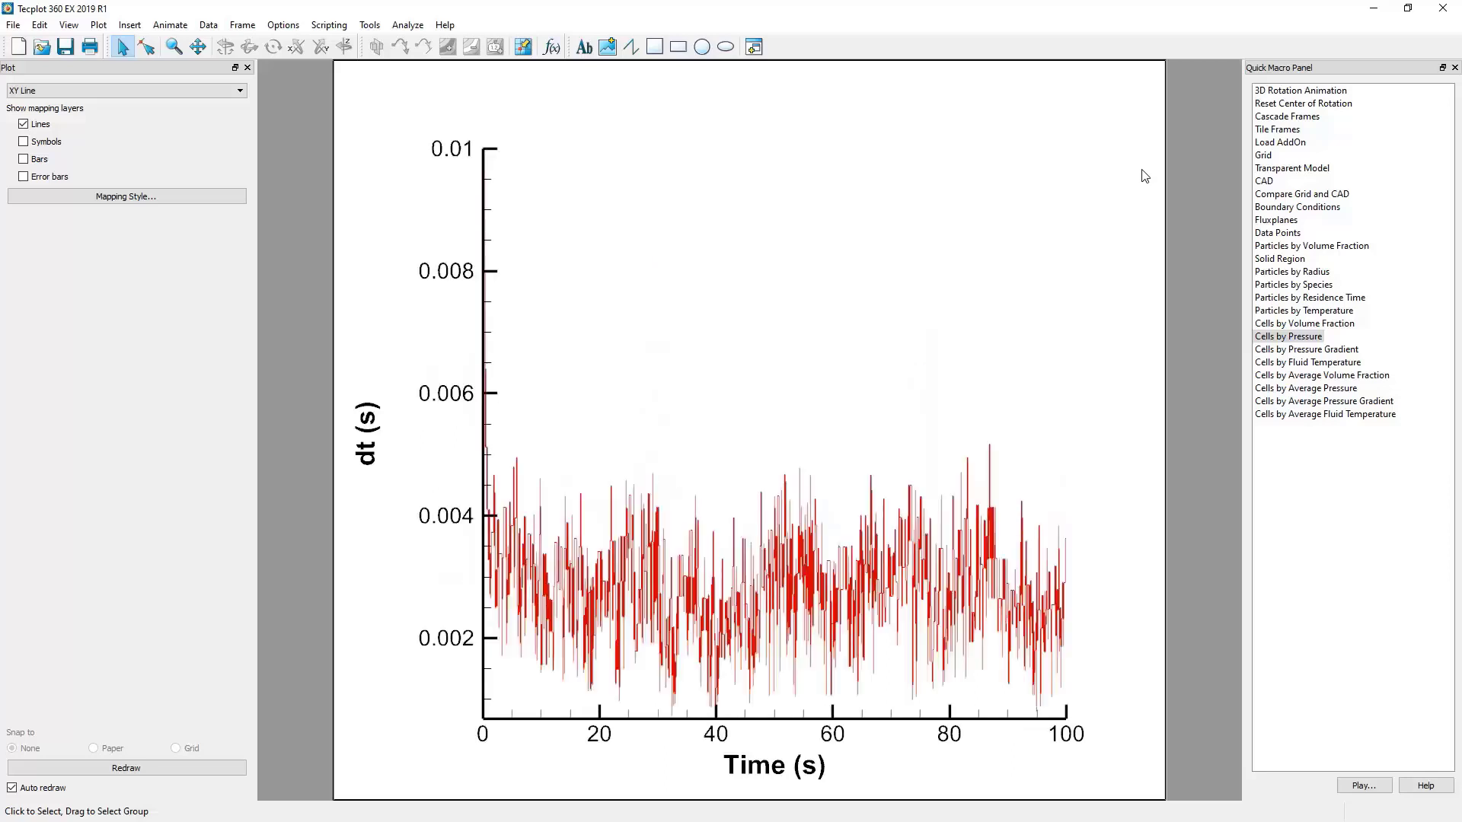
{"action": "mouse_move", "coordinate": [1051, 246]}
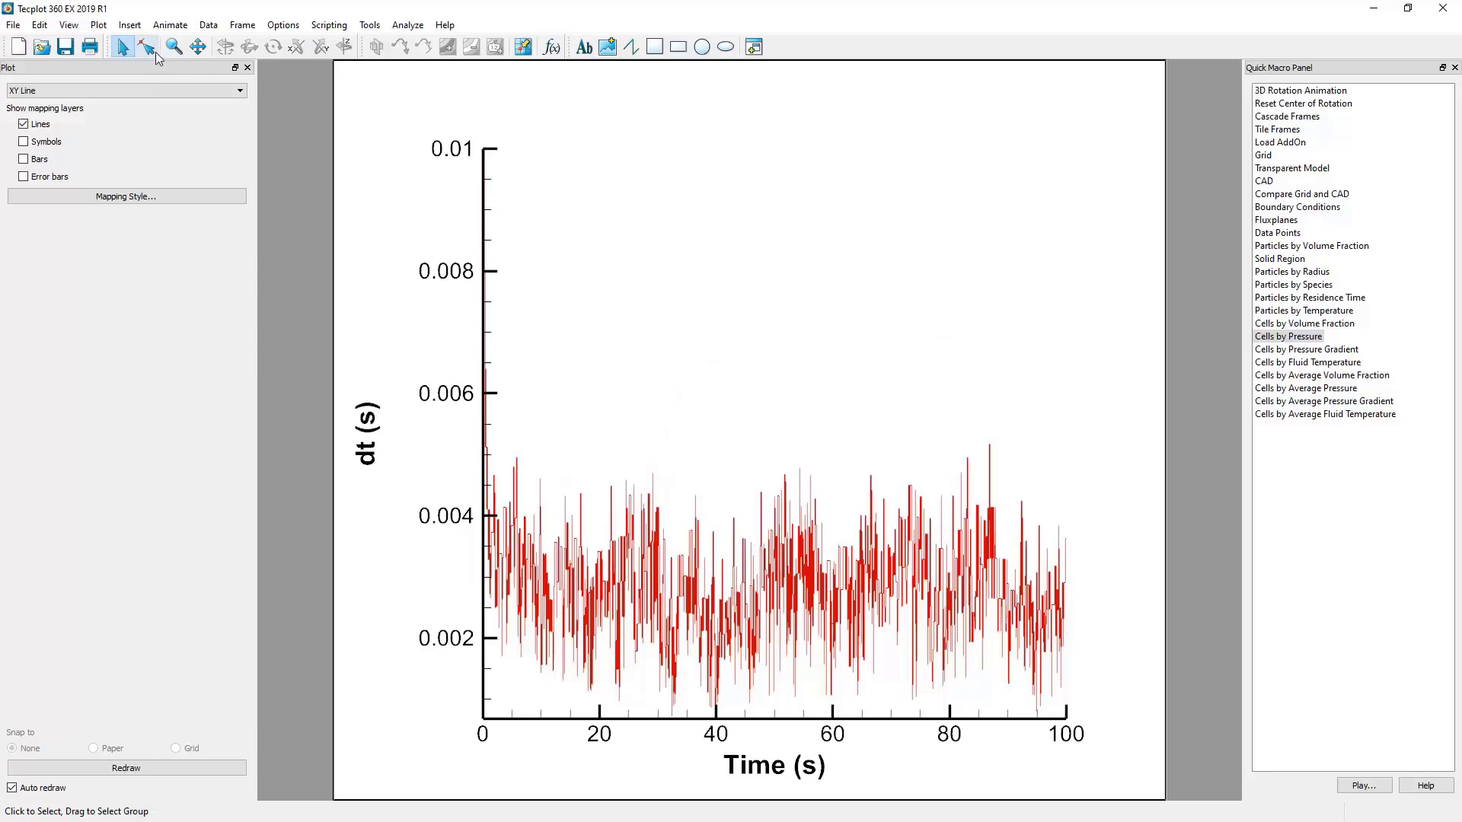
{"action": "mouse_move", "coordinate": [147, 46]}
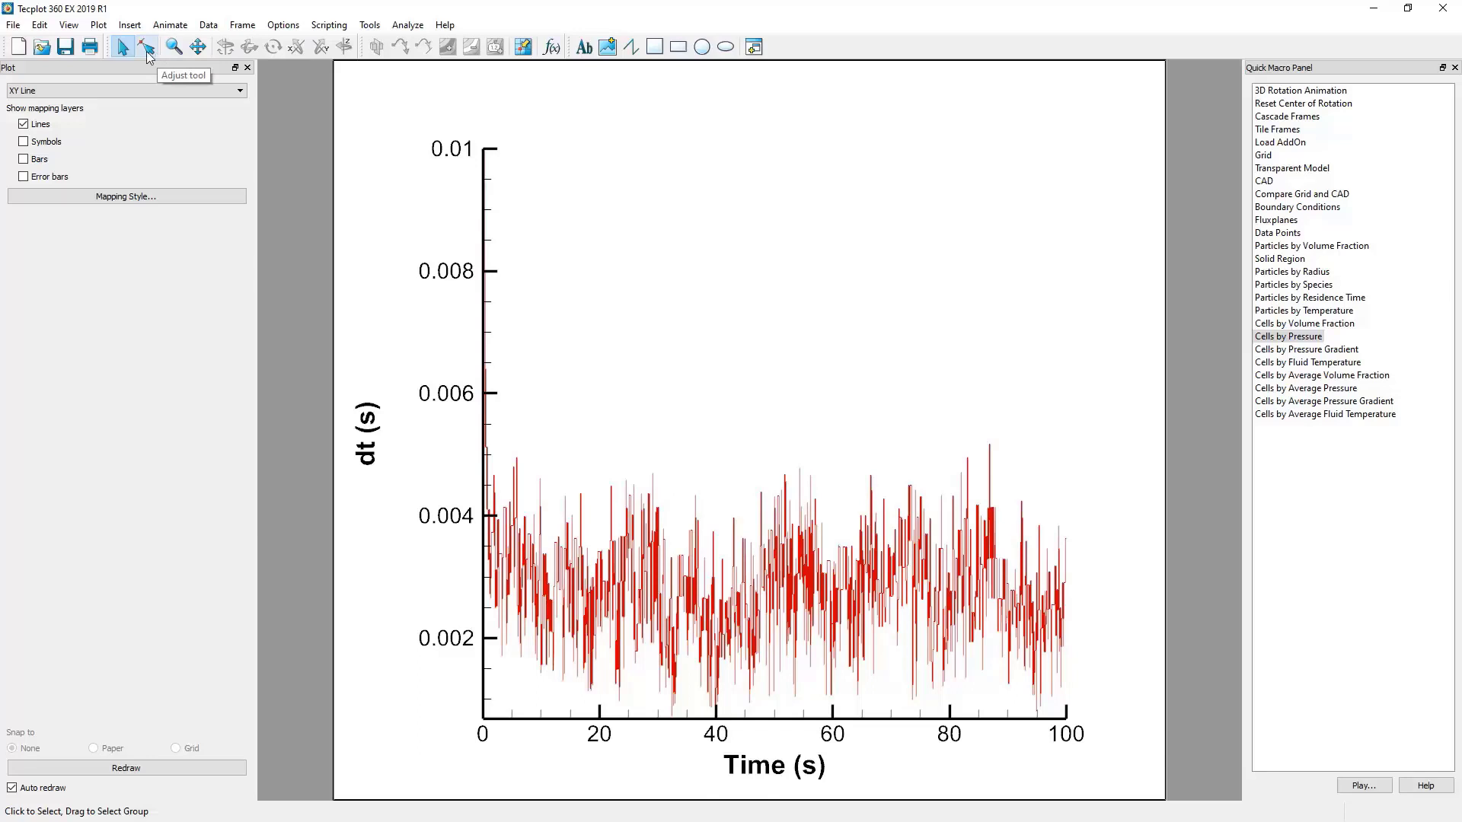
{"action": "left_click", "coordinate": [146, 47]}
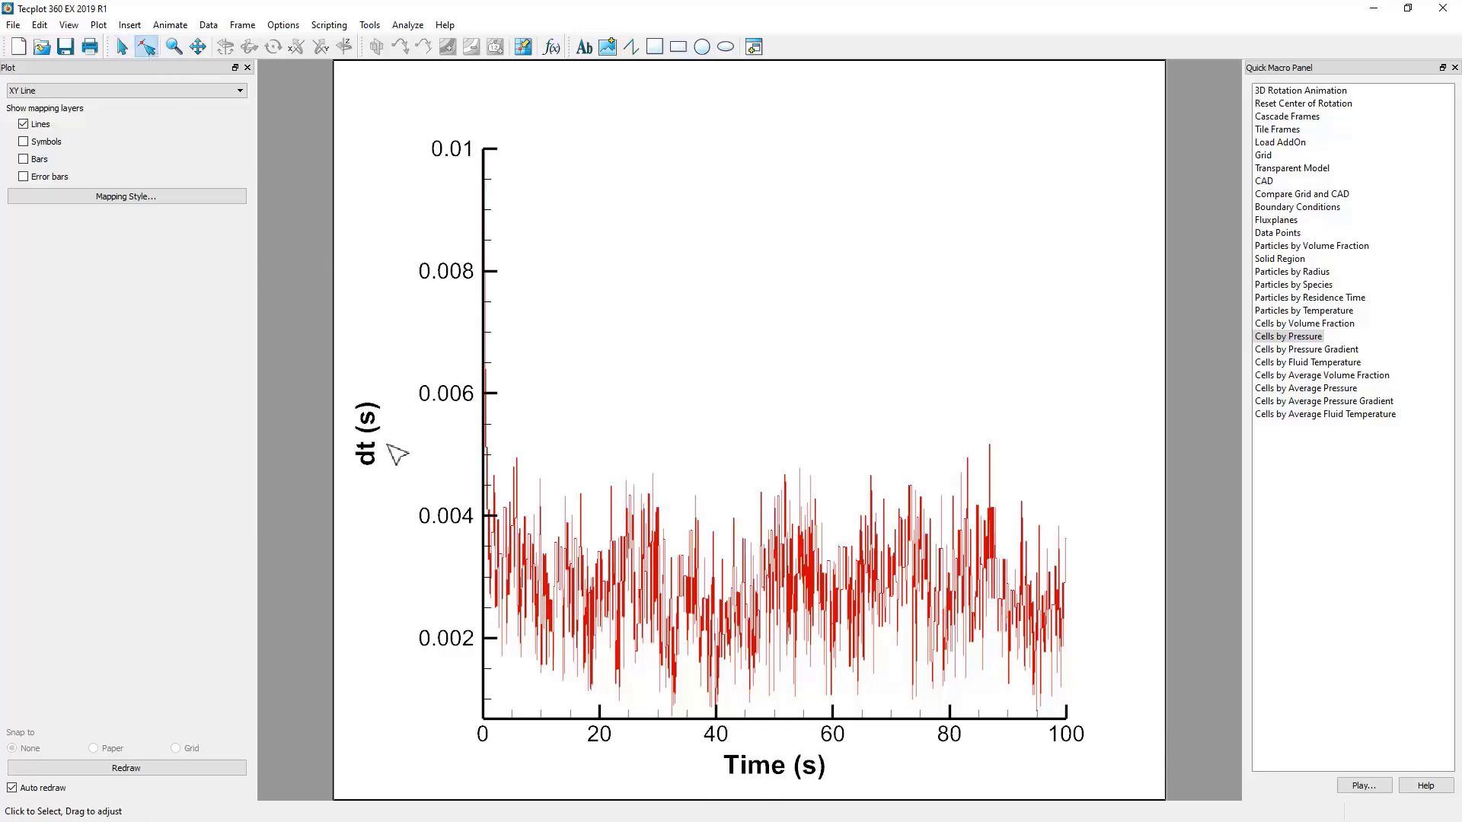
{"action": "left_click", "coordinate": [366, 419]}
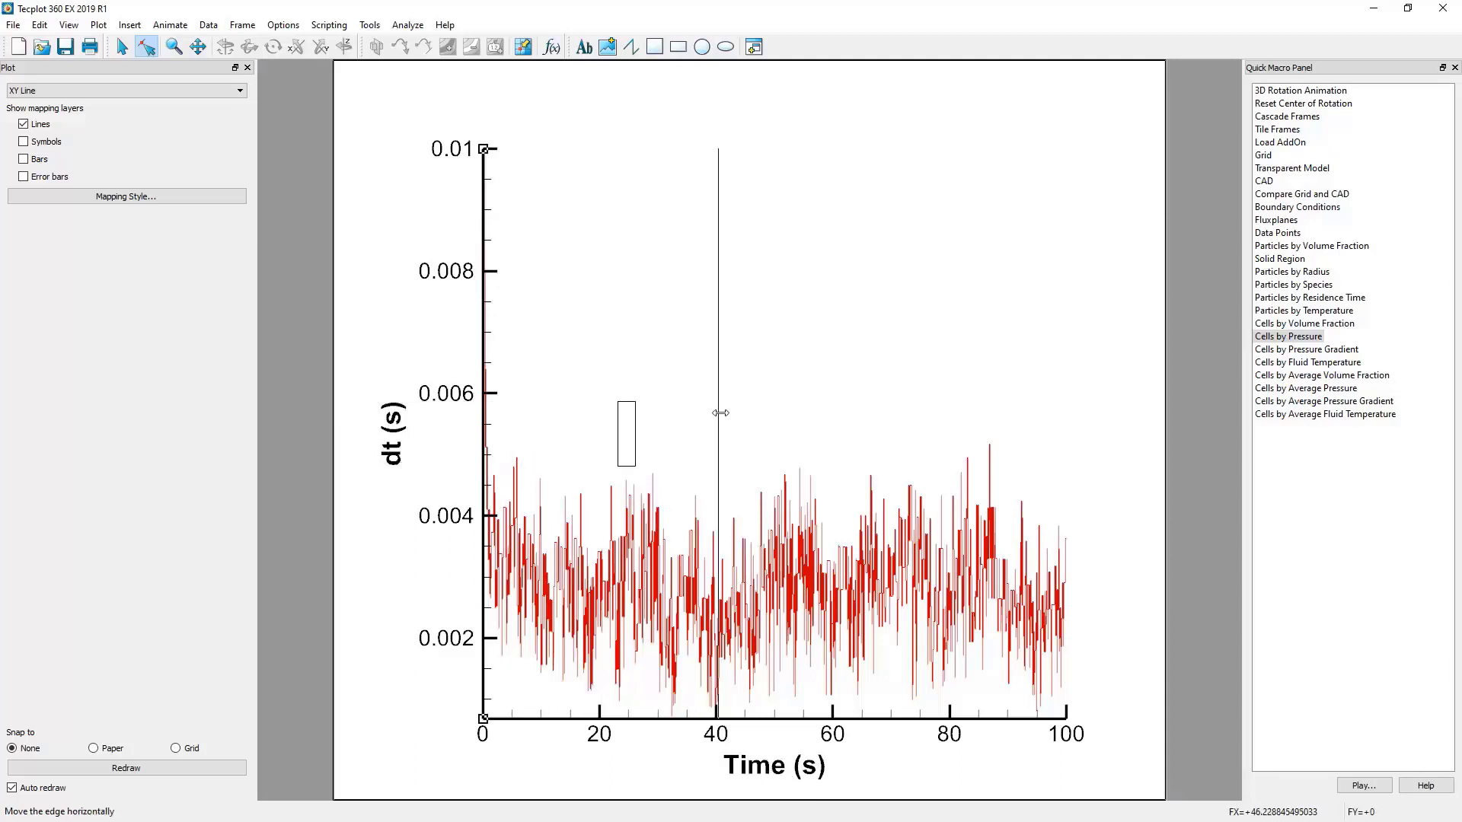
{"action": "left_click_drag", "start_coordinate": [718, 412], "coordinate": [895, 426]}
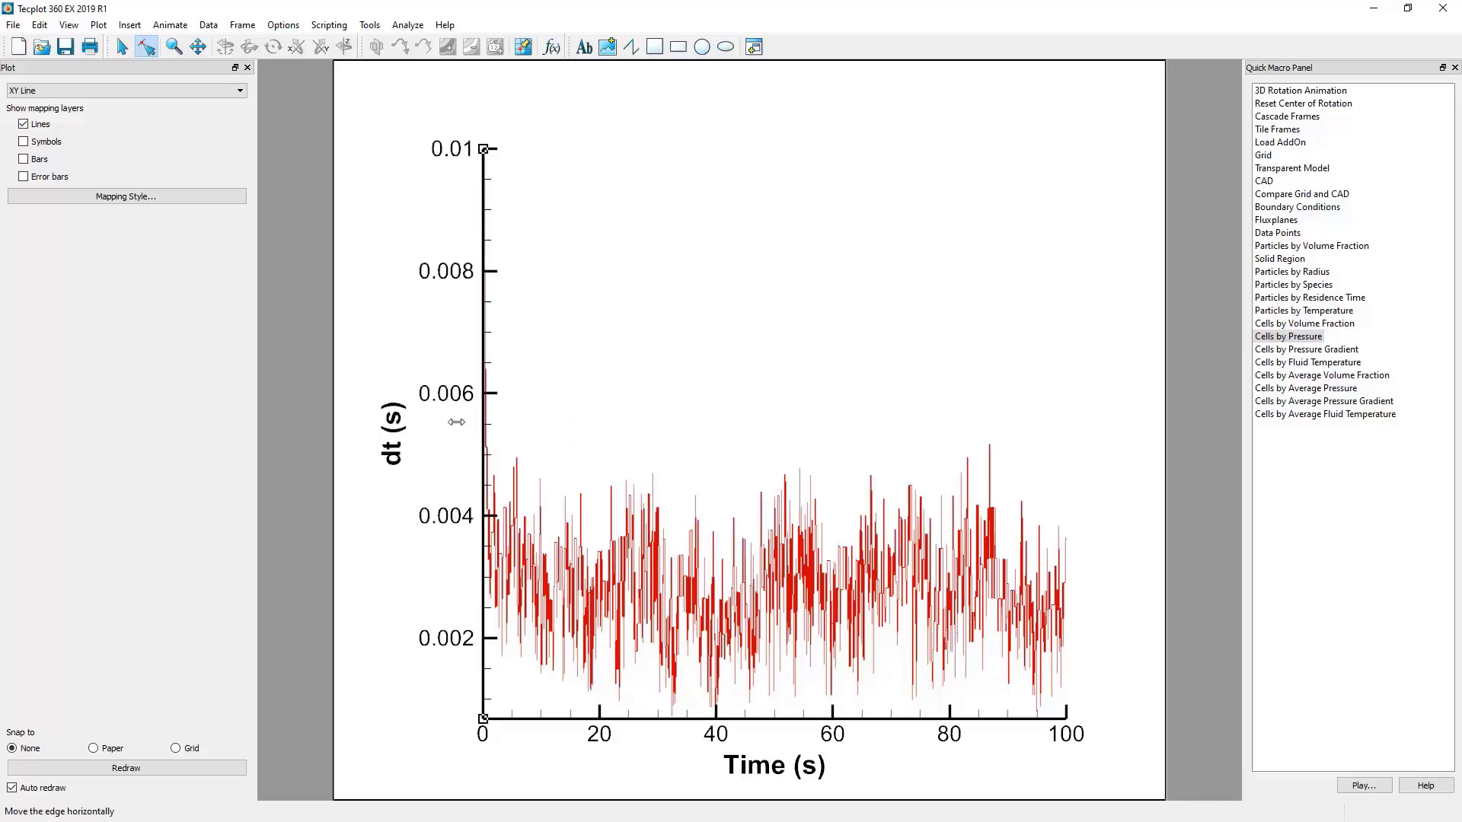
{"action": "mouse_move", "coordinate": [511, 290]}
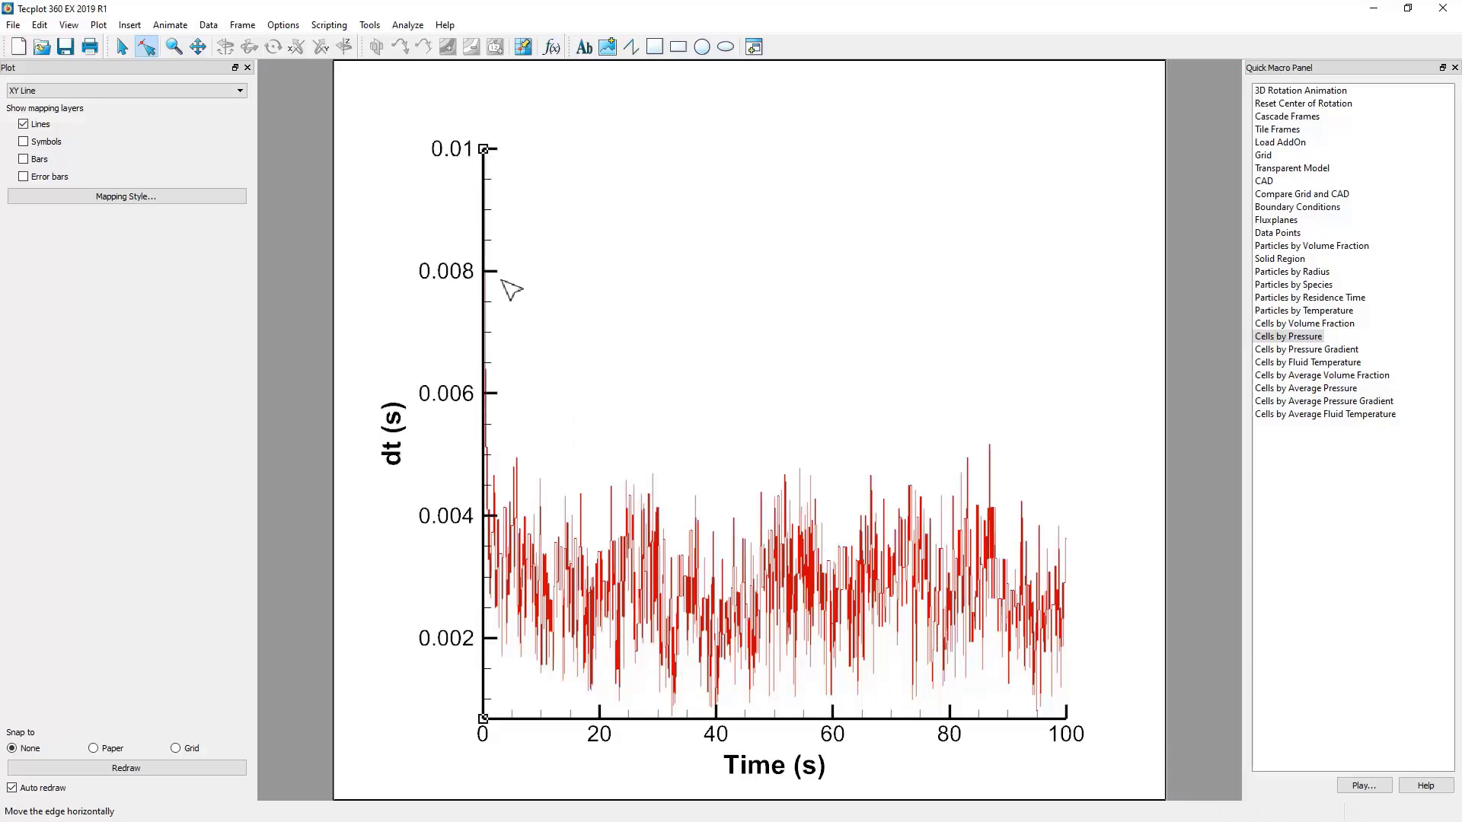
{"action": "mouse_move", "coordinate": [501, 327]}
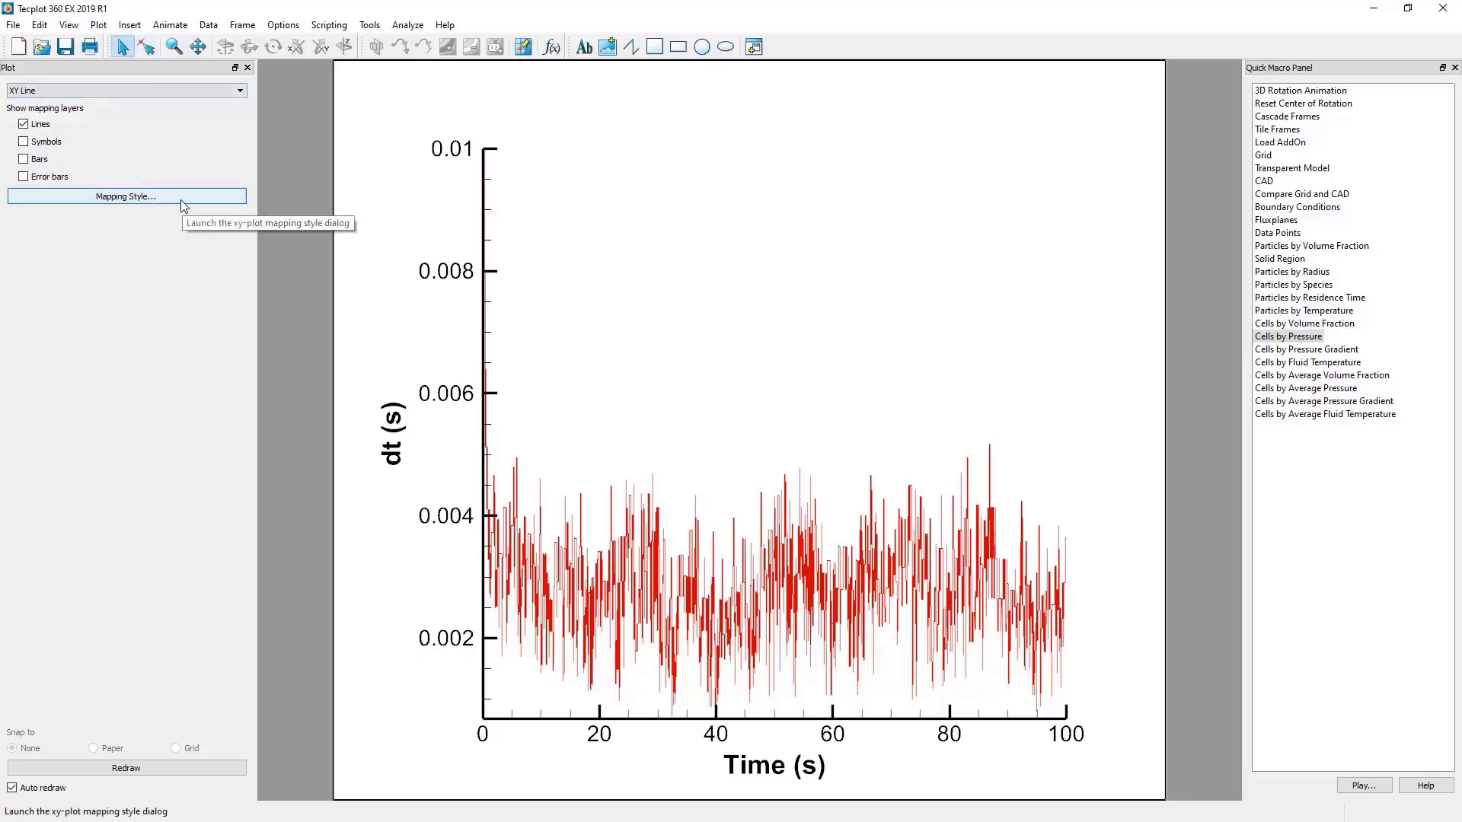
{"action": "mouse_move", "coordinate": [1030, 630]}
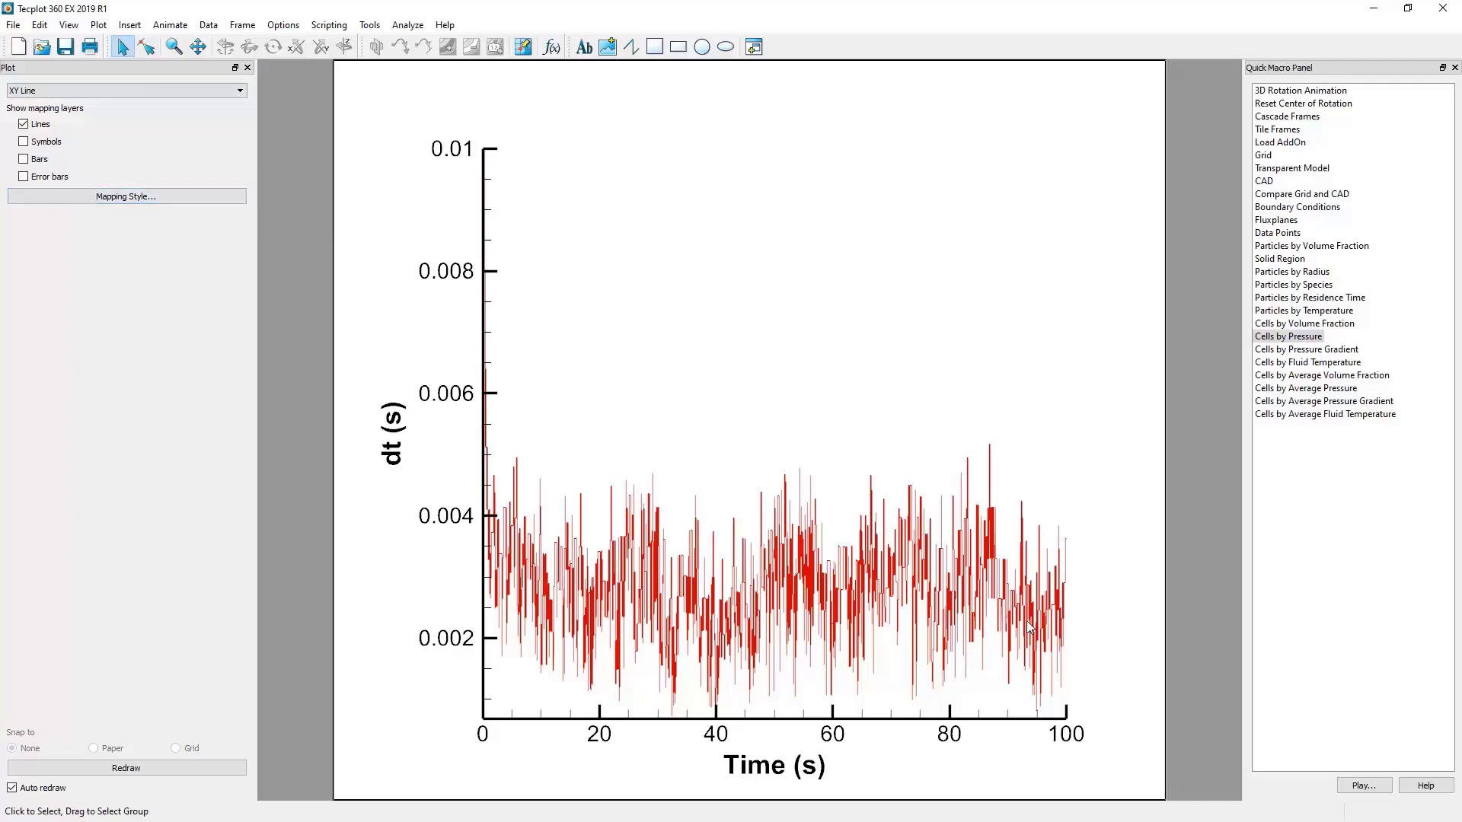
In Mapping Style, hide the dt (s) map and show the CFL map
{"action": "left_click", "coordinate": [125, 196]}
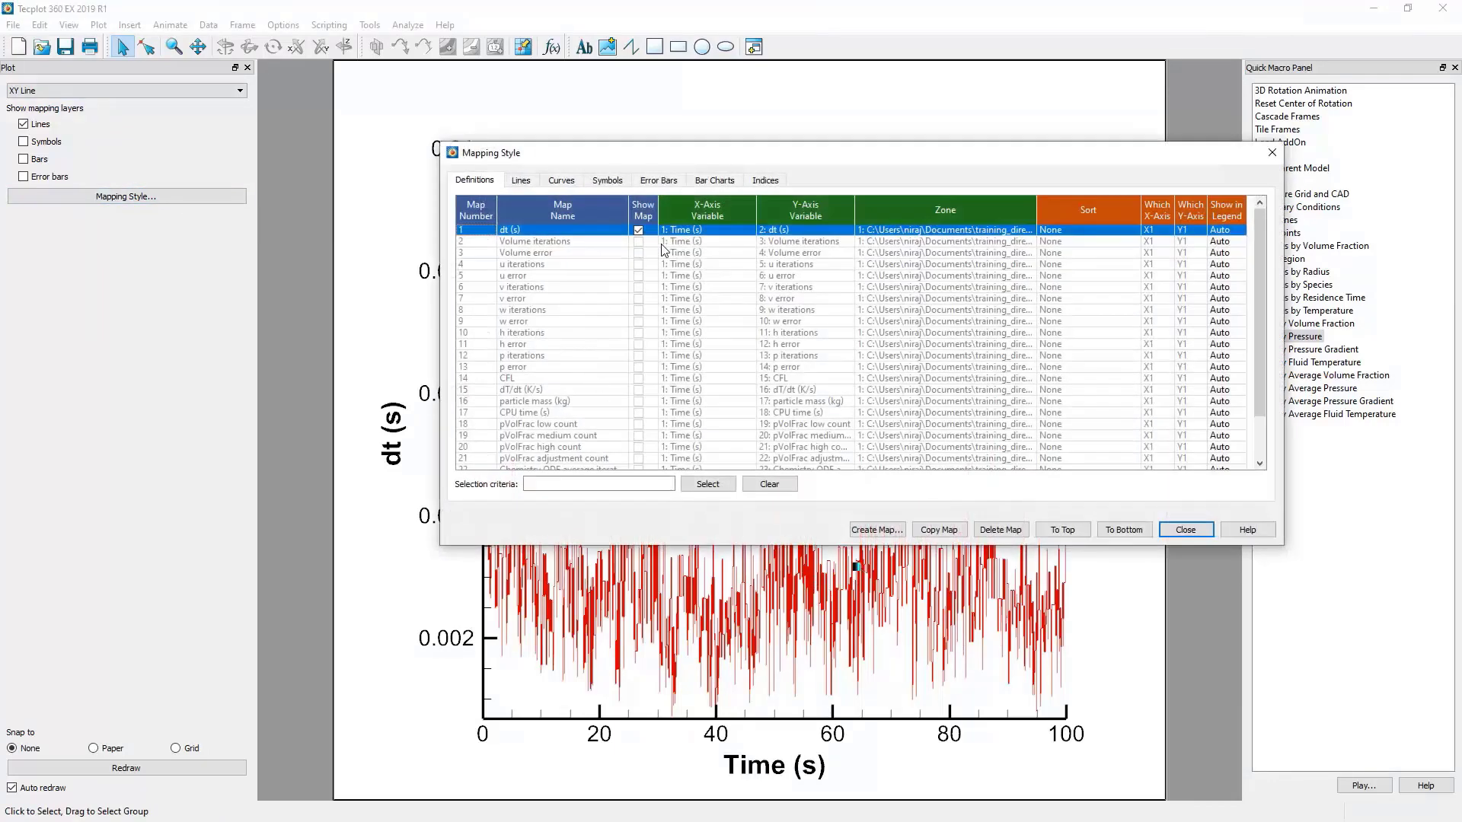
{"action": "left_click", "coordinate": [520, 180]}
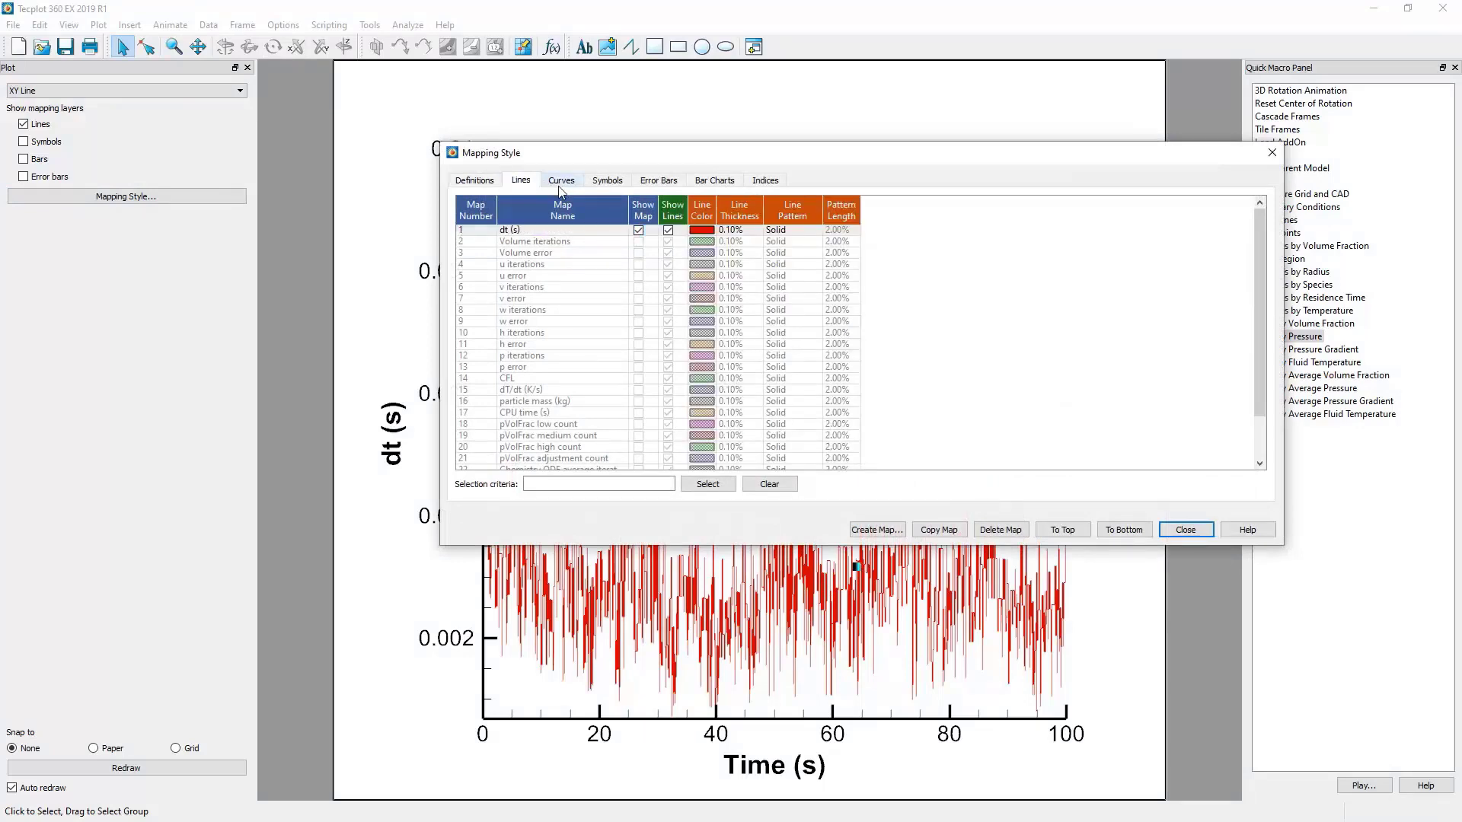
{"action": "left_click", "coordinate": [560, 179]}
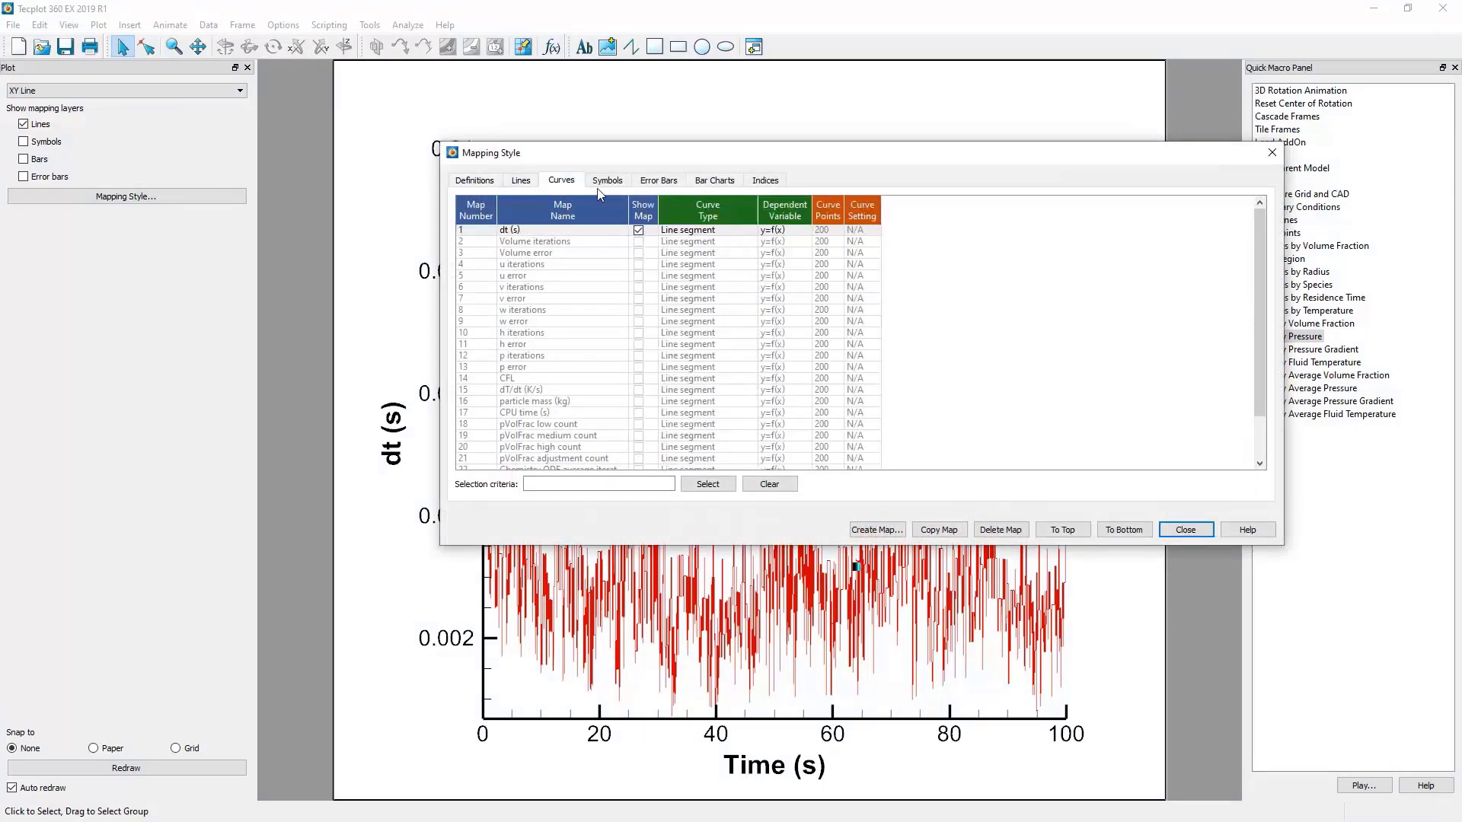
{"action": "left_click", "coordinate": [606, 180]}
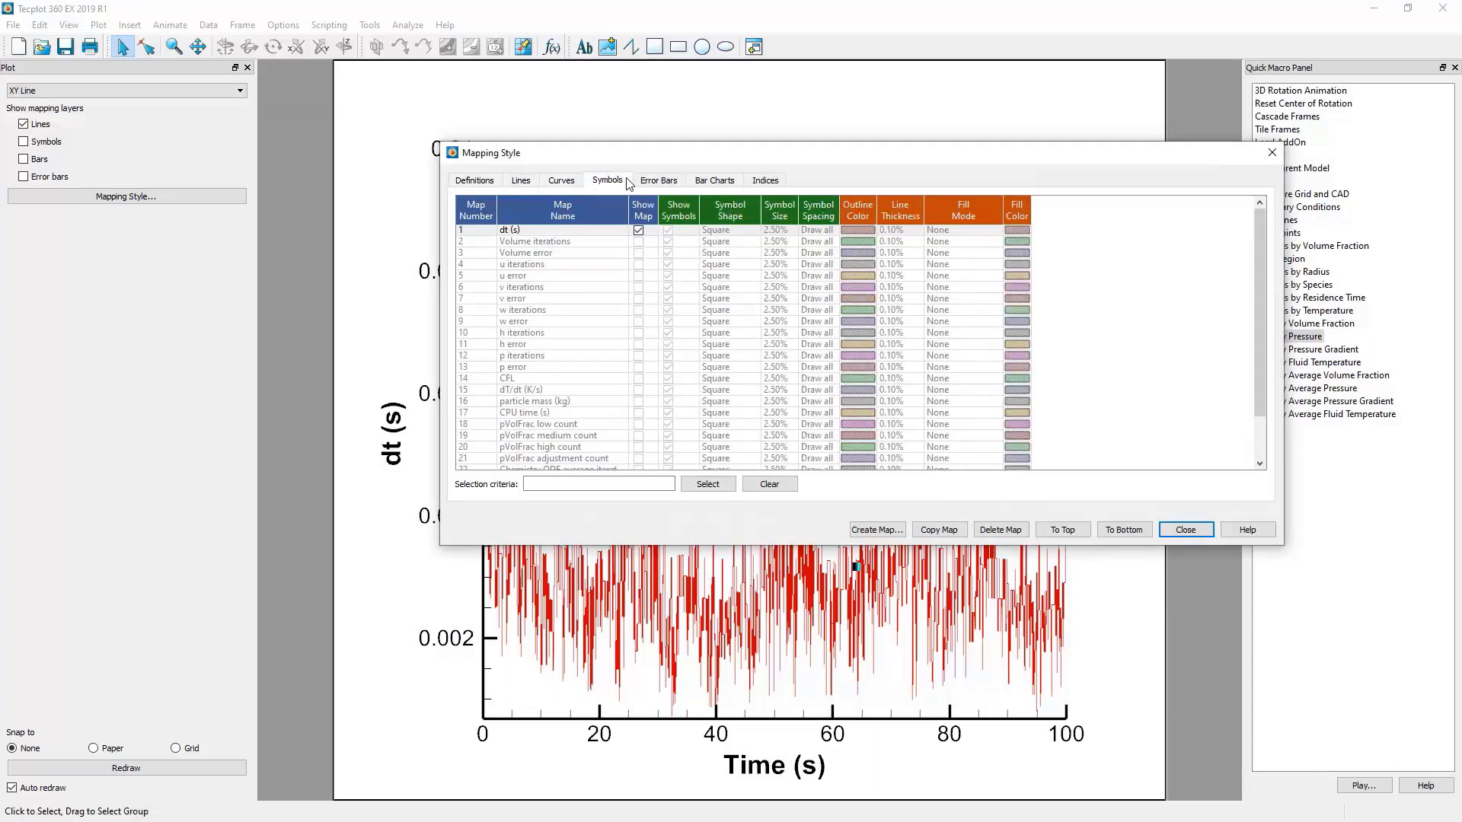
{"action": "left_click", "coordinate": [658, 180]}
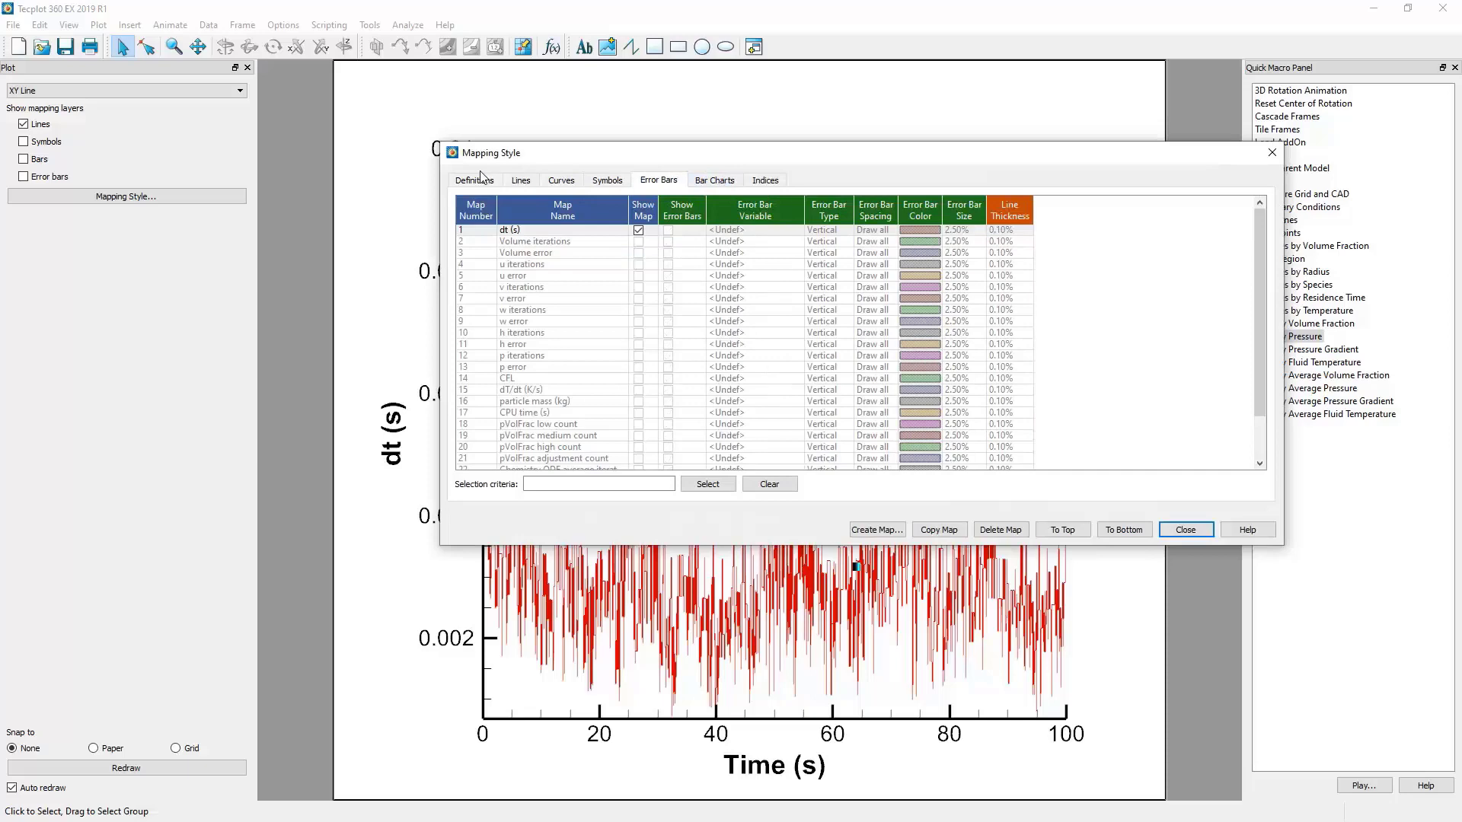
{"action": "left_click", "coordinate": [474, 179]}
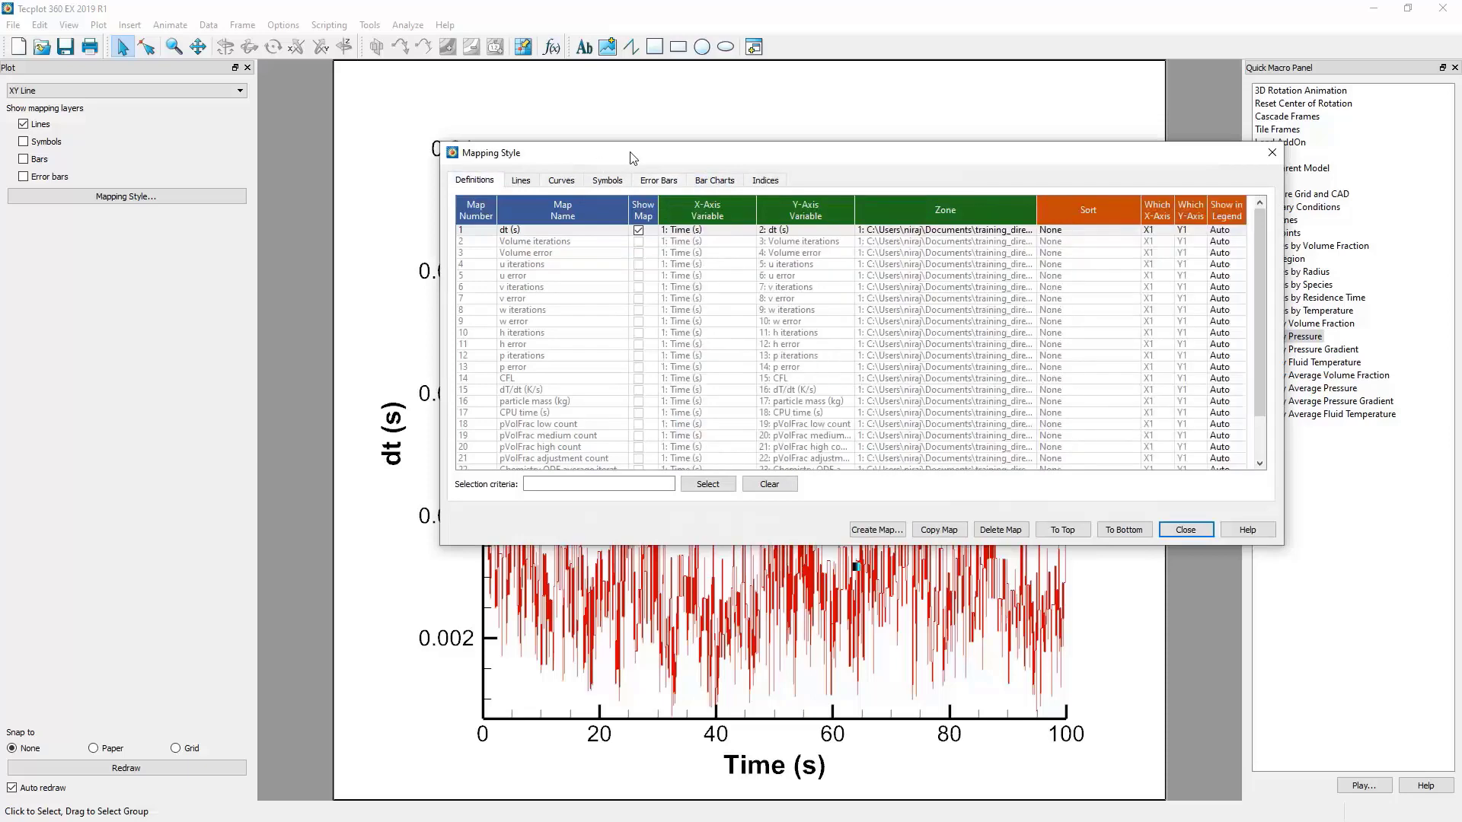
{"action": "left_click_drag", "start_coordinate": [634, 153], "coordinate": [704, 111]}
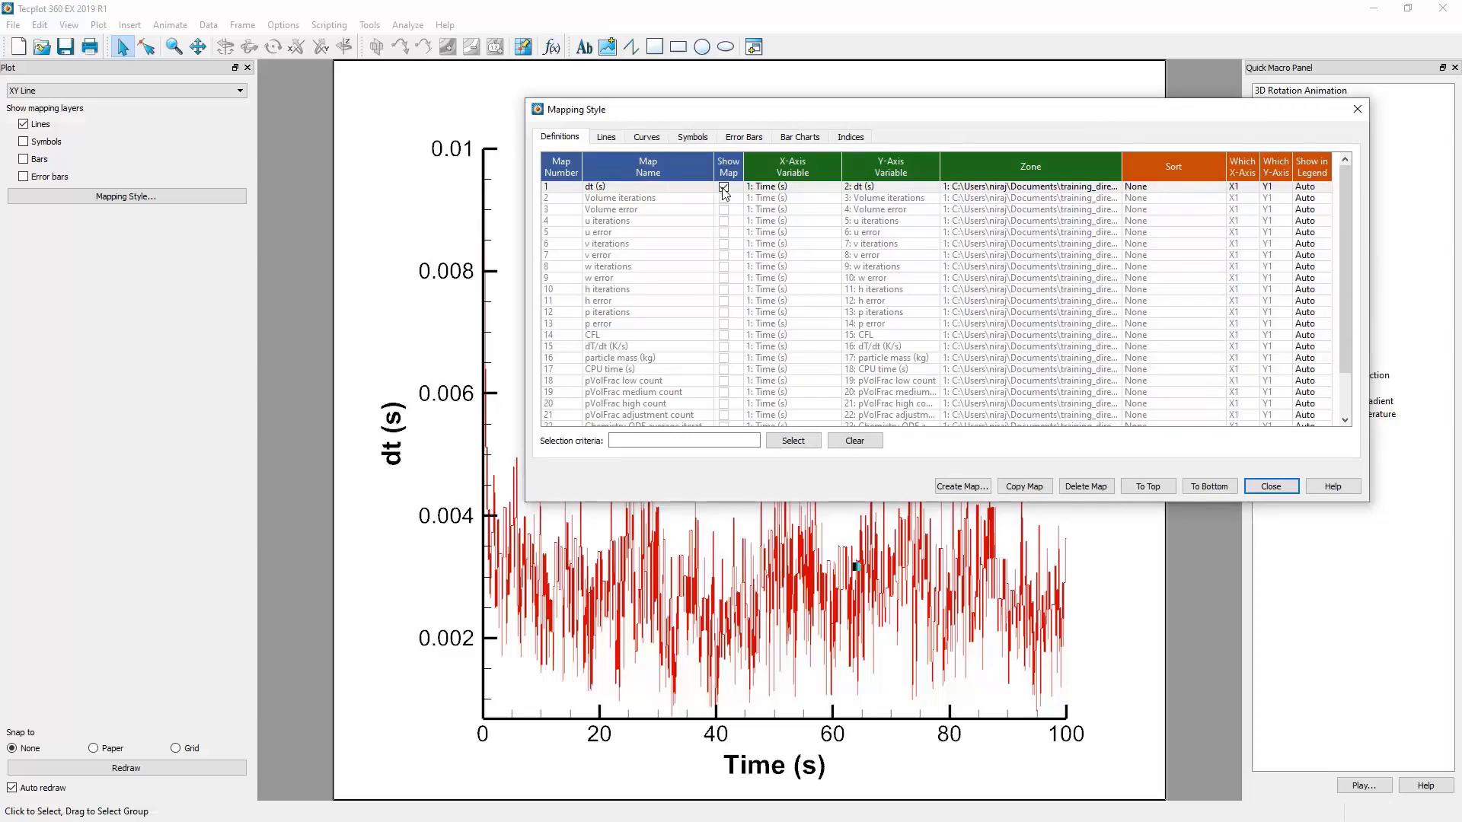
{"action": "left_click", "coordinate": [724, 186]}
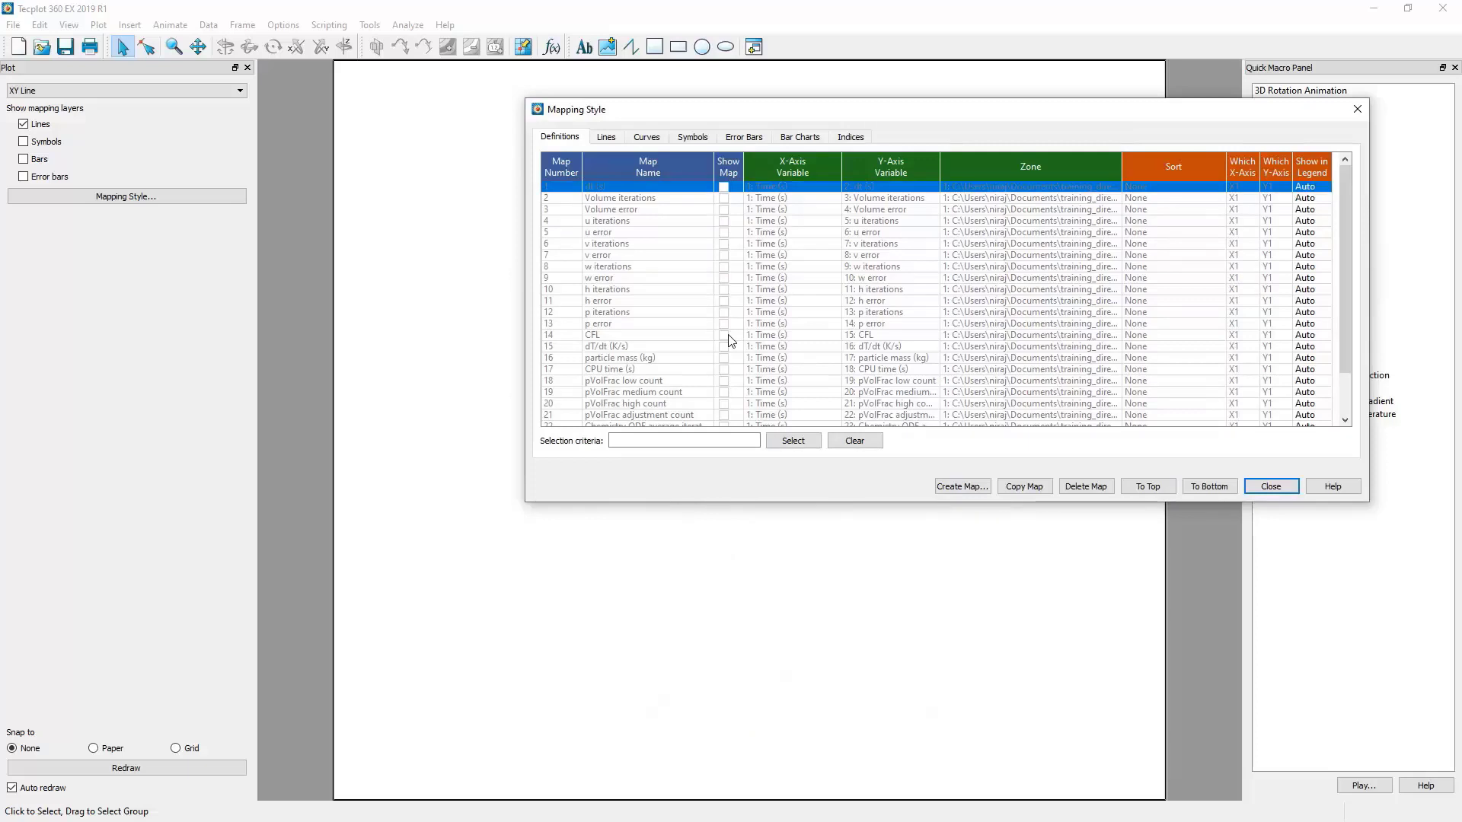
{"action": "mouse_move", "coordinate": [727, 341]}
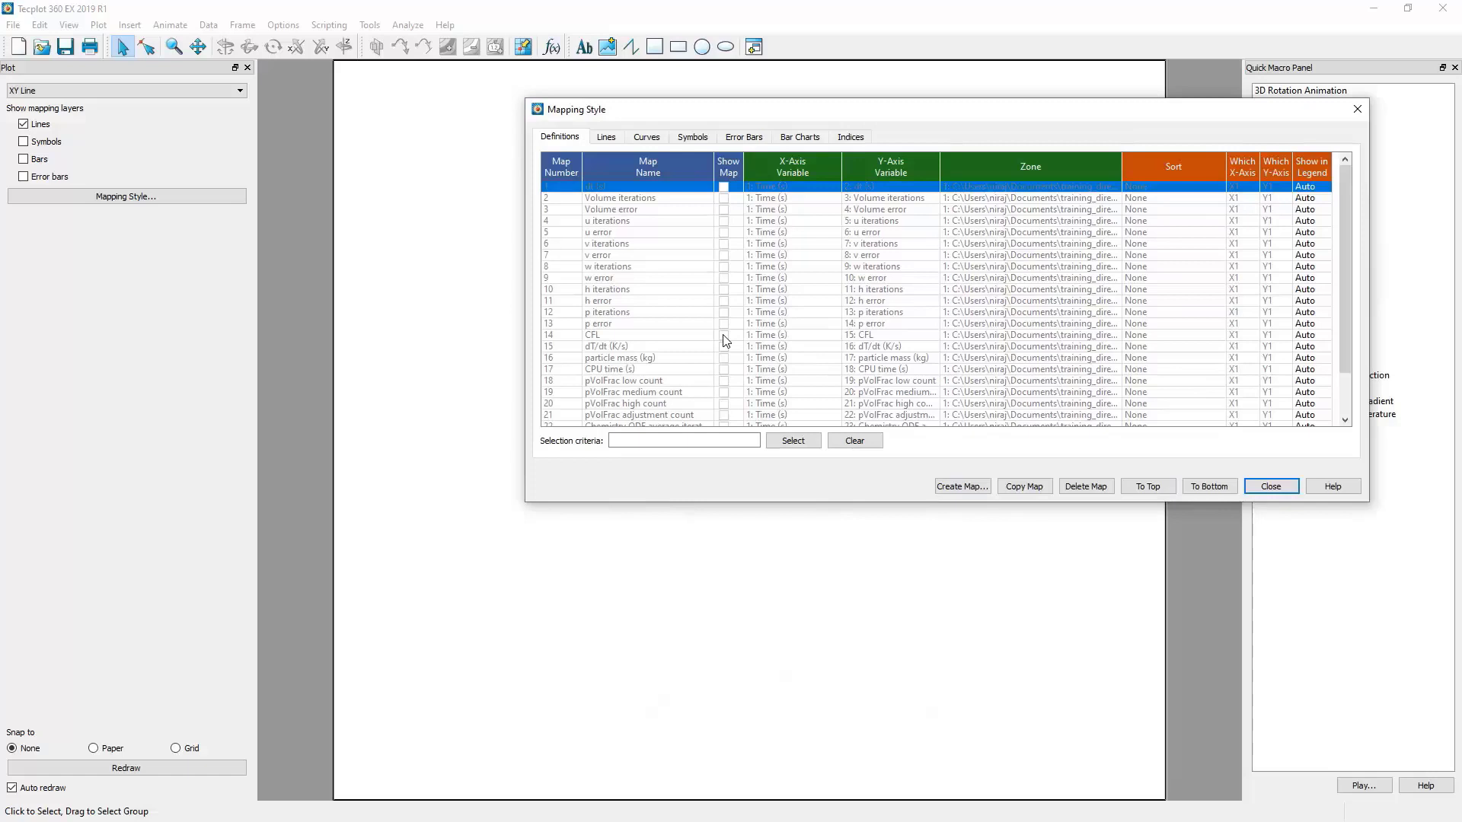
{"action": "left_click", "coordinate": [723, 335]}
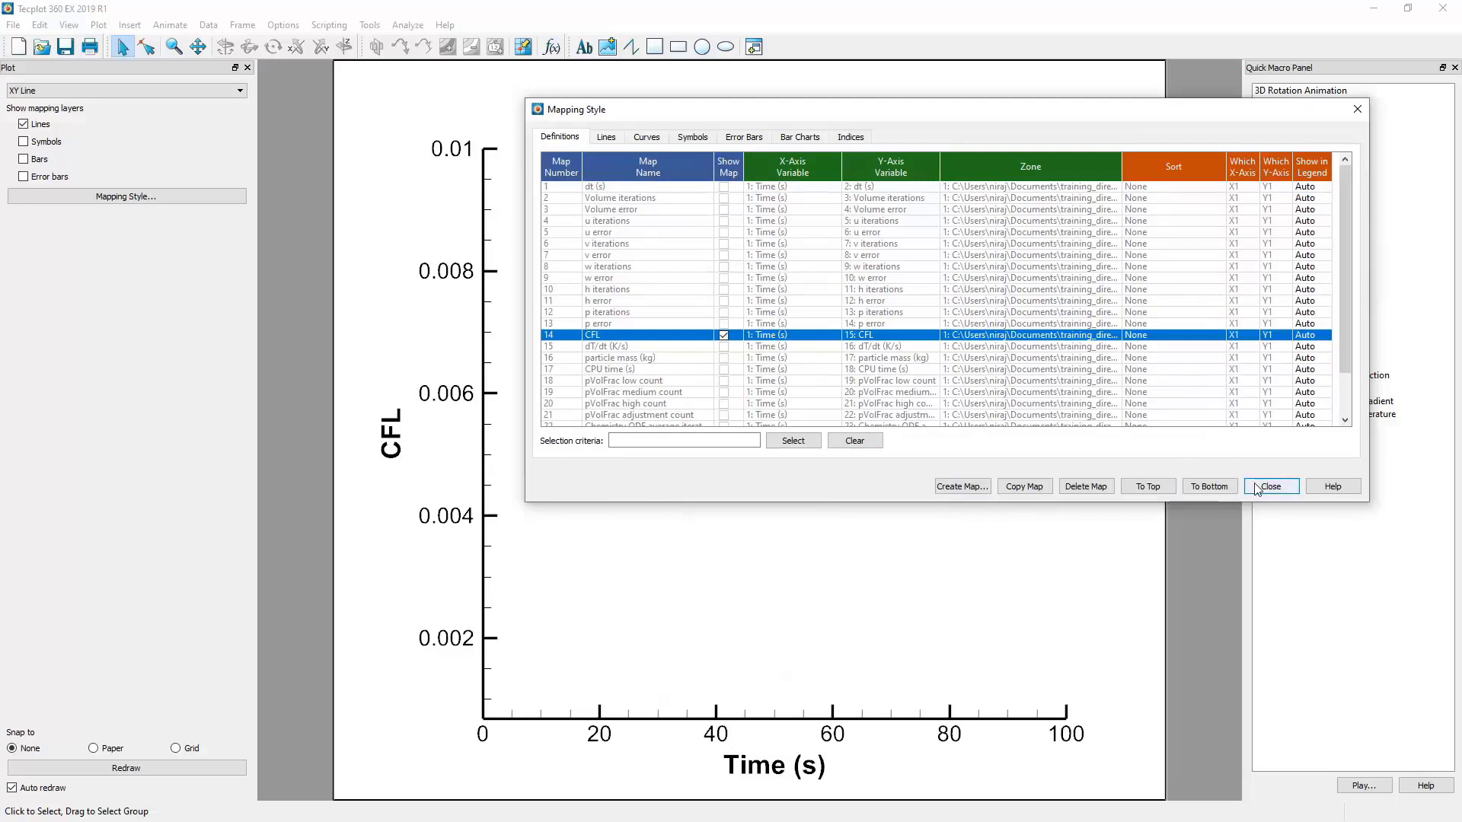
Close the Mapping Style dialog to view the CFL curve
{"action": "left_click", "coordinate": [1270, 486]}
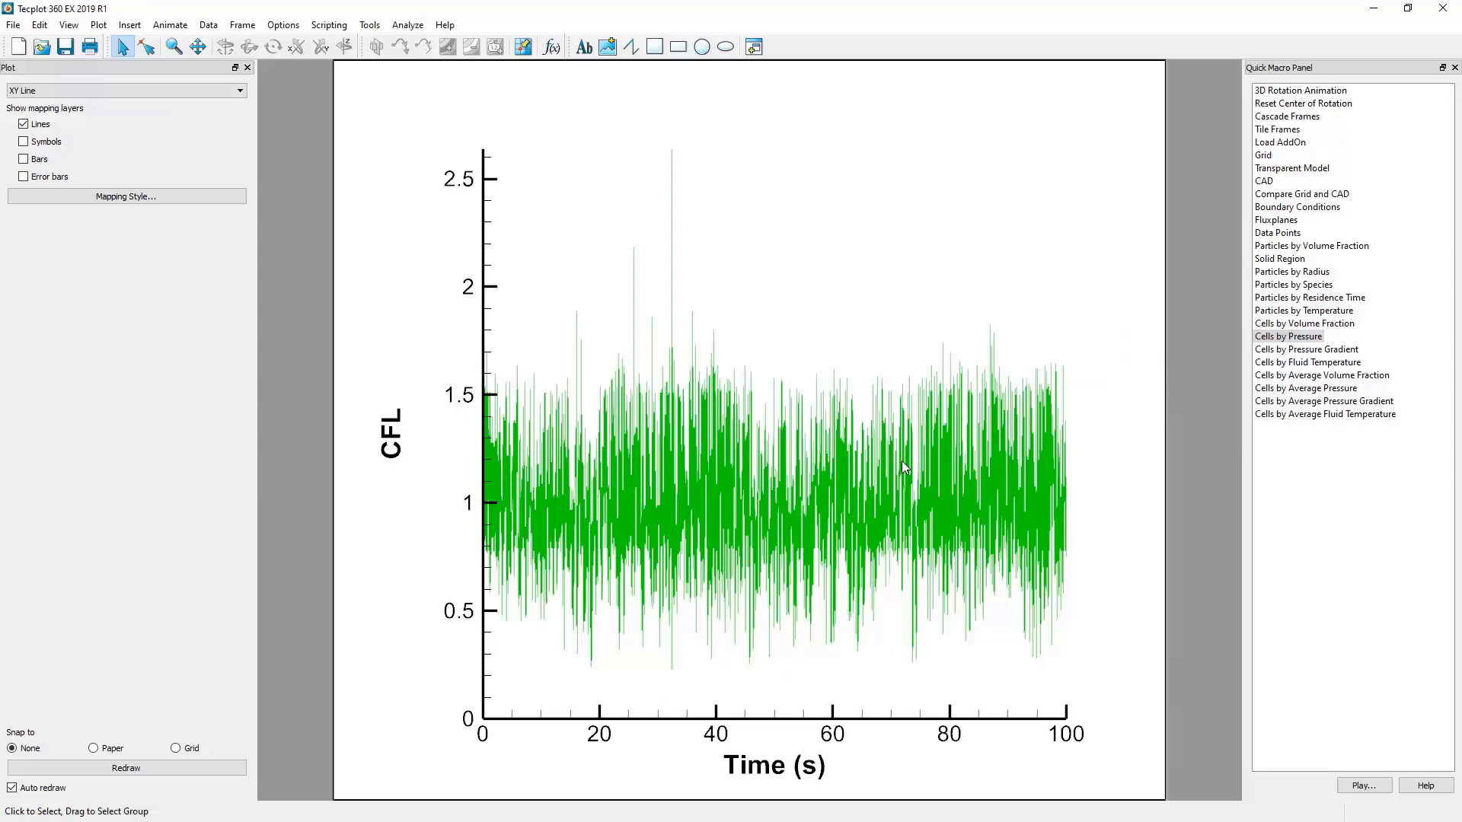
{"action": "mouse_move", "coordinate": [125, 197]}
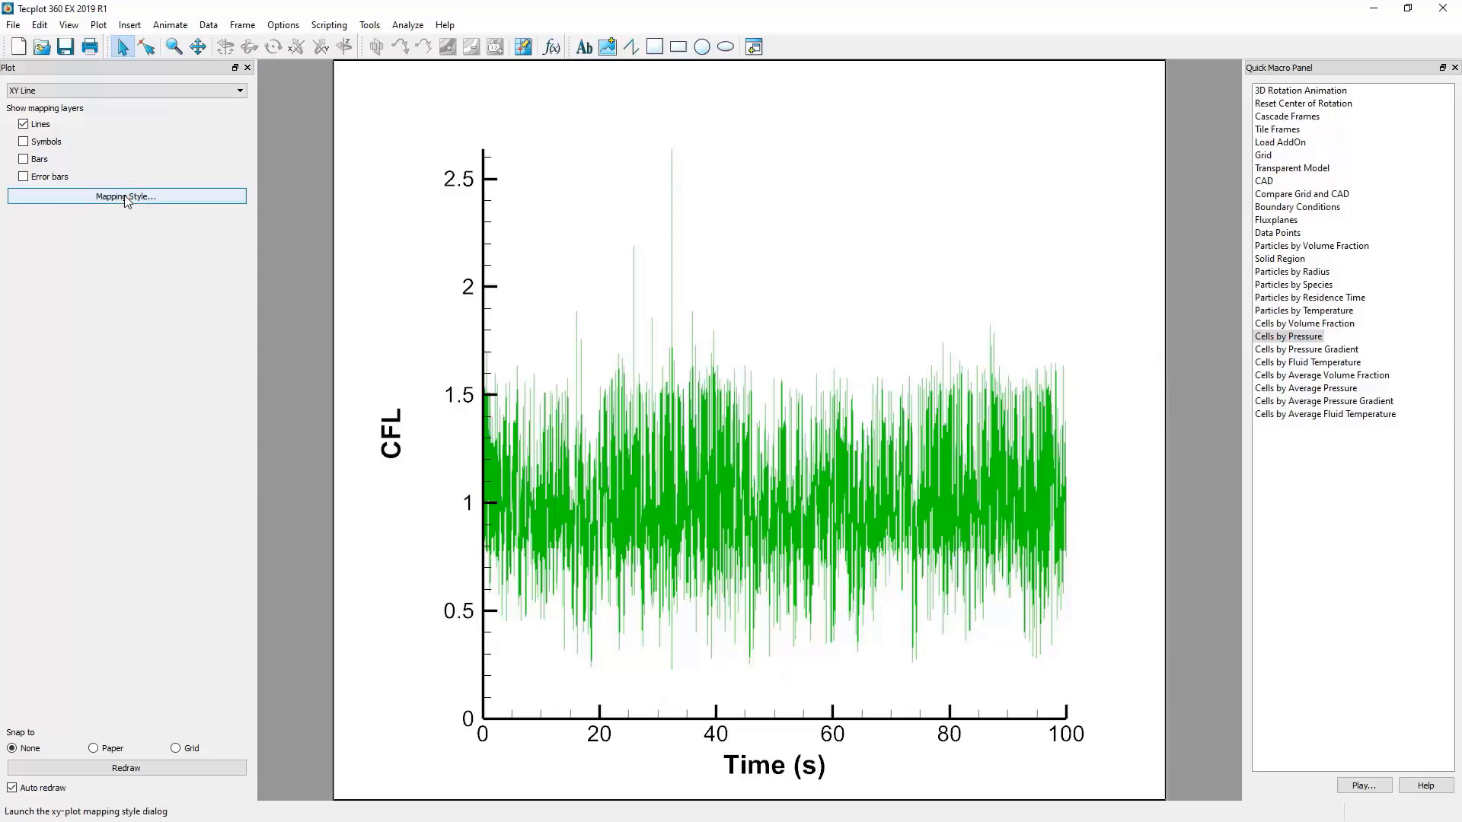
Show the dt (s) map again and assign it to the Y2 axis in Mapping Style
{"action": "left_click", "coordinate": [126, 196]}
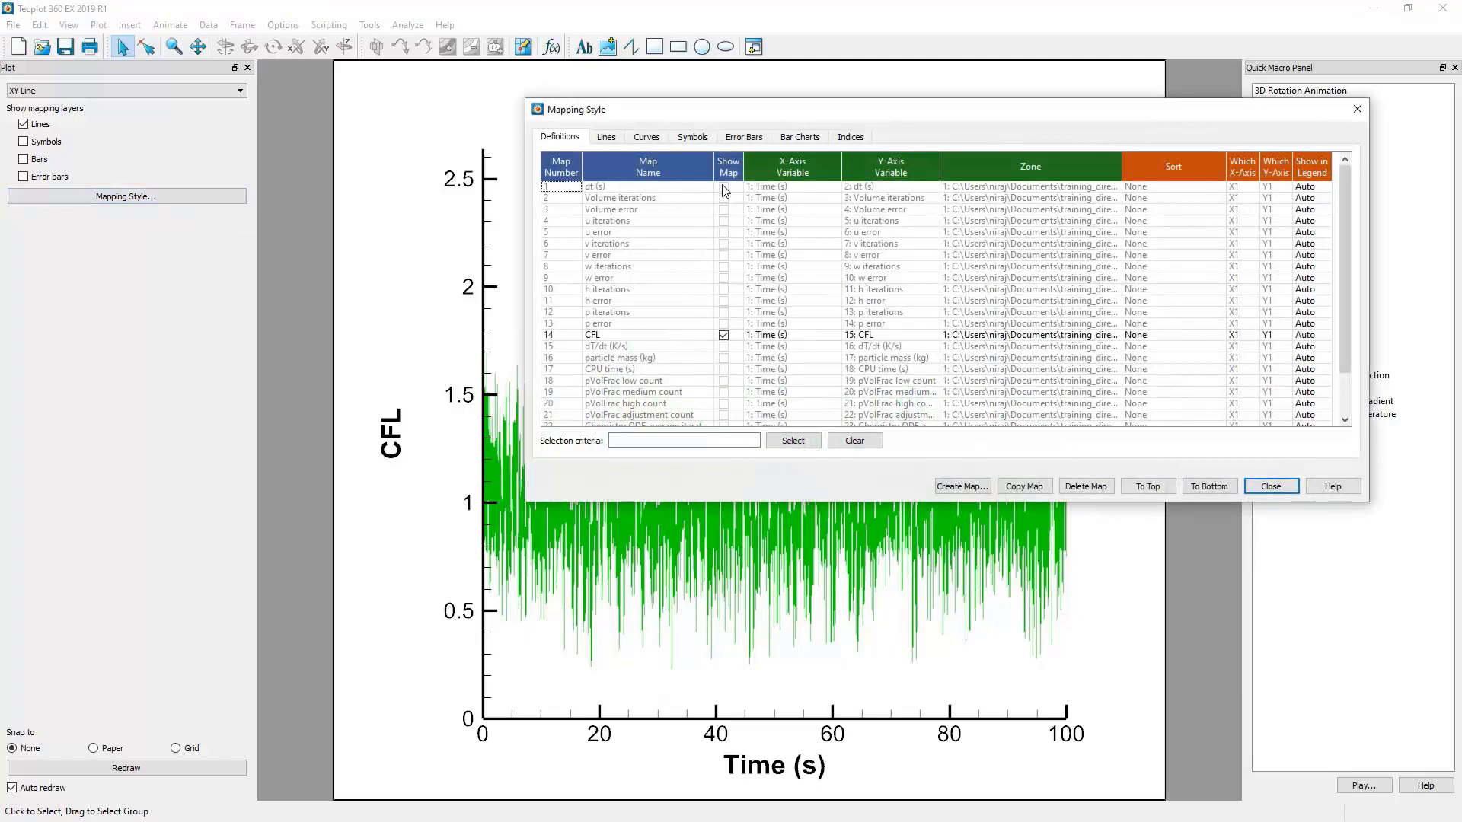
{"action": "left_click", "coordinate": [724, 186]}
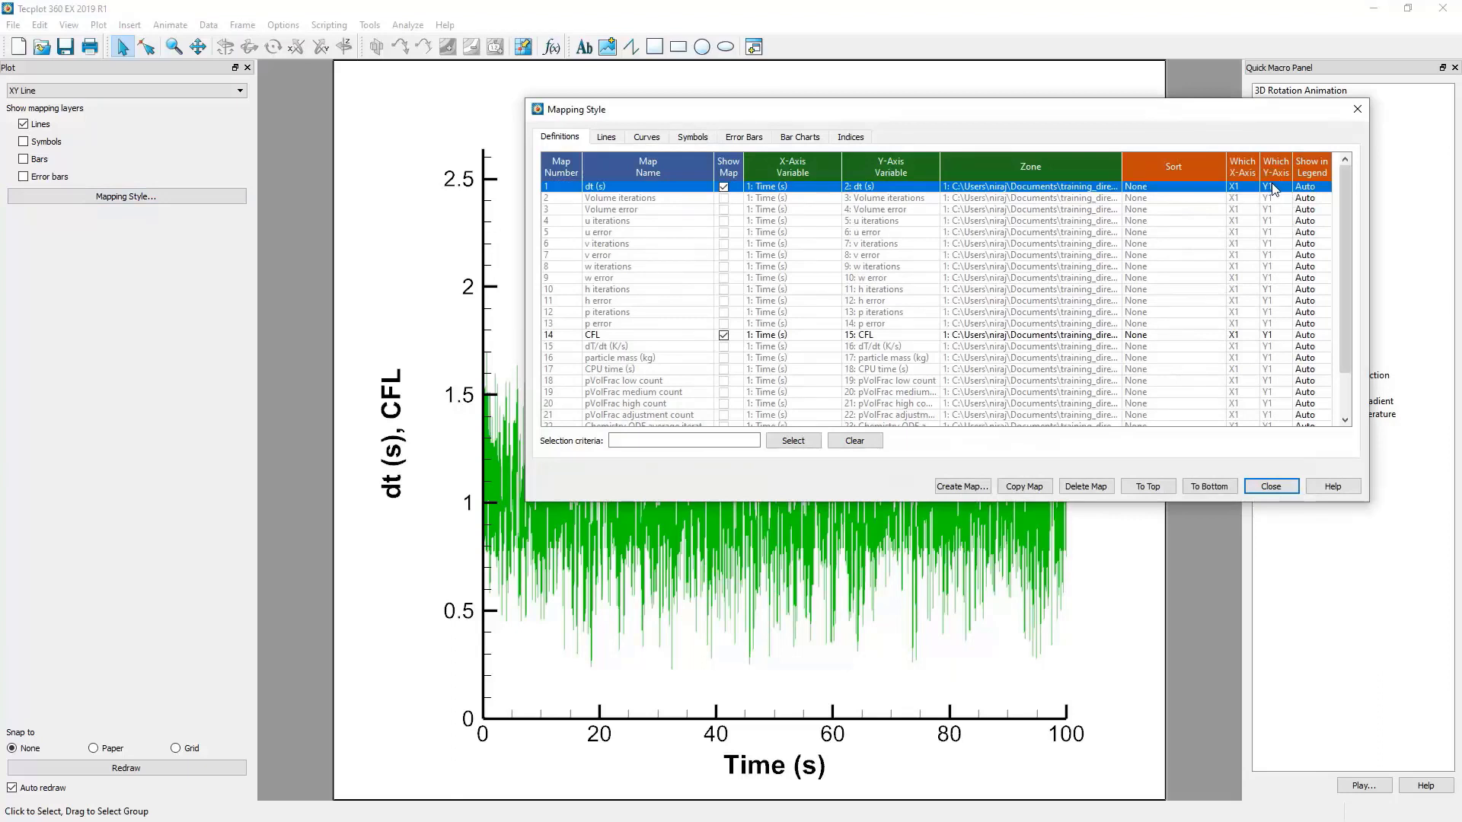
{"action": "left_click", "coordinate": [1270, 186]}
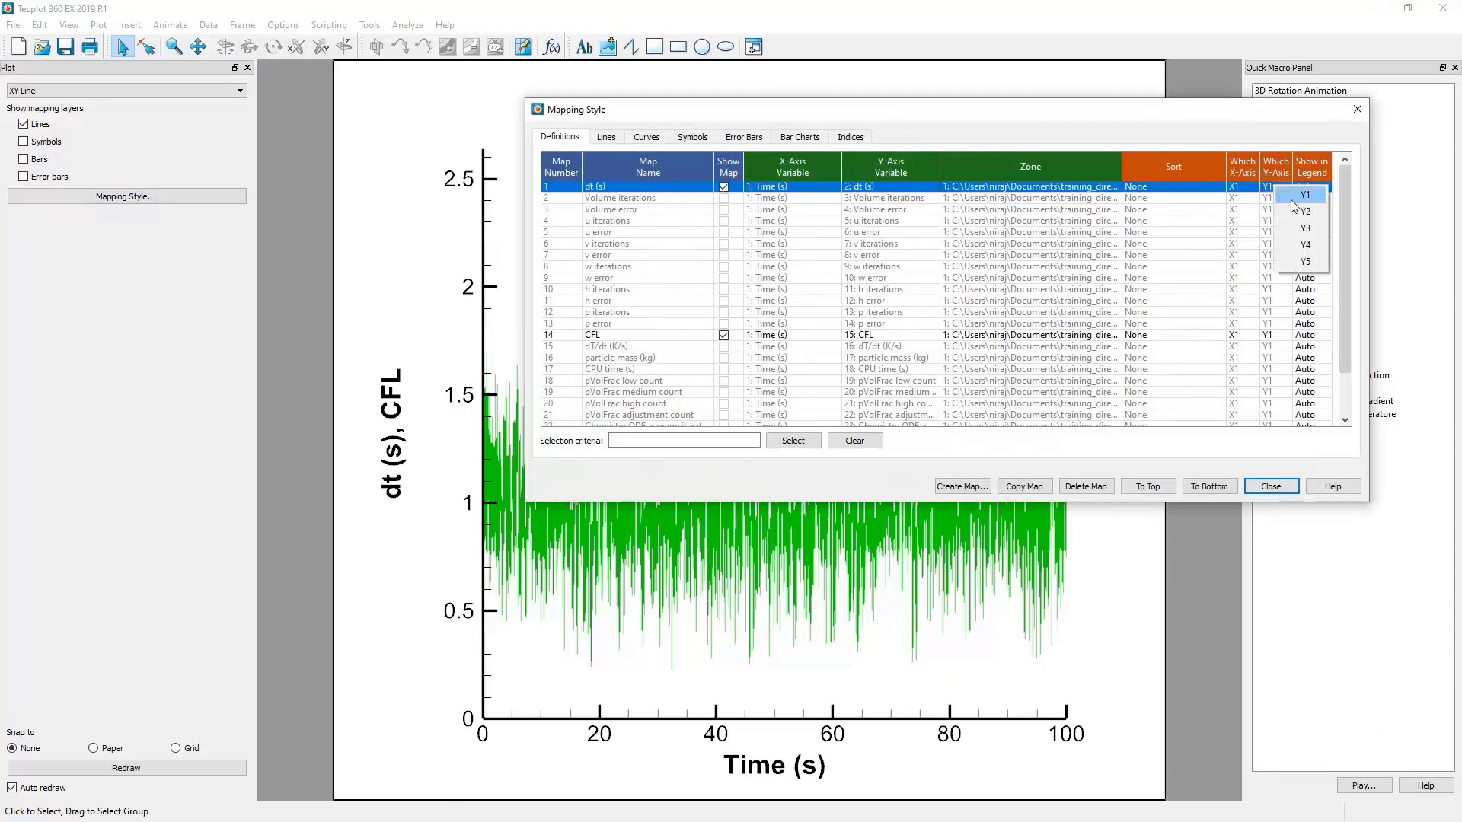
{"action": "left_click", "coordinate": [1303, 211]}
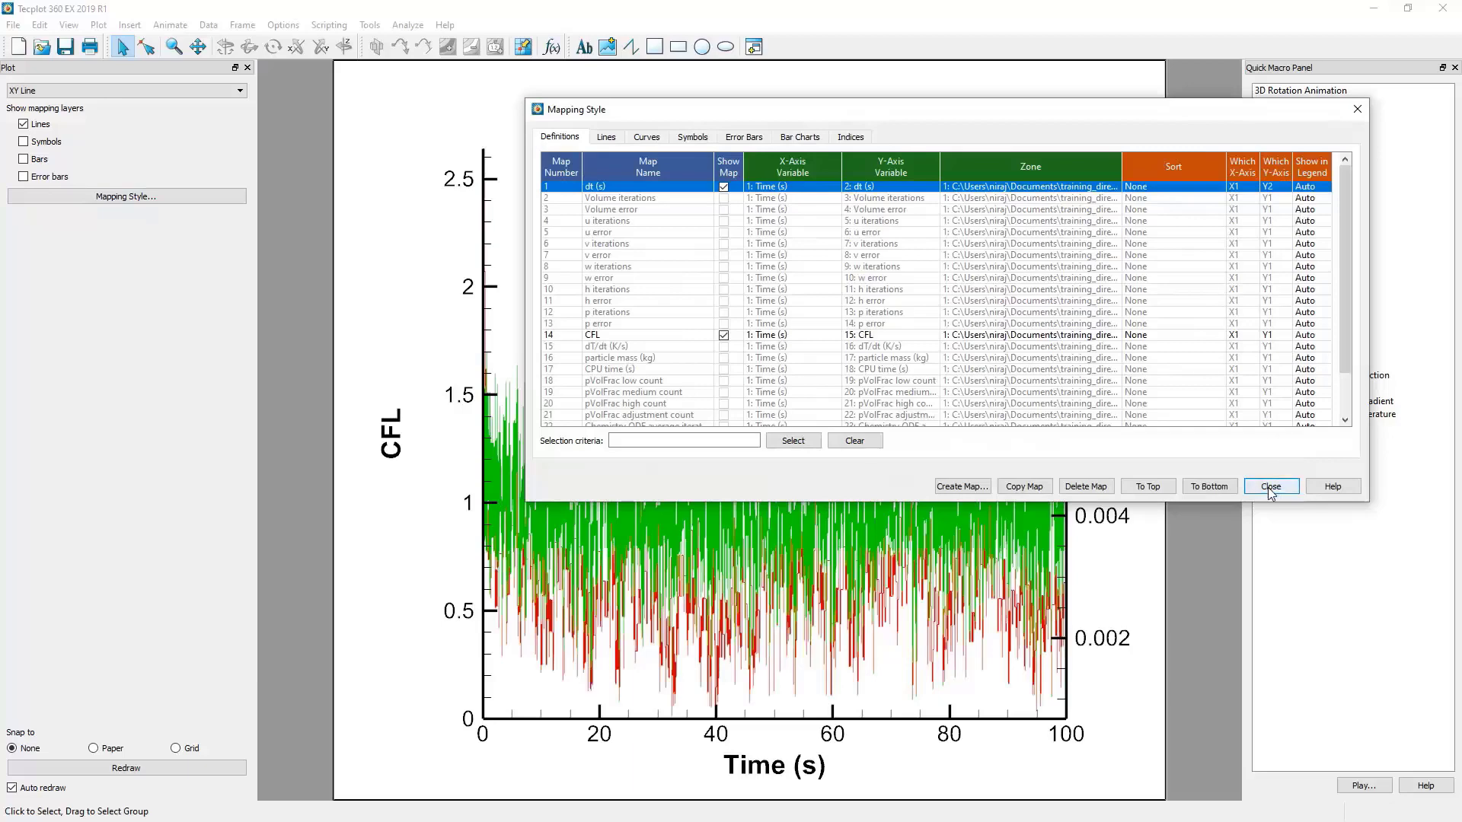
{"action": "left_click", "coordinate": [1270, 486]}
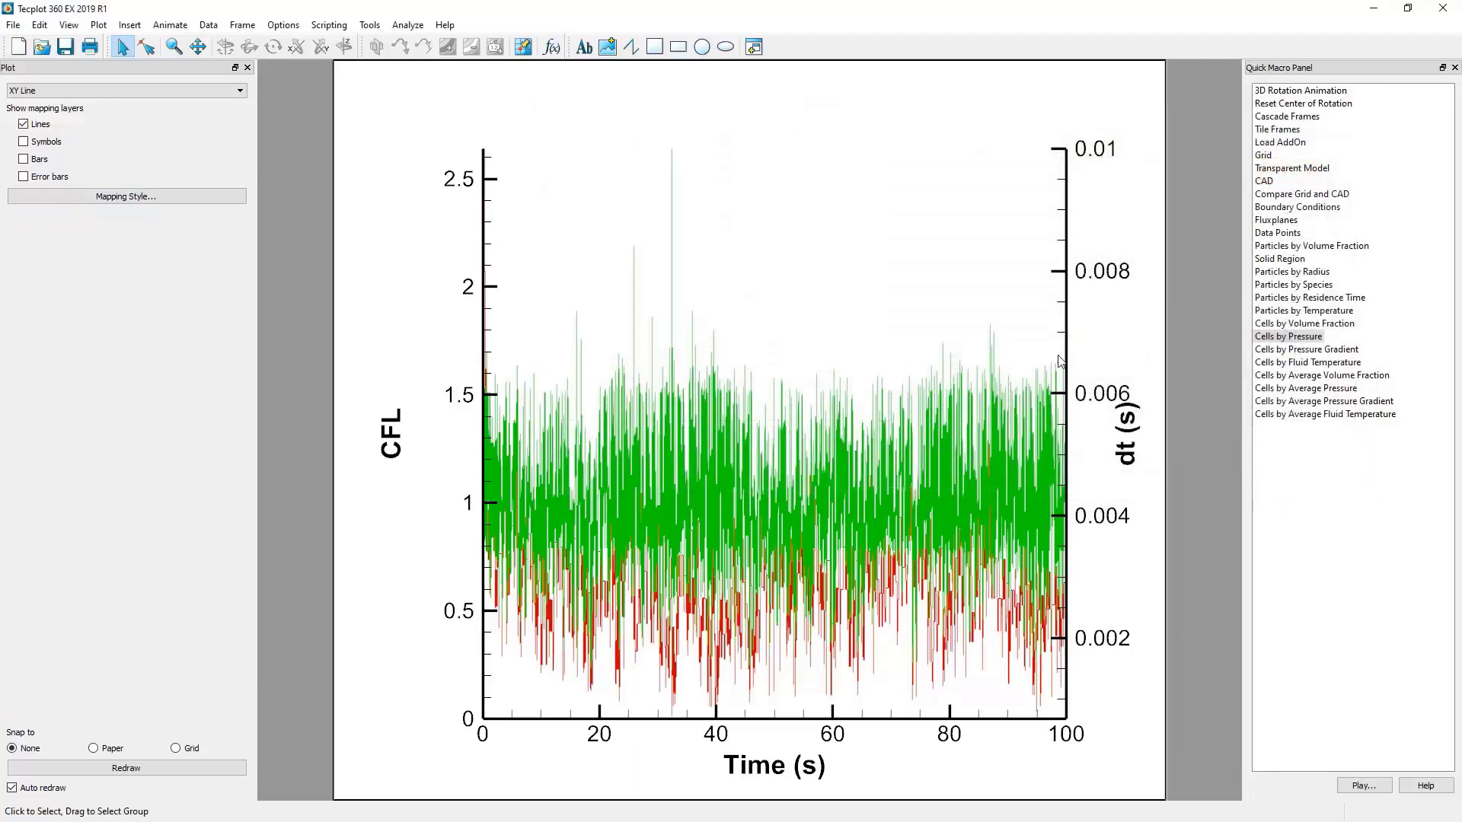
{"action": "mouse_move", "coordinate": [818, 510]}
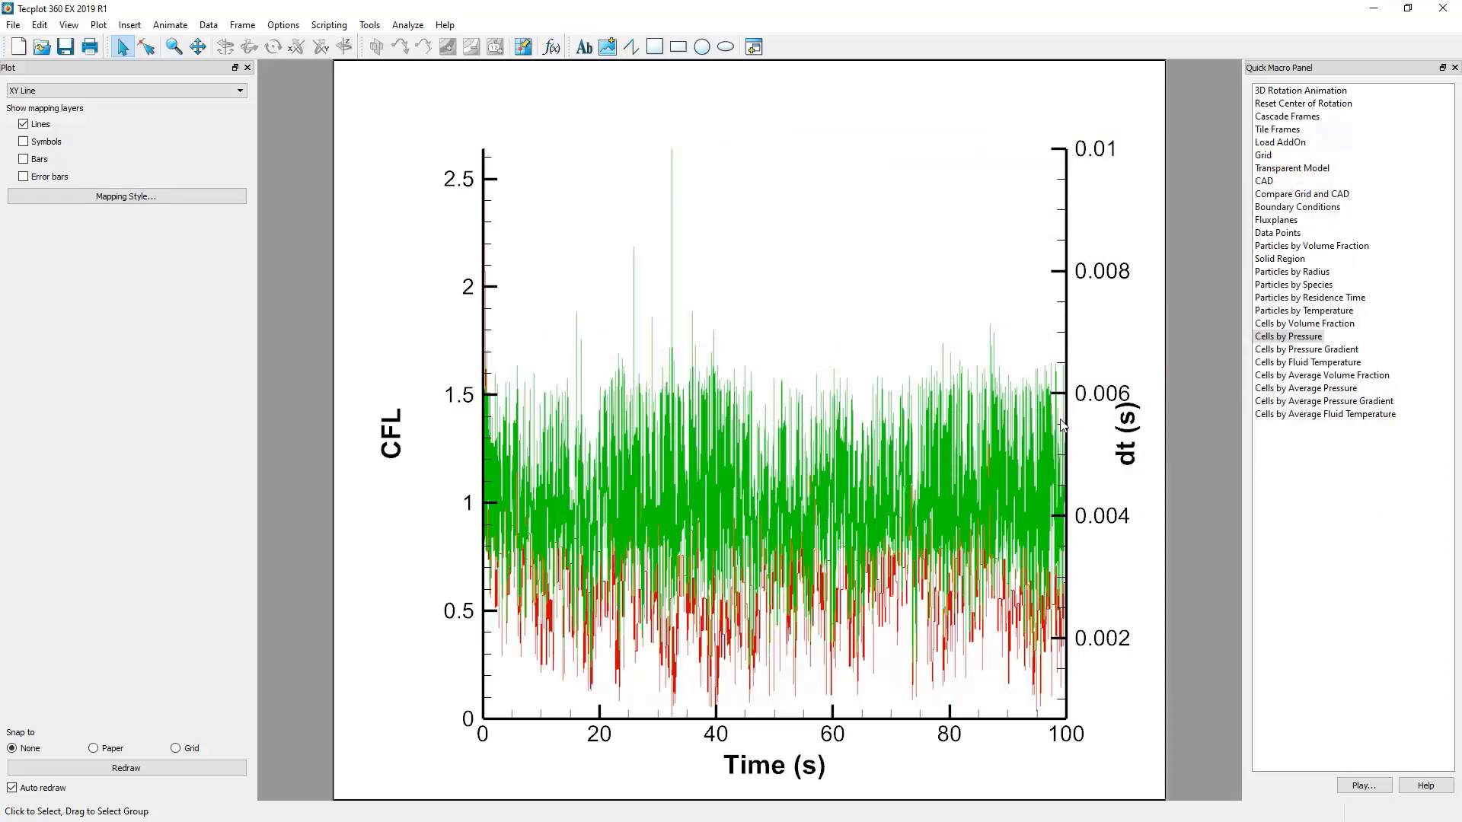
{"action": "mouse_move", "coordinate": [825, 389]}
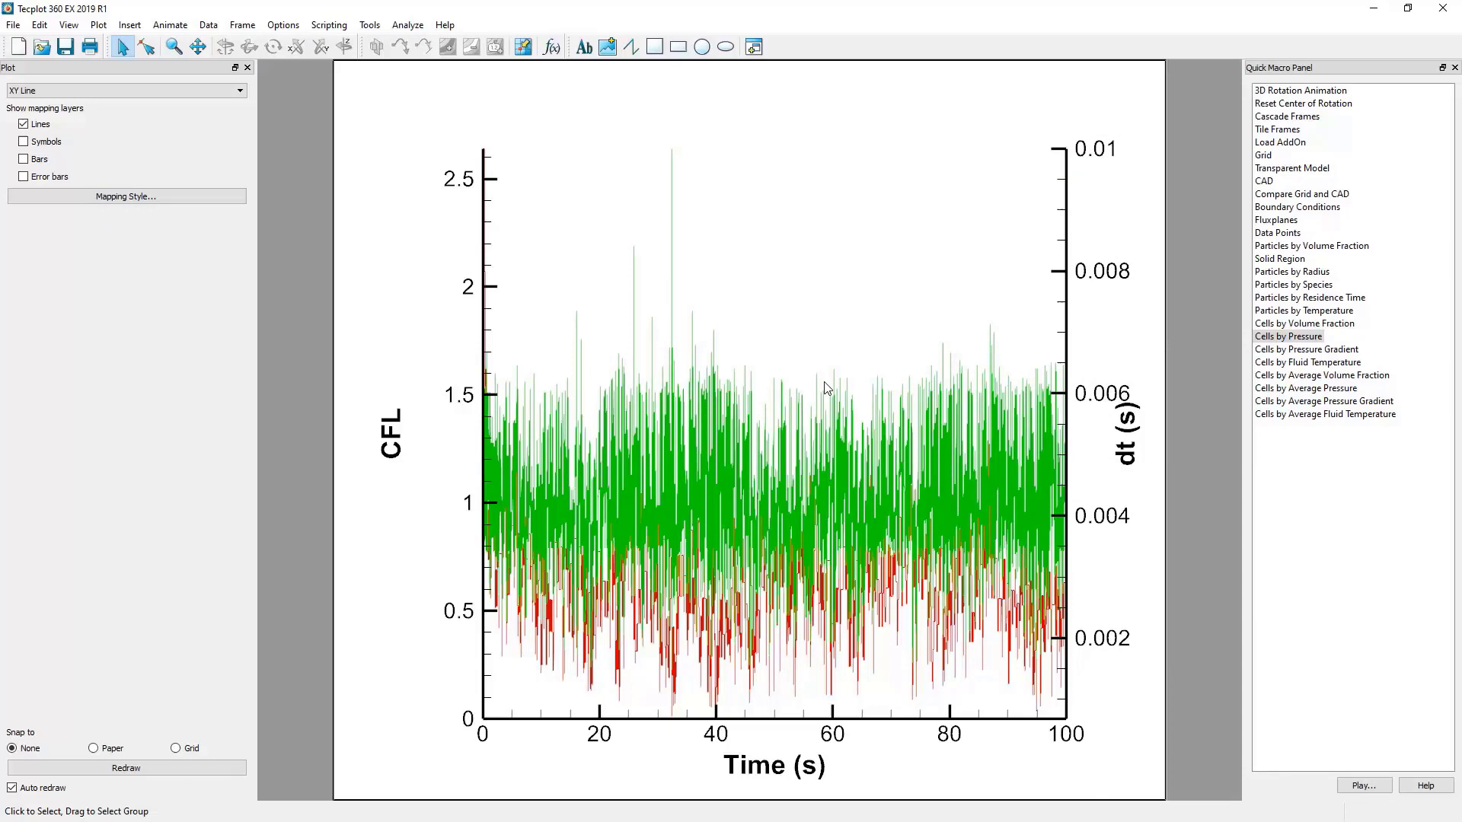
{"action": "mouse_move", "coordinate": [670, 298]}
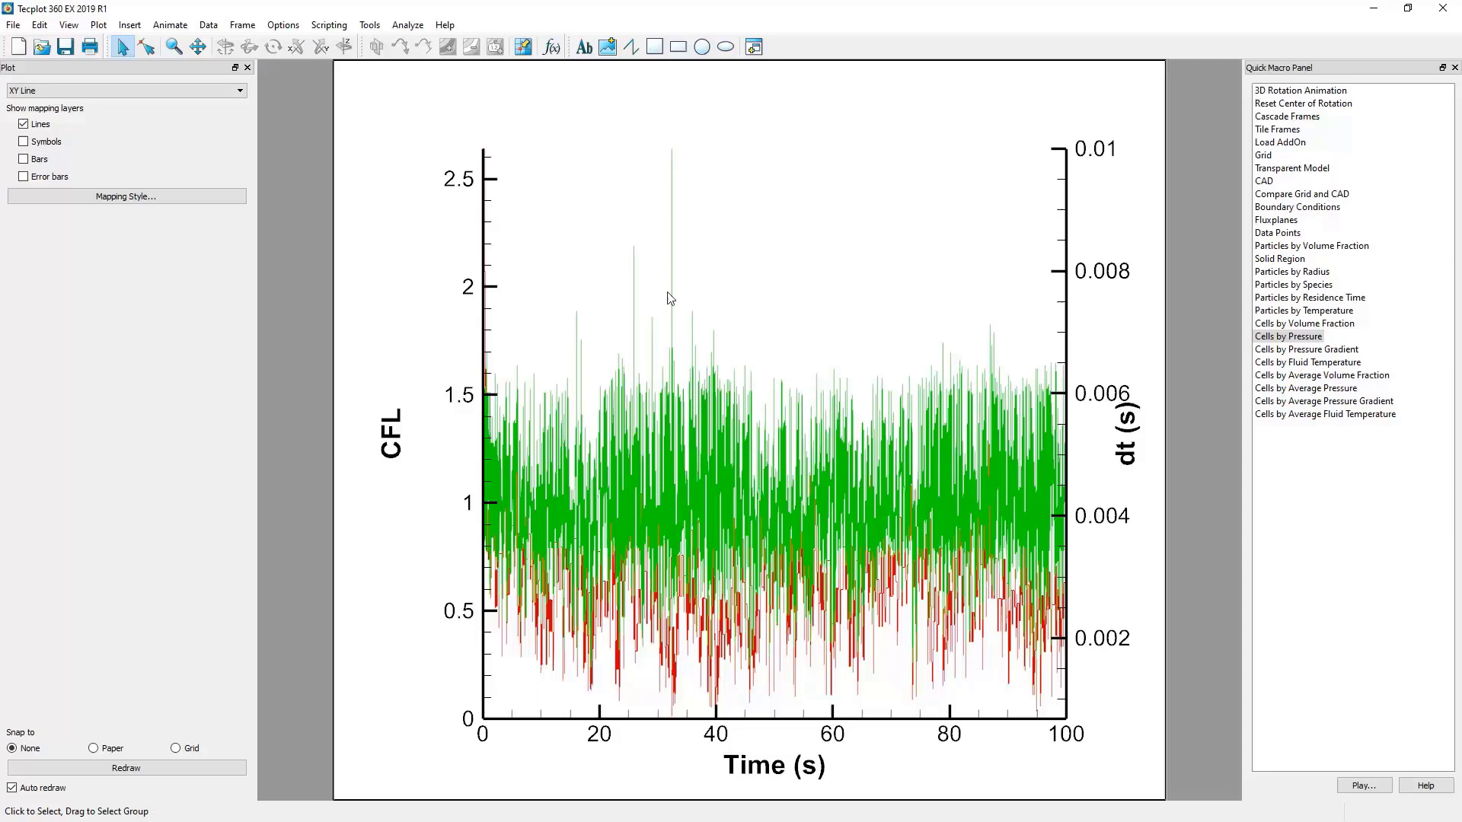
Turn on Show Line Legend through Plot > Line Legend
{"action": "left_click", "coordinate": [99, 24]}
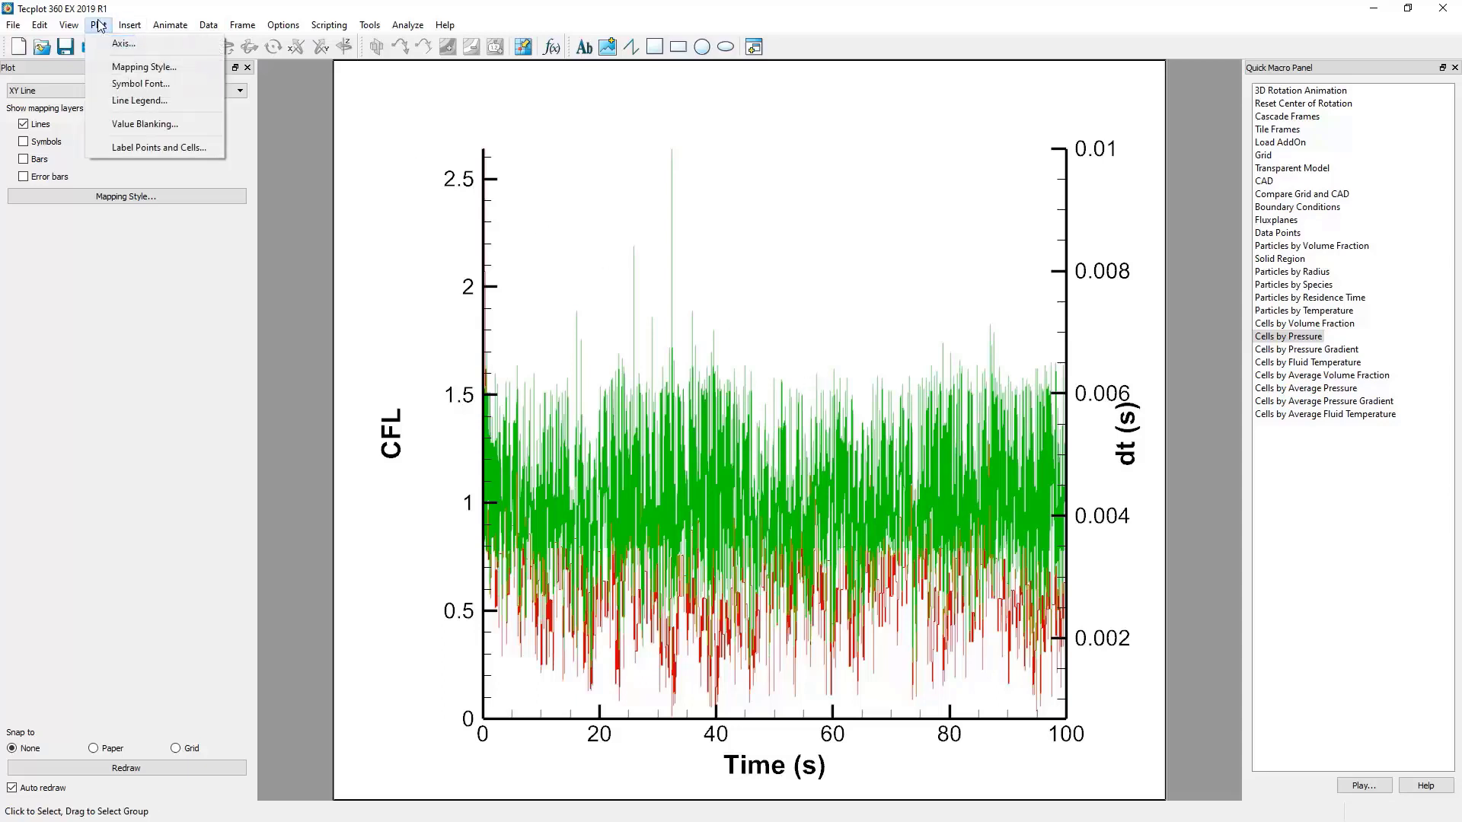
{"action": "mouse_move", "coordinate": [138, 100]}
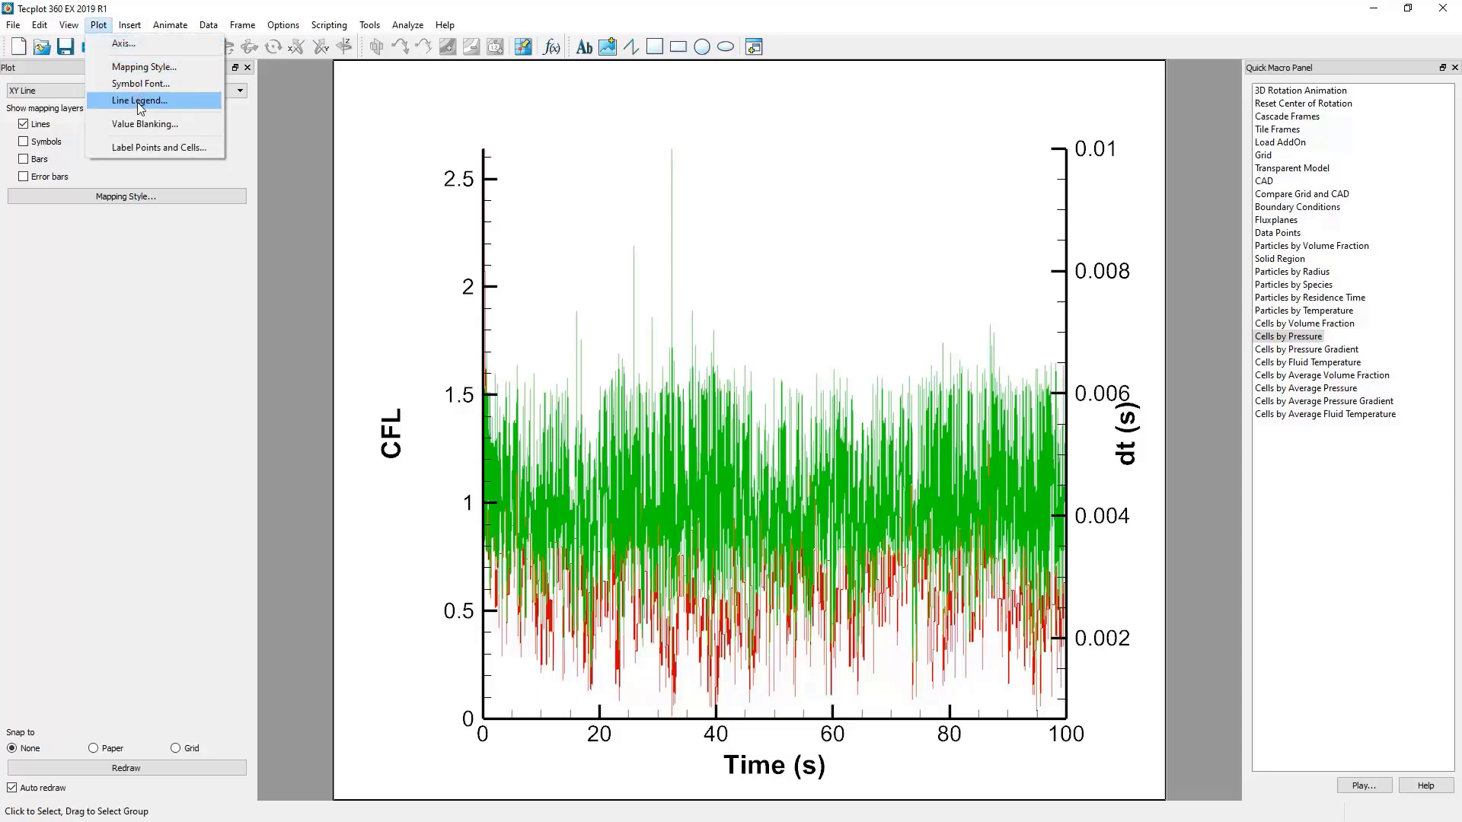
{"action": "left_click", "coordinate": [140, 100]}
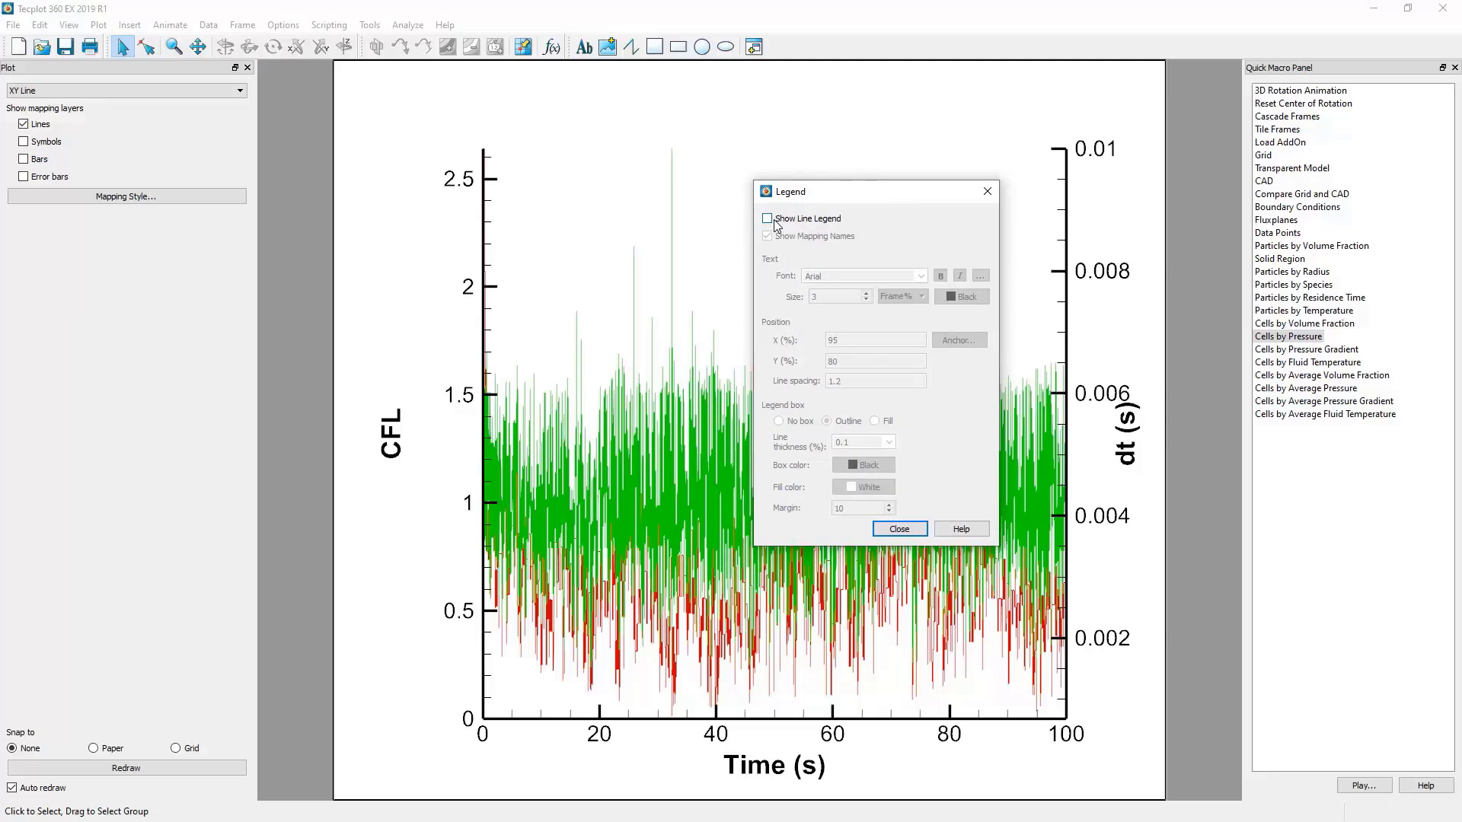
{"action": "left_click", "coordinate": [768, 219]}
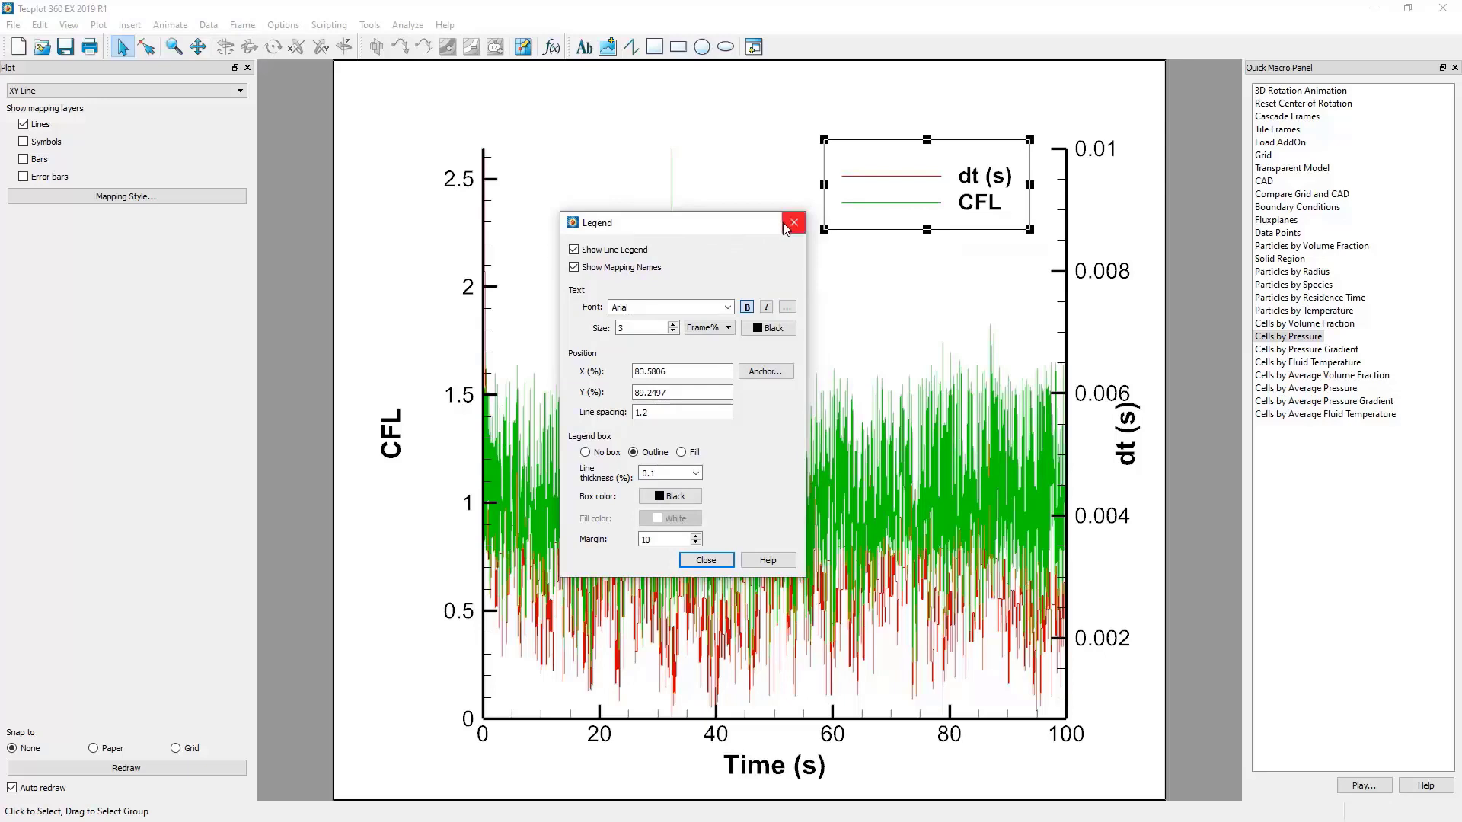
{"action": "left_click", "coordinate": [793, 221]}
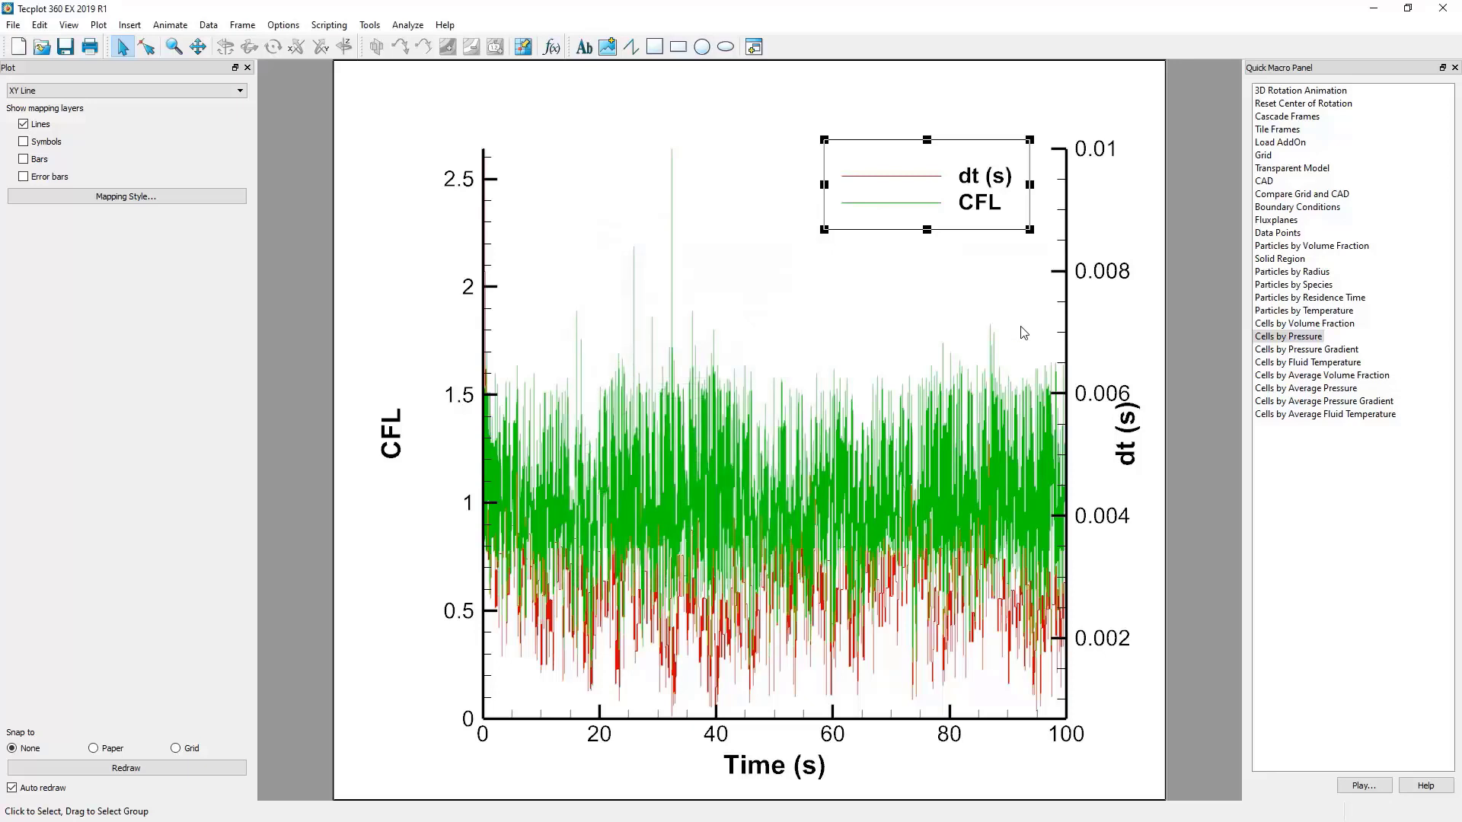
{"action": "mouse_move", "coordinate": [1005, 403]}
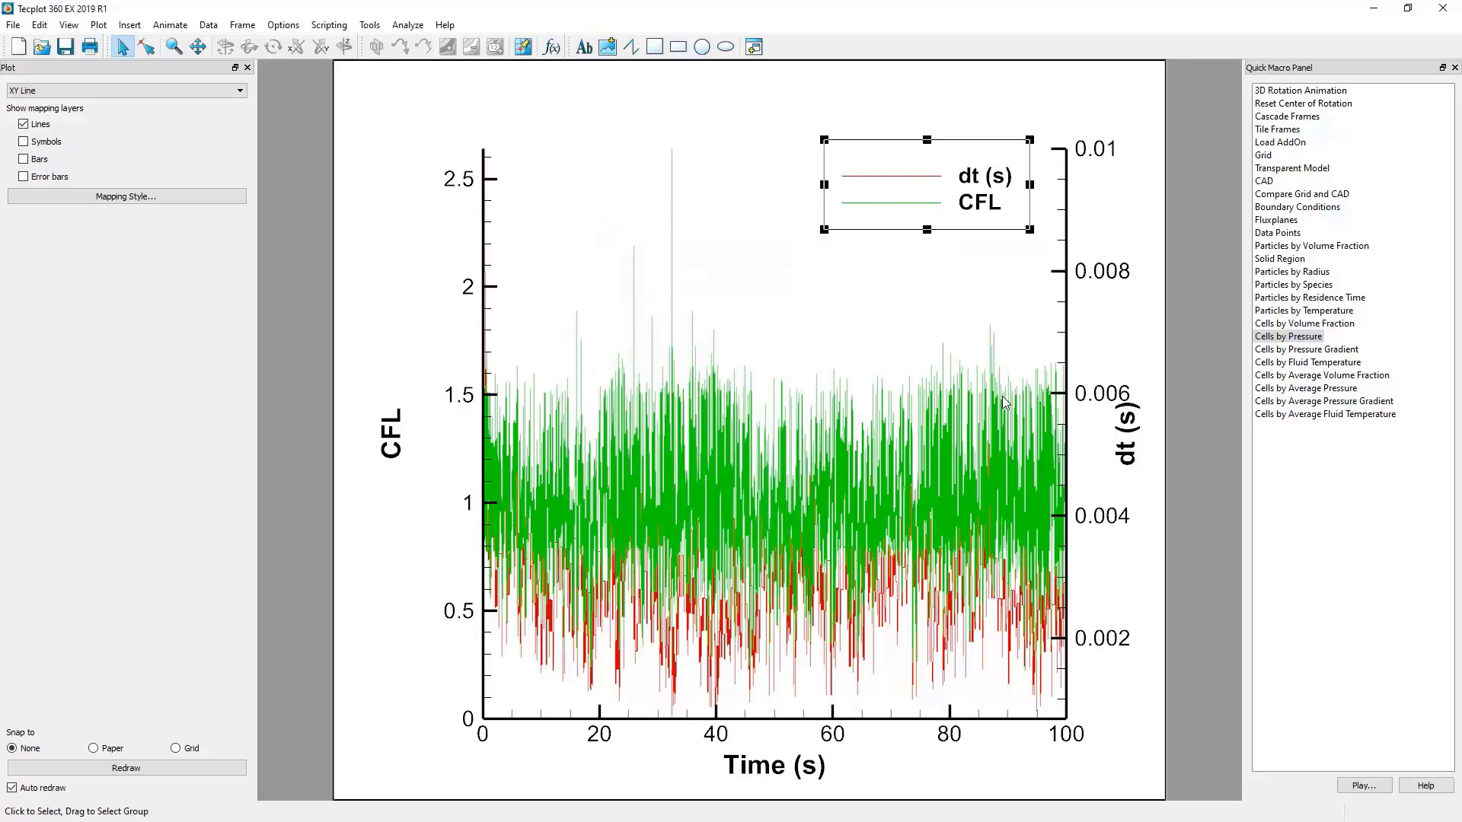
{"action": "mouse_move", "coordinate": [408, 310]}
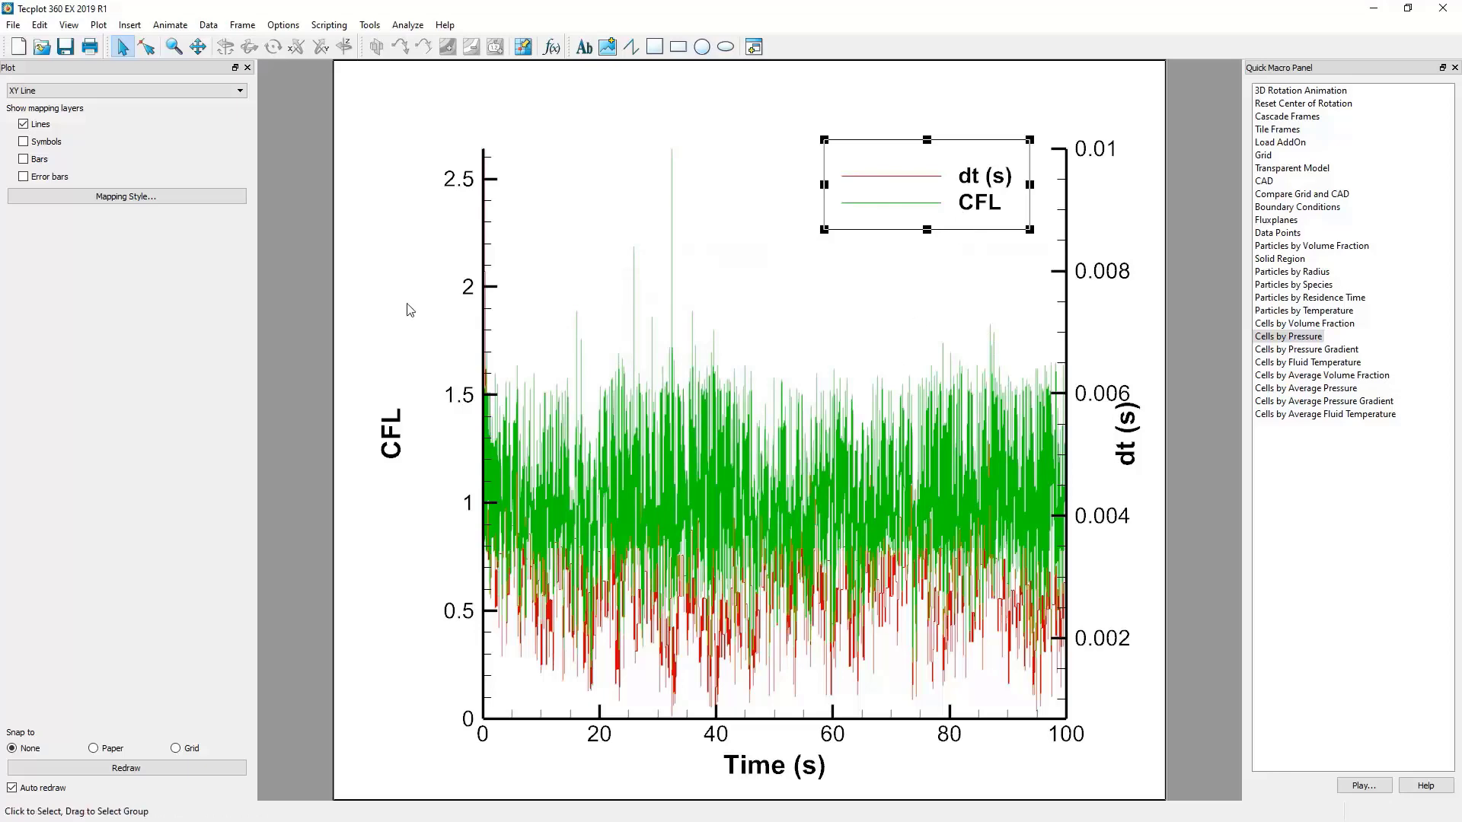
Rename the dt (s) map to 'Time Step' in Mapping Style
{"action": "left_click", "coordinate": [126, 195]}
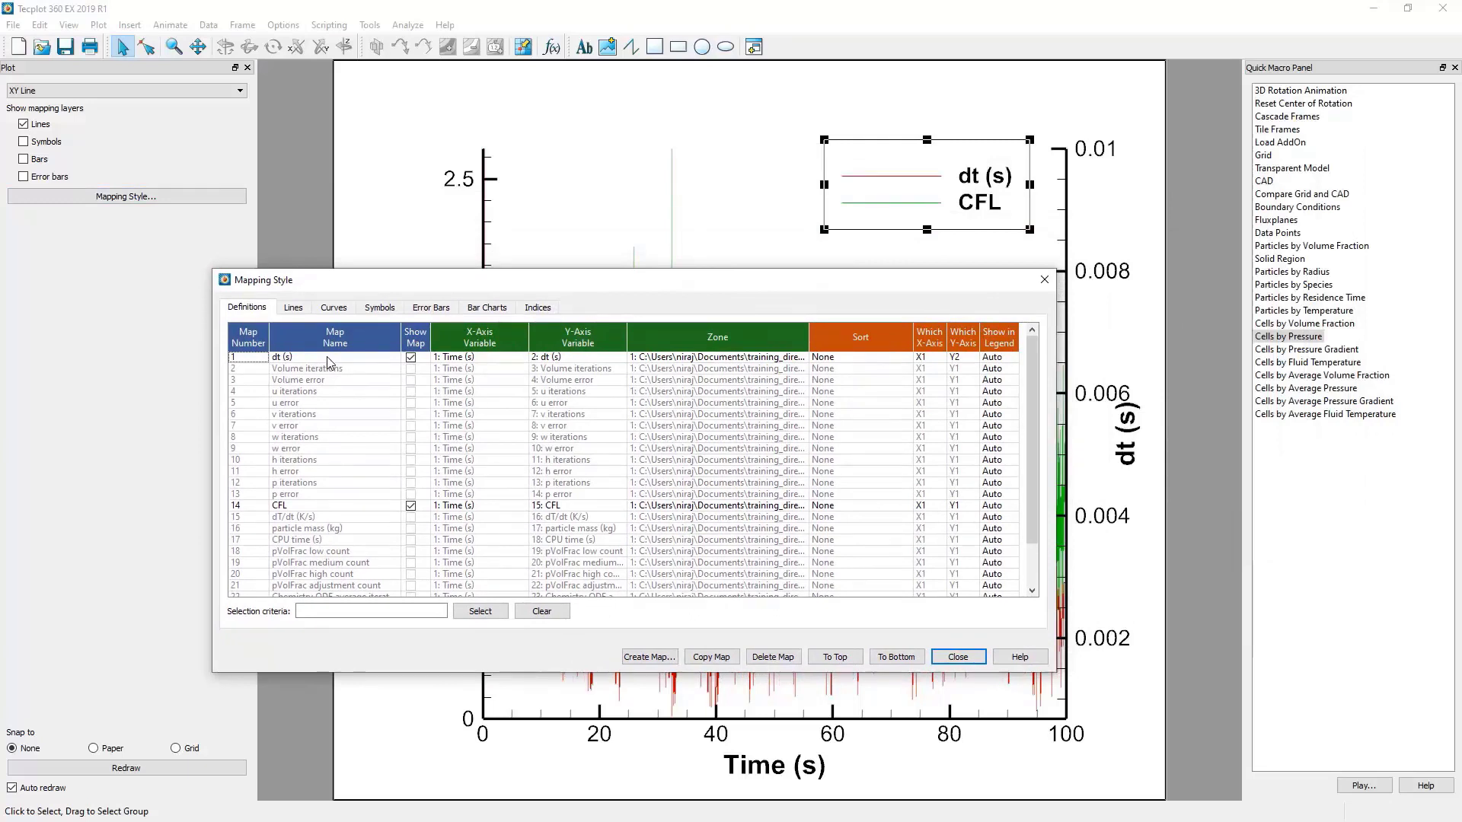
{"action": "double_click", "coordinate": [279, 357]}
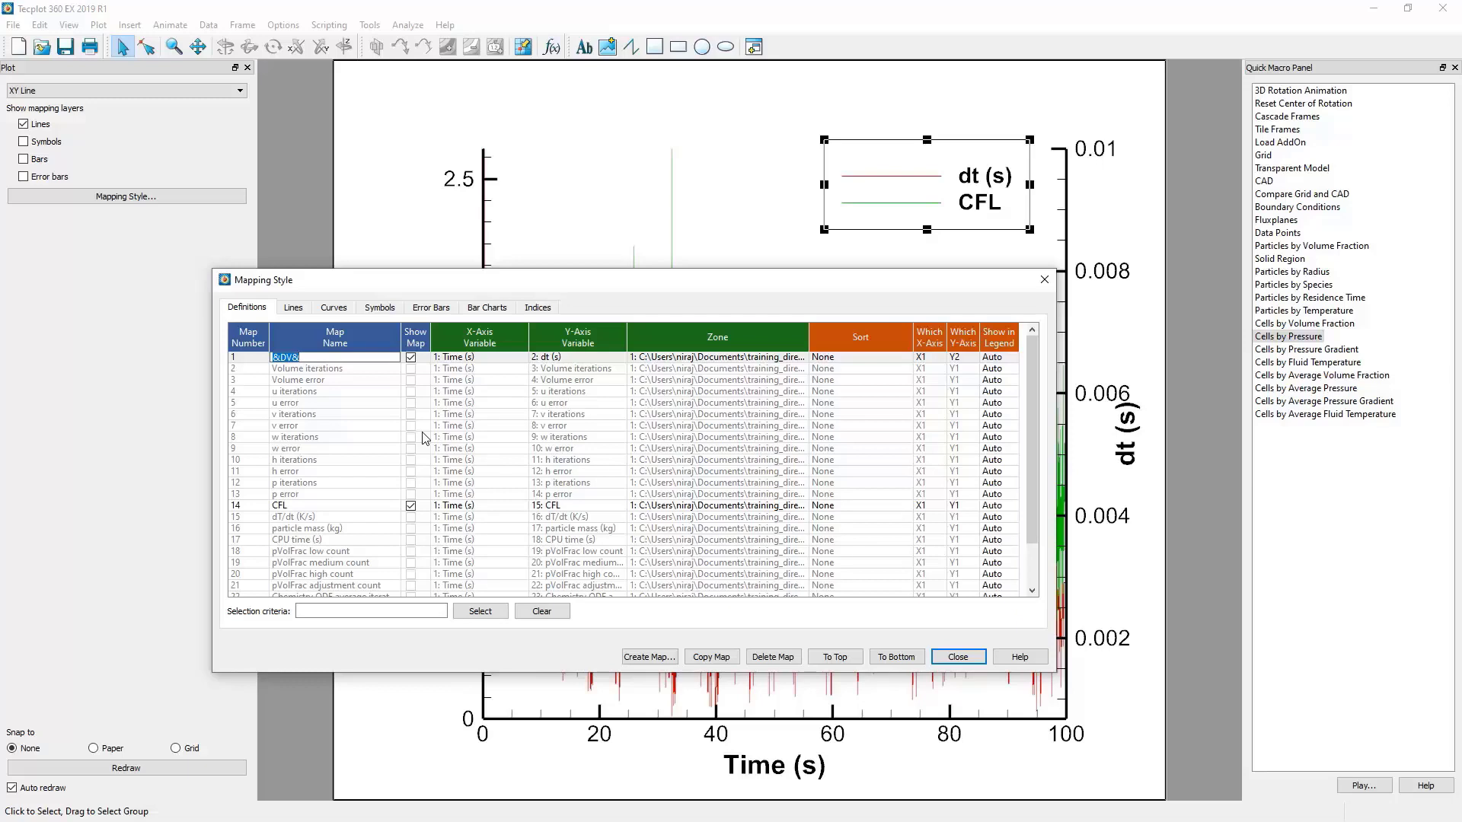
{"action": "type", "text": "Time Step"}
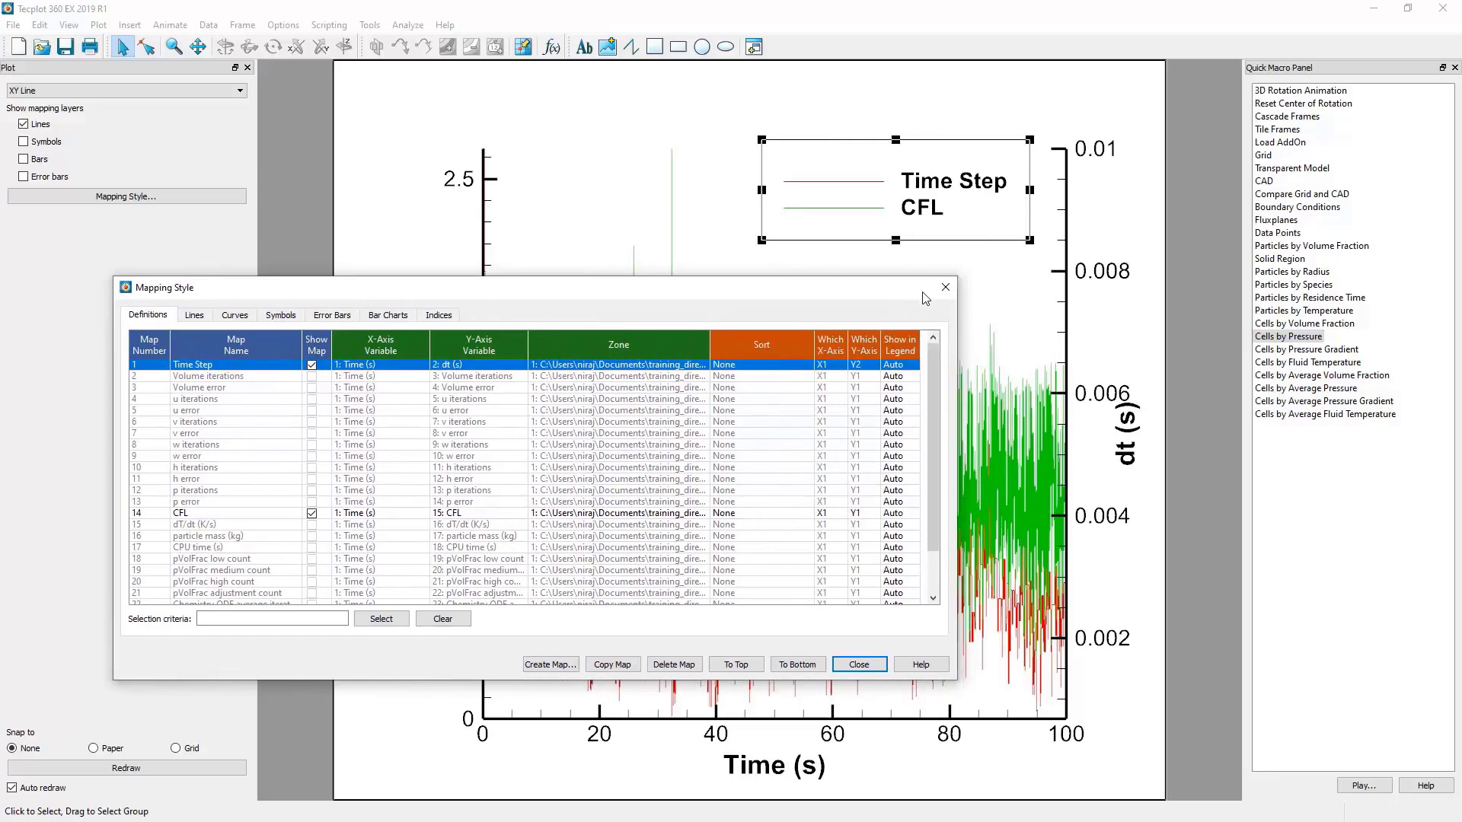
{"action": "left_click", "coordinate": [856, 664]}
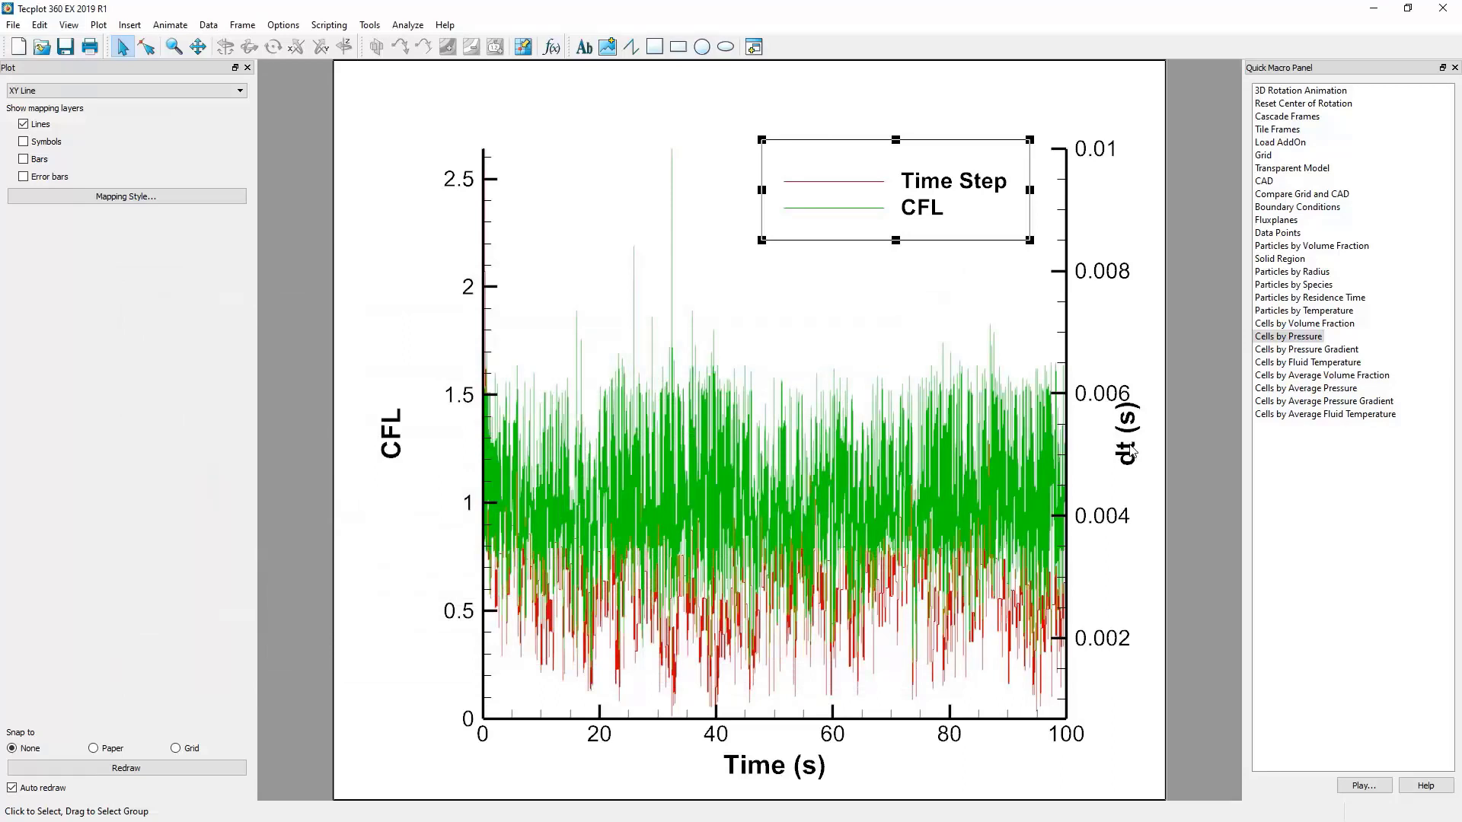
{"action": "mouse_move", "coordinate": [1131, 454]}
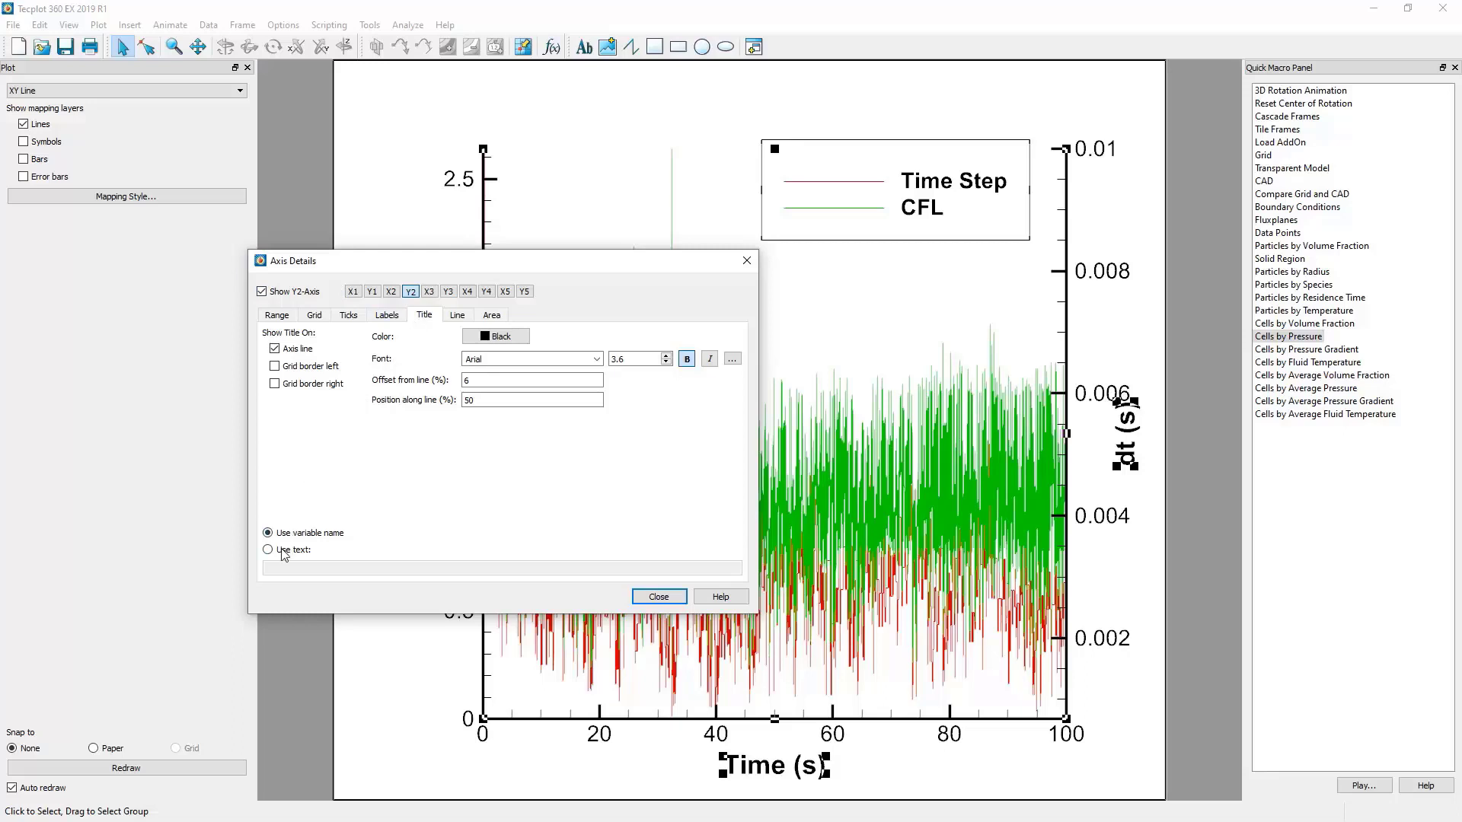
Set the Y2 axis title to custom text 'Time (s)'
{"action": "left_click", "coordinate": [269, 532]}
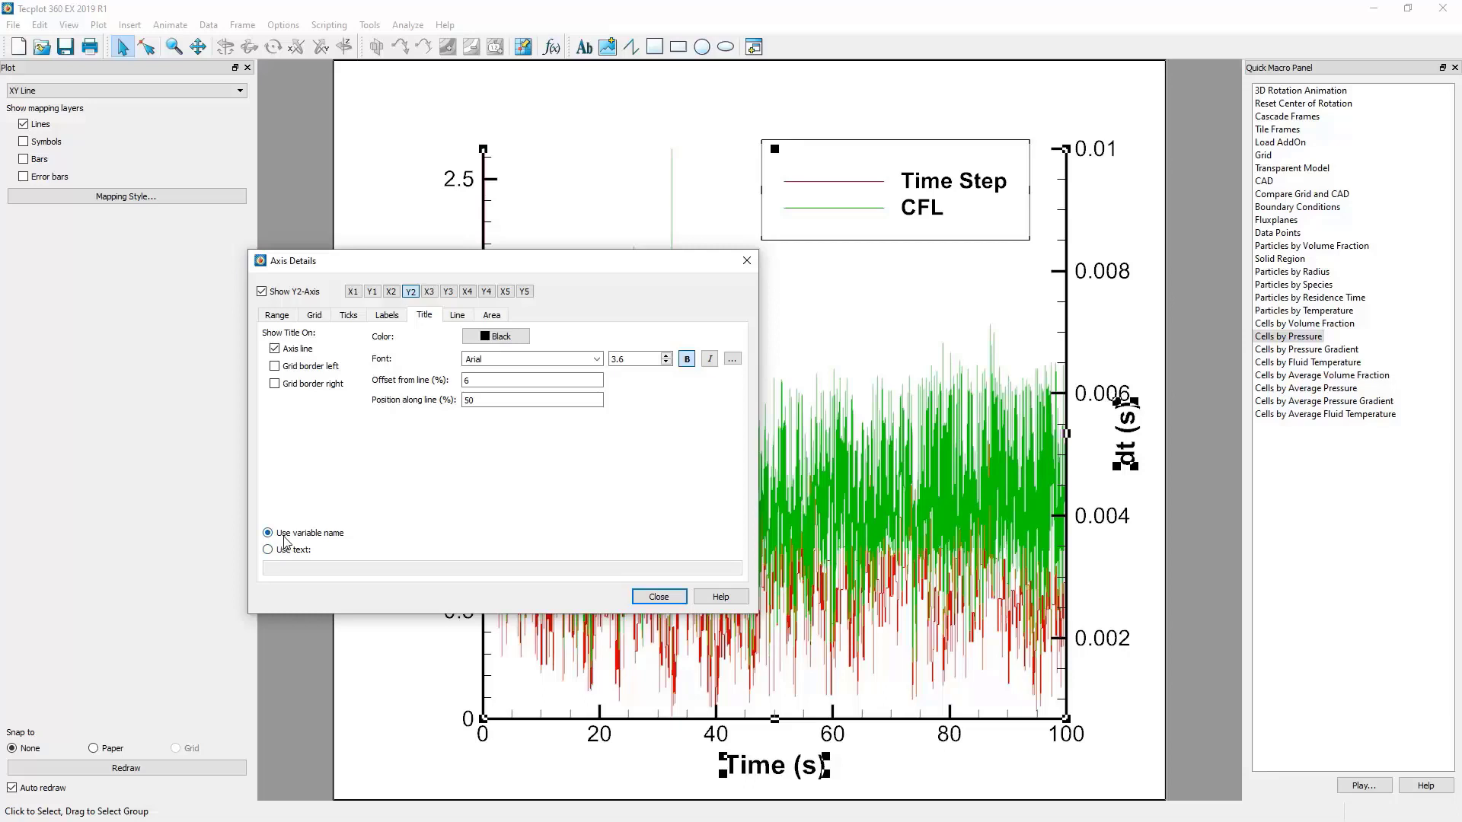
{"action": "left_click", "coordinate": [268, 549]}
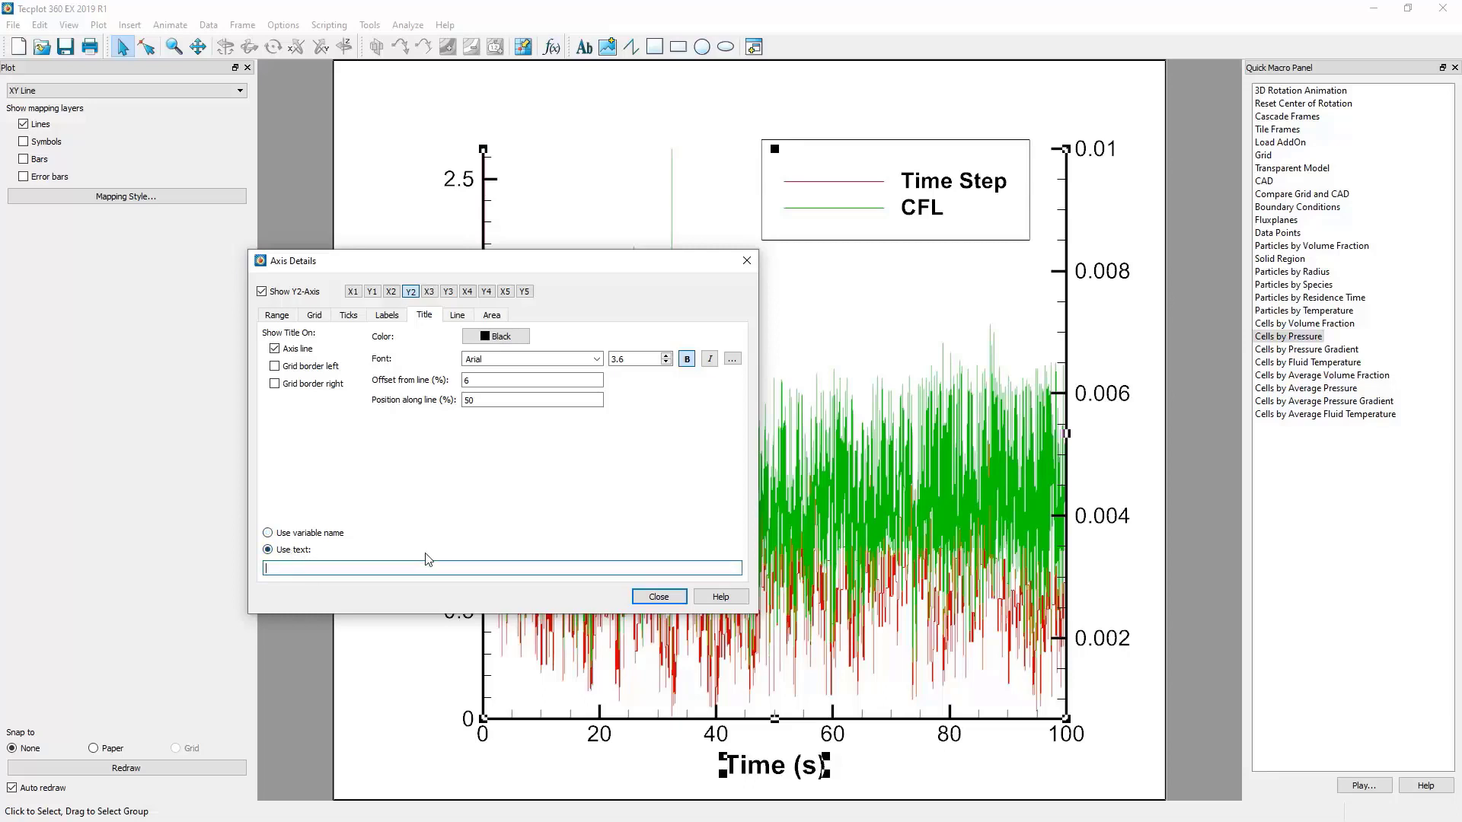
{"action": "type", "text": "Time (s"}
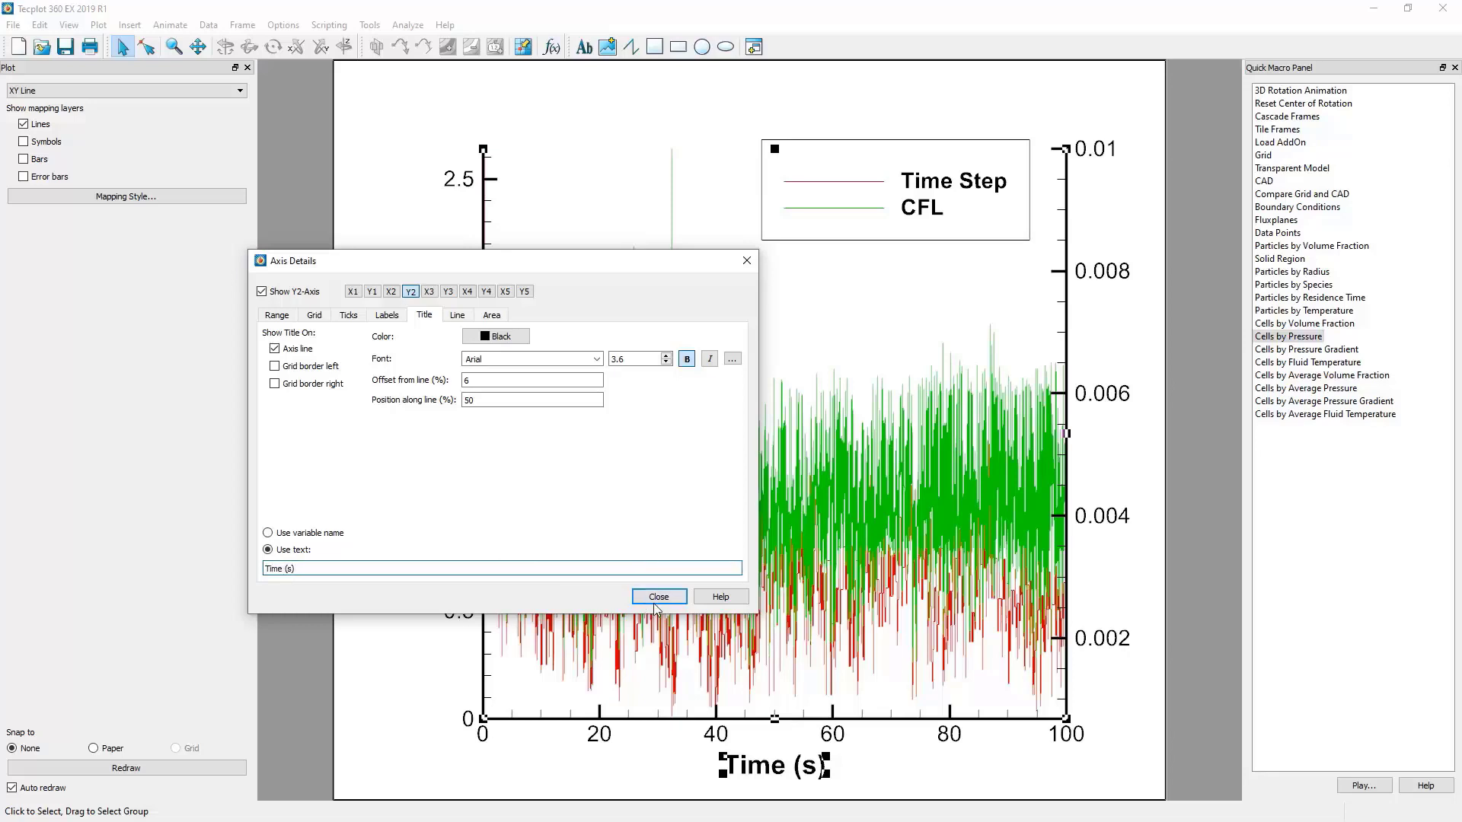
{"action": "left_click", "coordinate": [658, 597]}
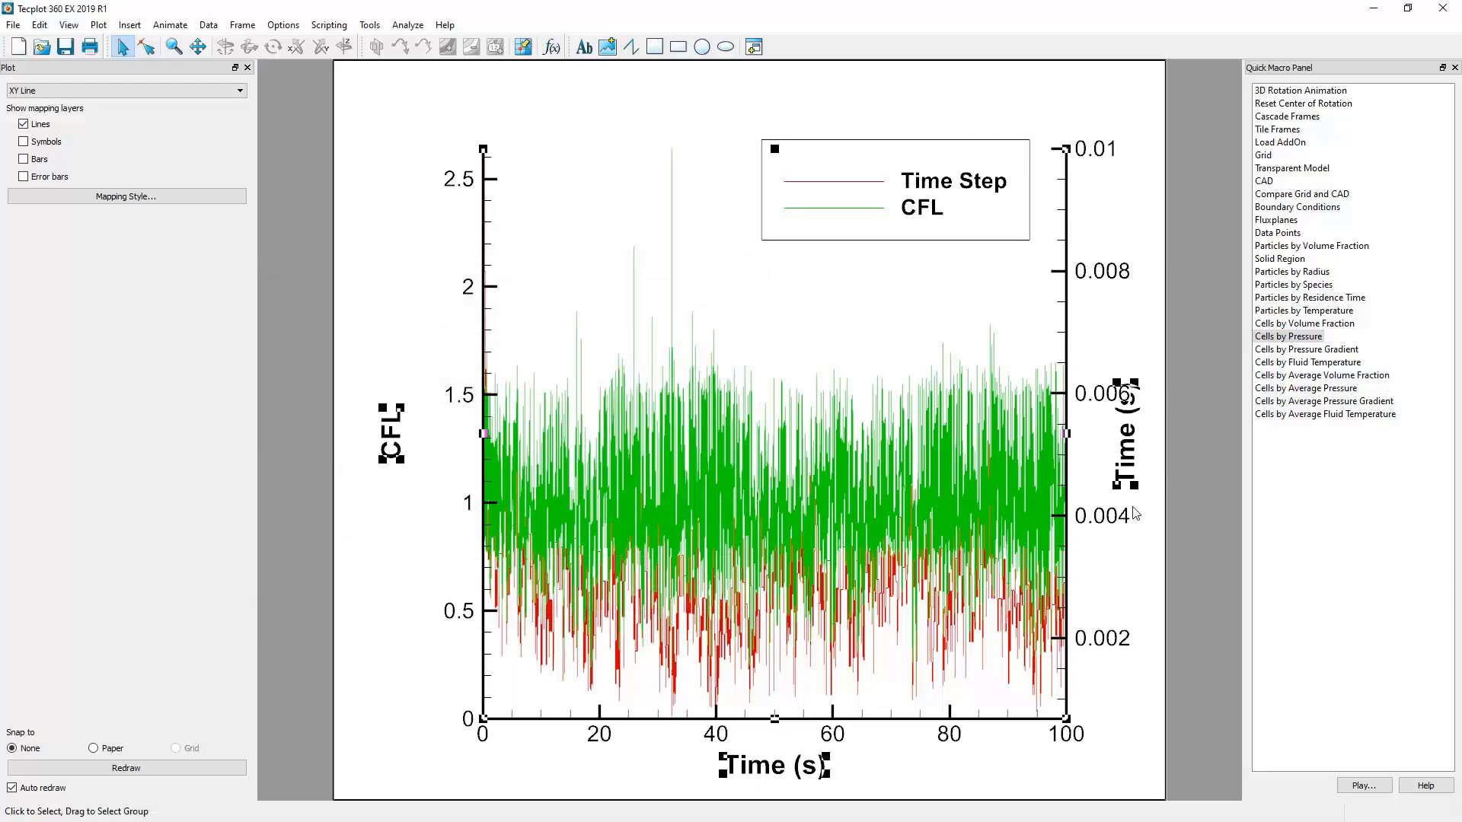